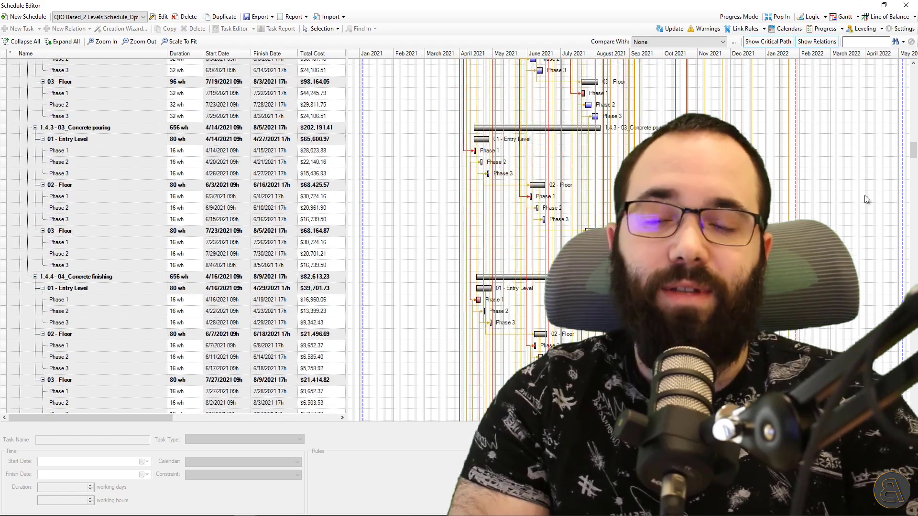
Review the two-level schedule, ending on the User Materials add-ins page
left_click(887, 16)
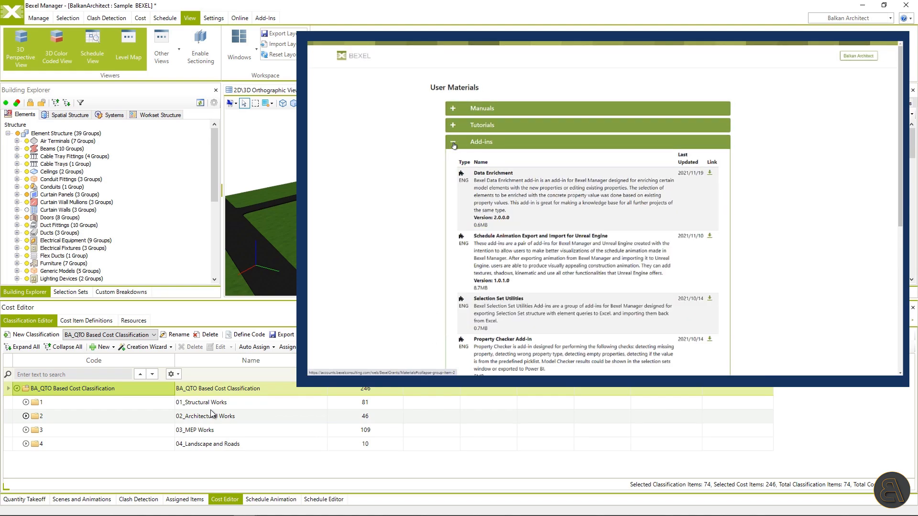
Close the User Materials web page and return to the Cost Editor
left_click(481, 158)
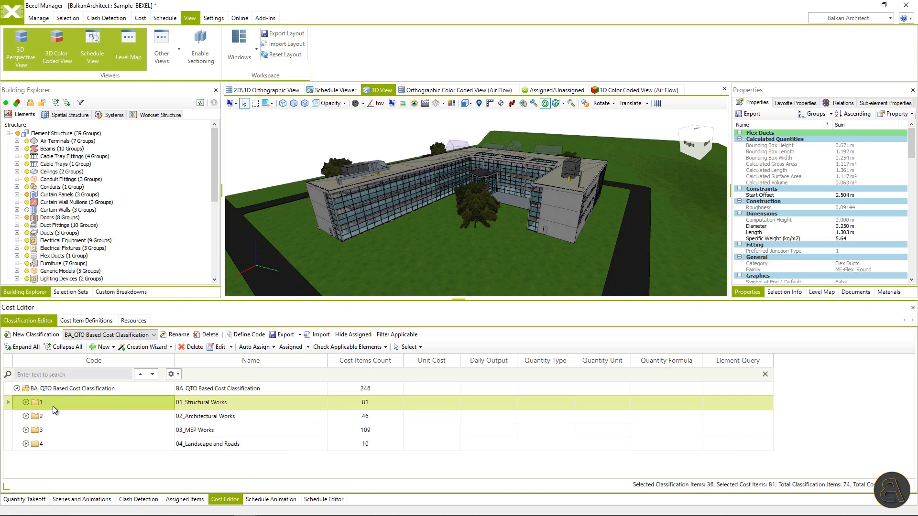
Isolate the 01_Structural Works assigned elements in 3D and view the existing schedule
right_click(53, 403)
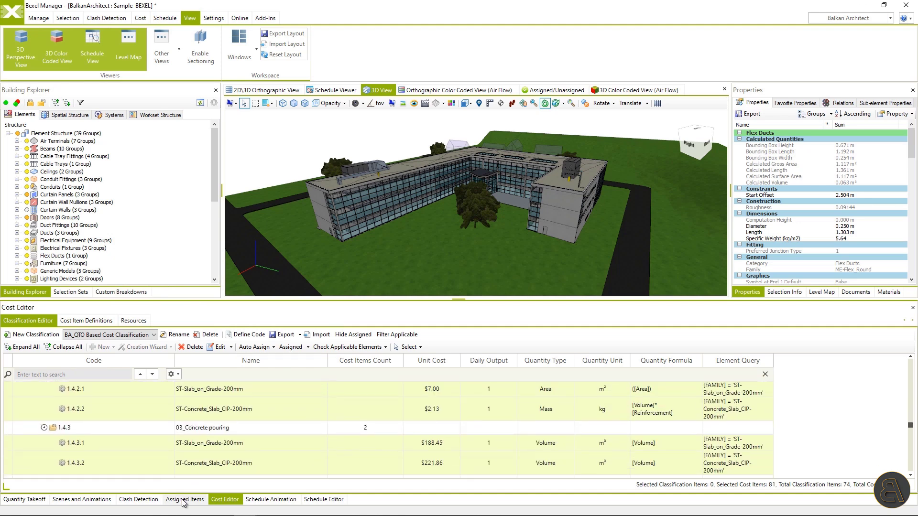
left_click(185, 499)
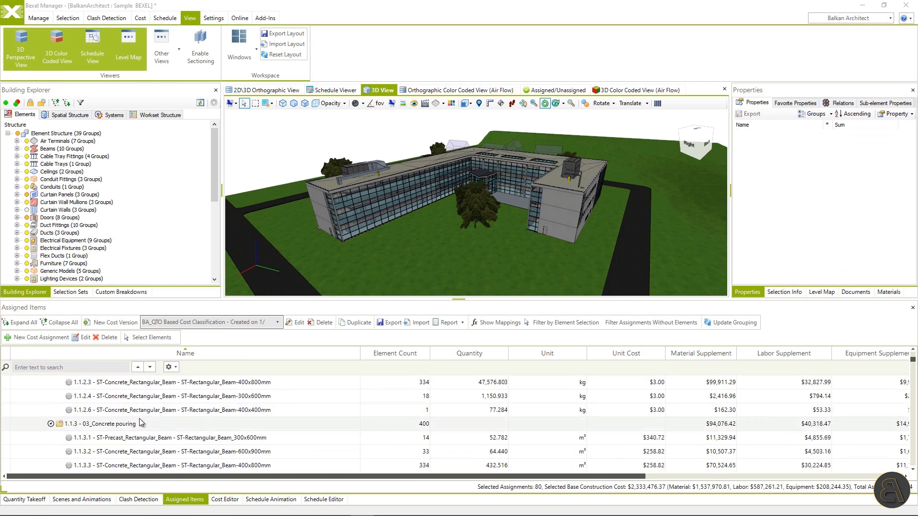
scroll("down", 3)
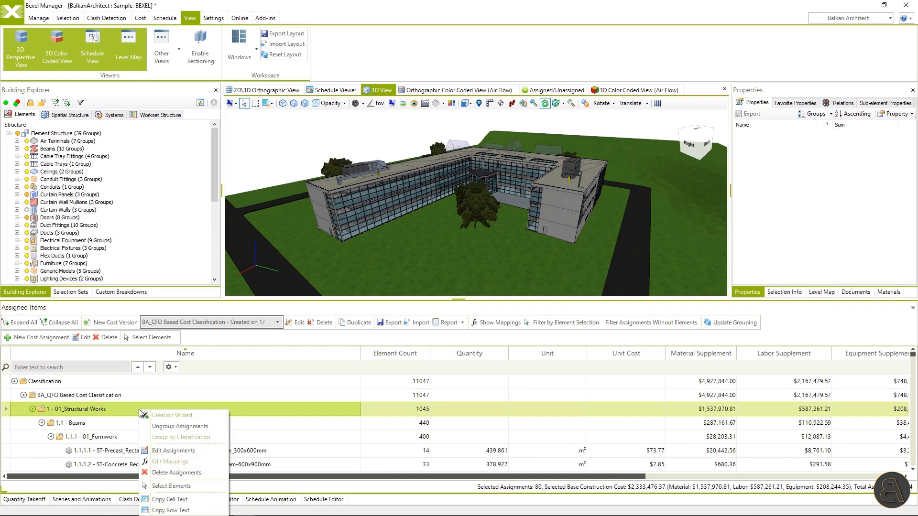
left_click(172, 486)
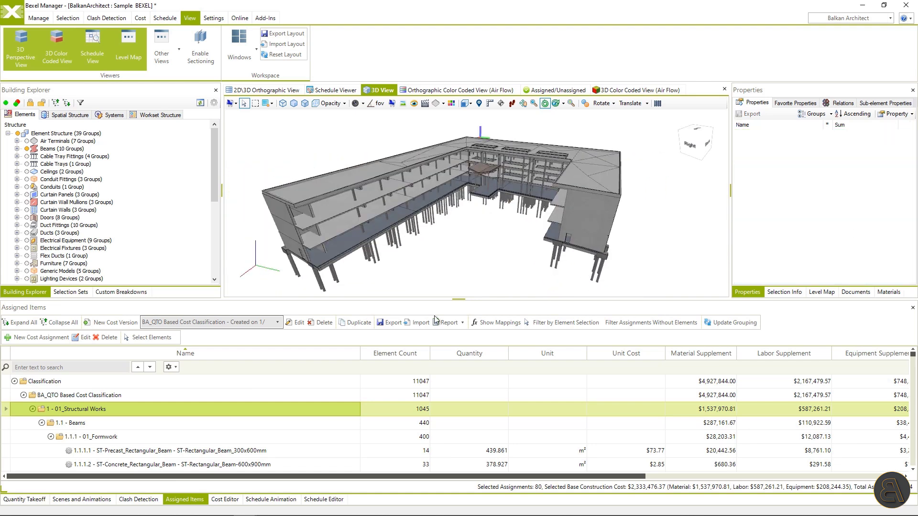
left_click(324, 499)
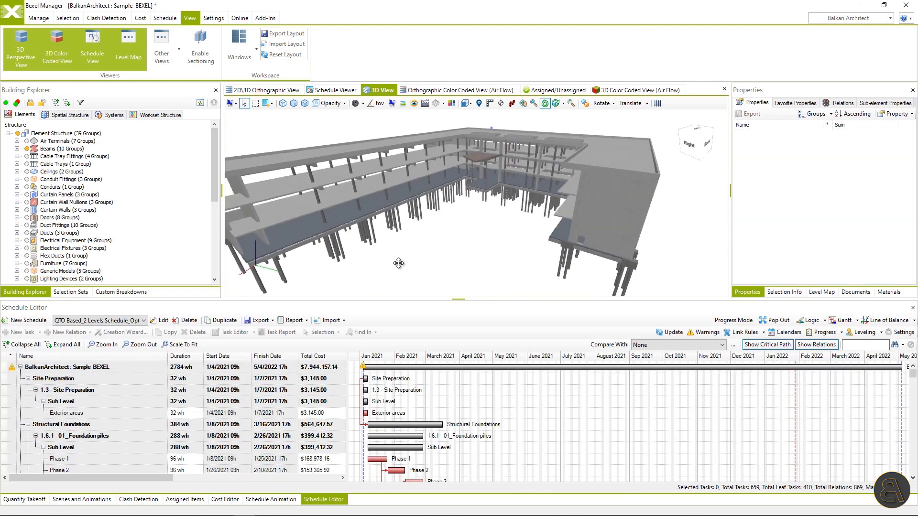
Create a schedule named 'Sample Schedule Structure works' on the BA_QTO cost version
left_click(28, 320)
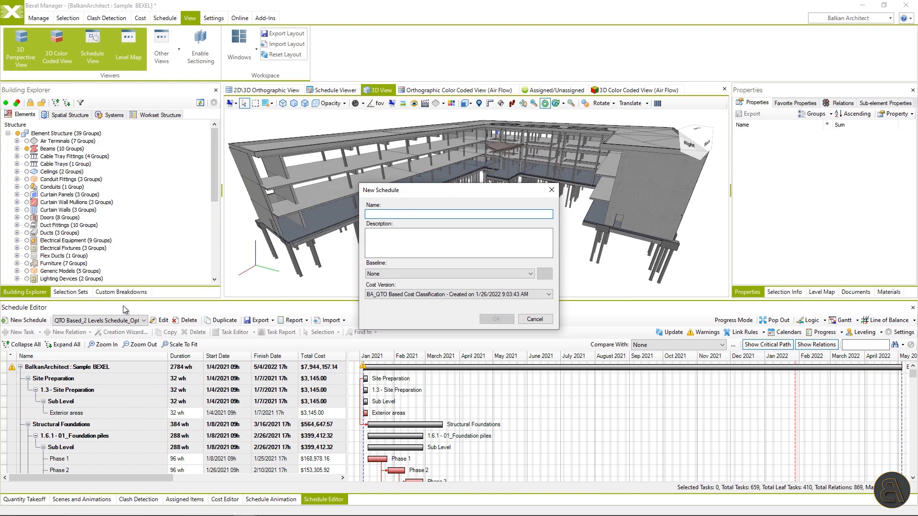
type("Sample Schedule Structure works")
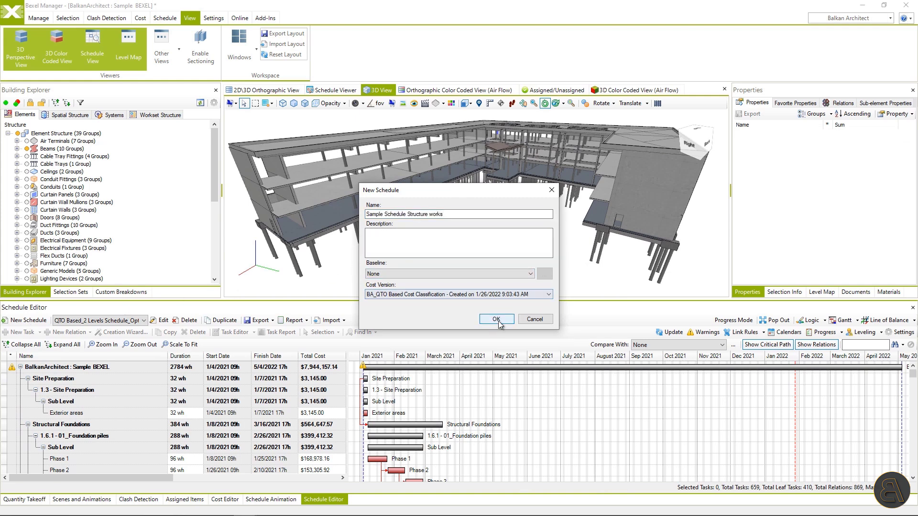
left_click(495, 319)
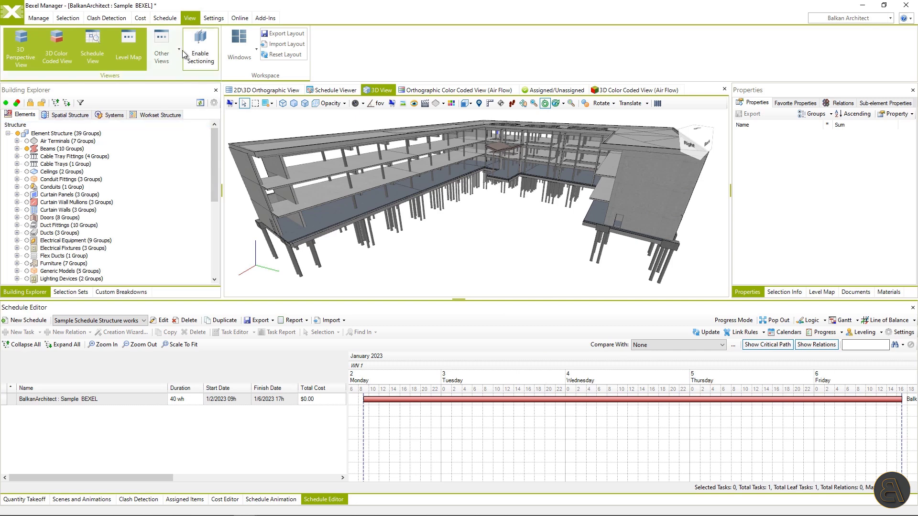
left_click(165, 18)
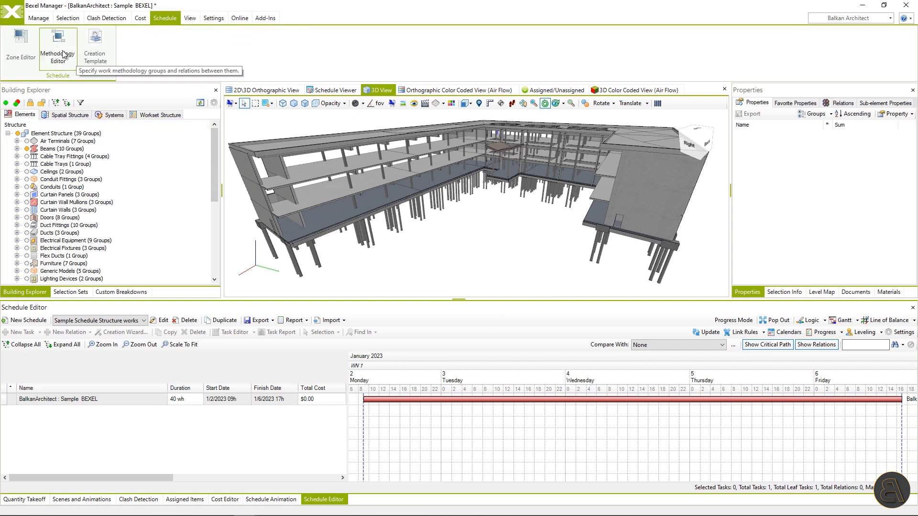
Create an empty 'Sample Structure Methodology' and bring up its cost-item picker
left_click(57, 48)
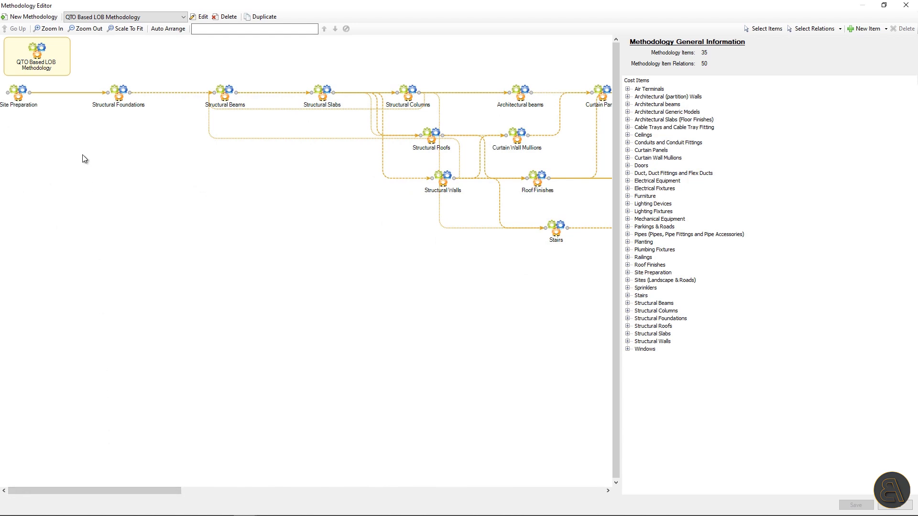
left_click(33, 16)
type("Sample Structure Methodology")
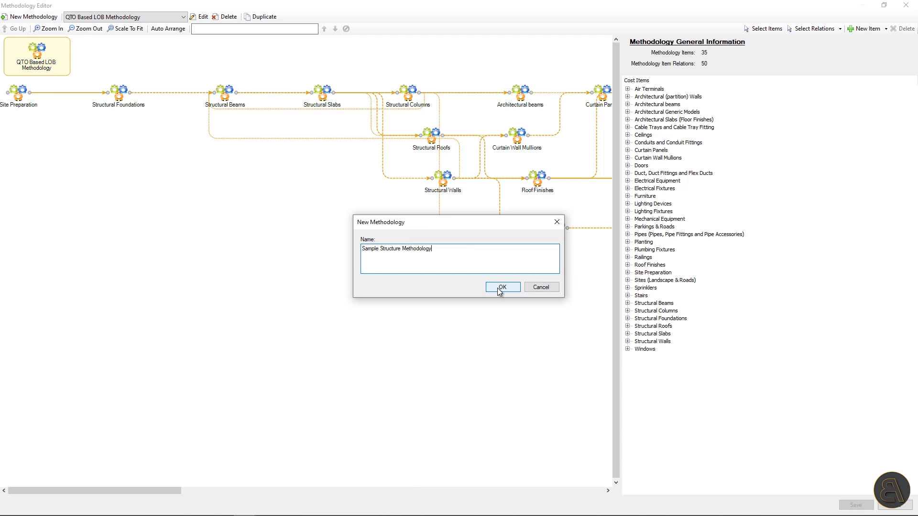
left_click(501, 287)
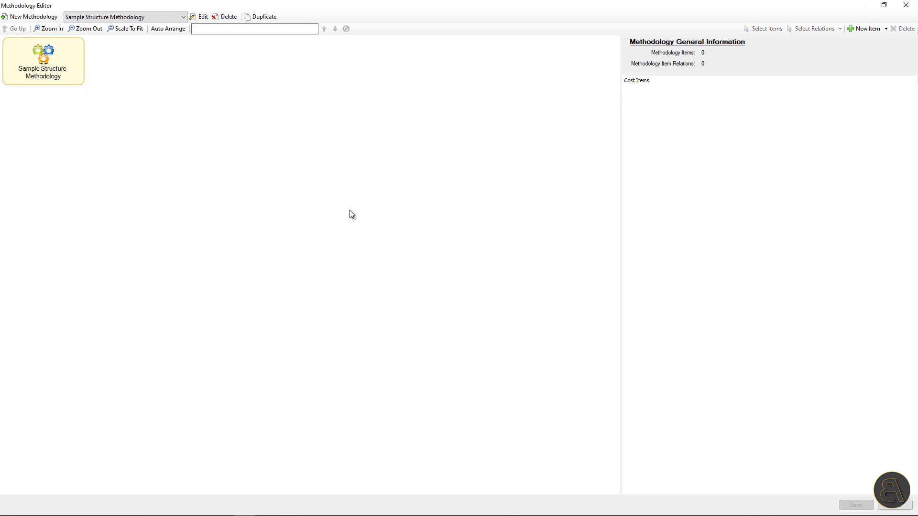
right_click(146, 102)
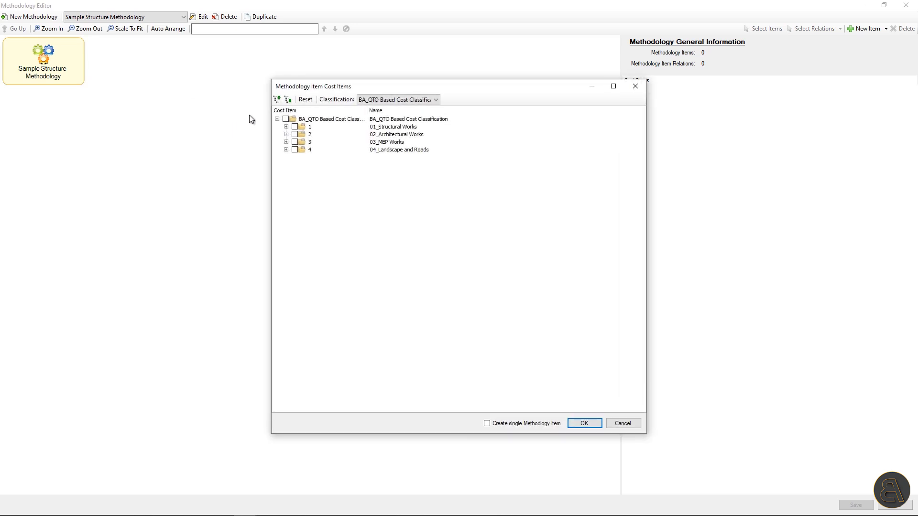
Add Foundations, Beams, Slabs, Columns, Roofs and Walls cost items to the methodology canvas
left_click(287, 126)
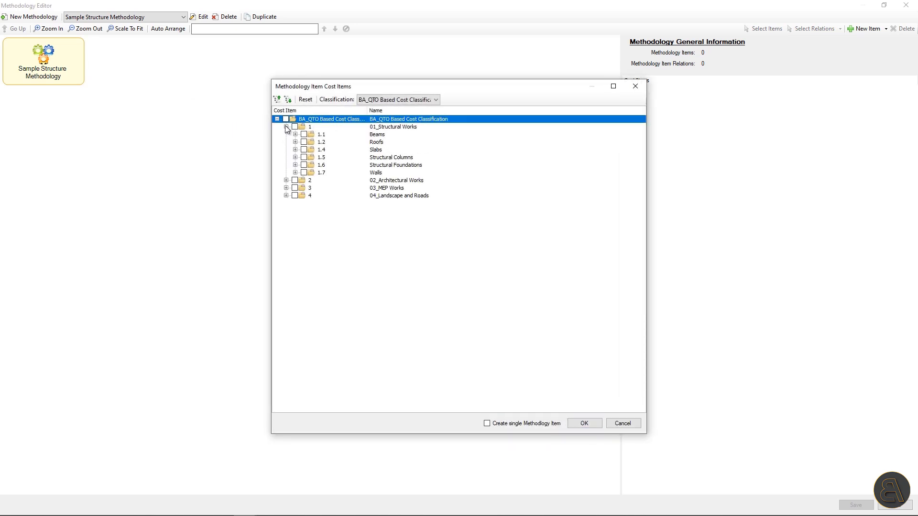
left_click(377, 134)
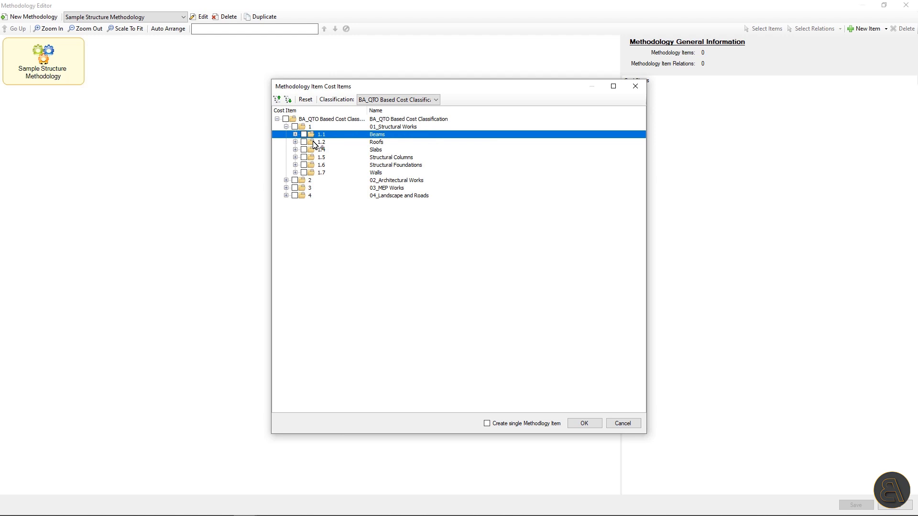
left_click(375, 172)
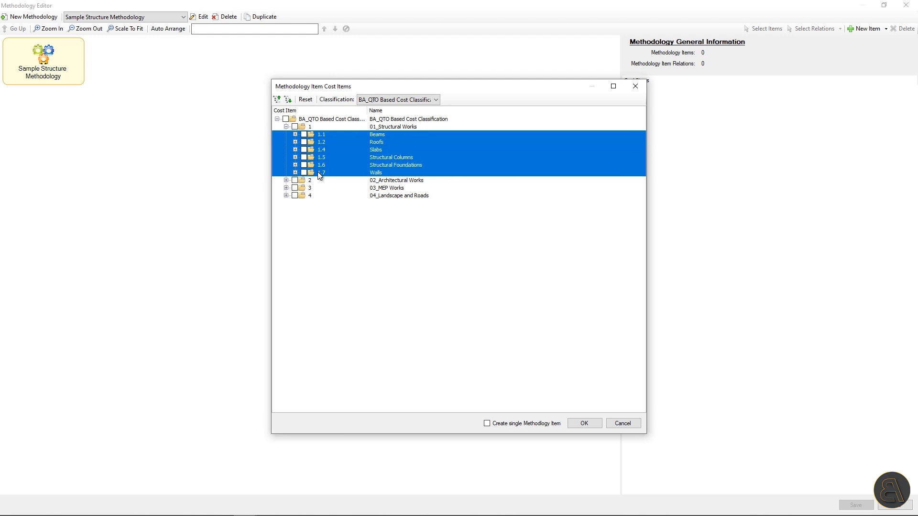
left_click(304, 172)
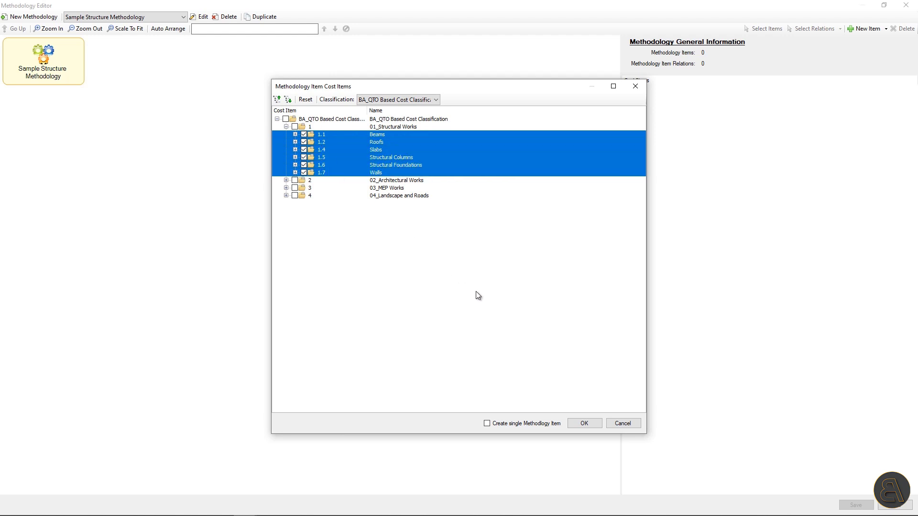
left_click(583, 424)
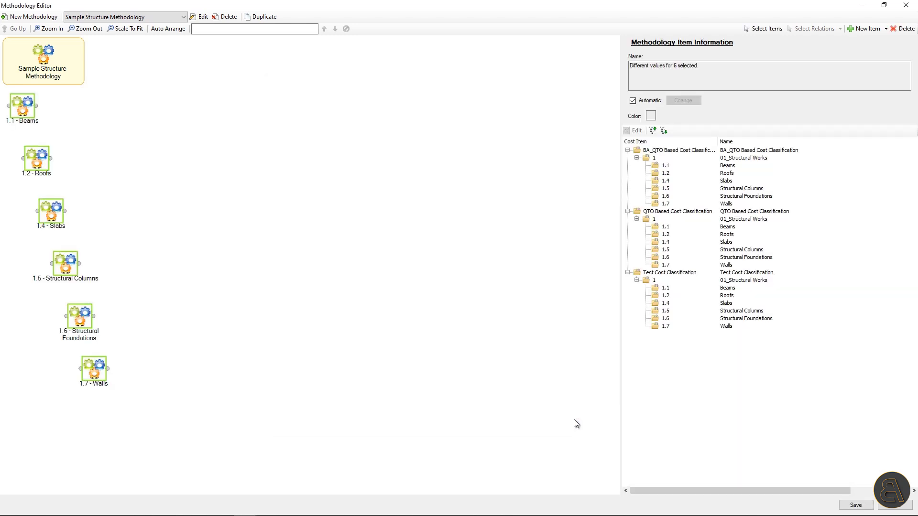
mouse_move(242, 227)
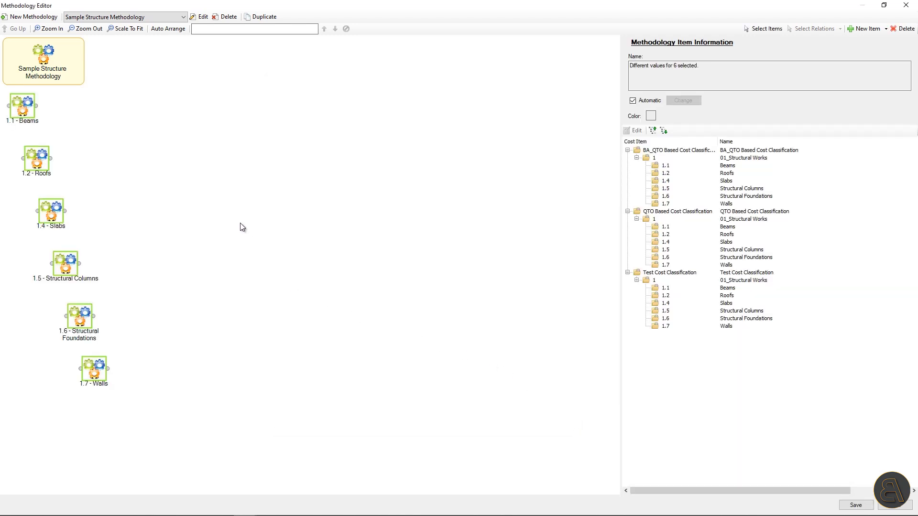
left_click(220, 228)
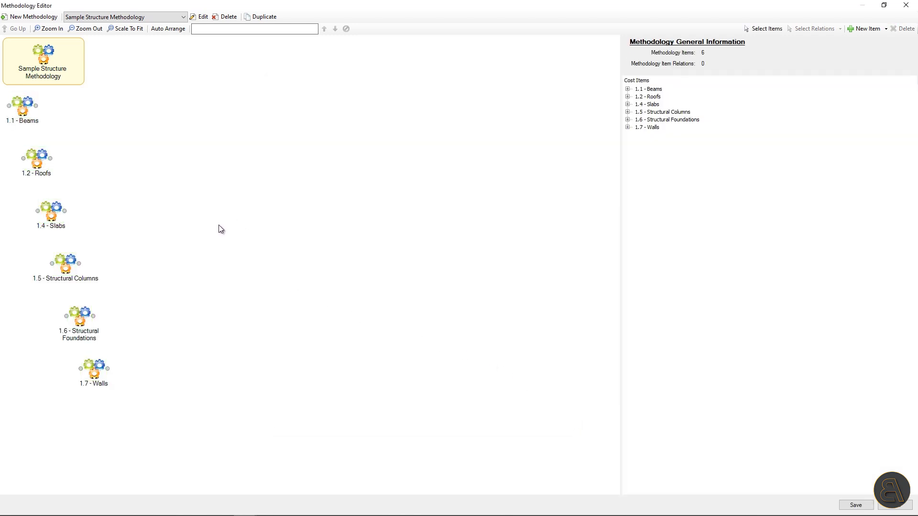
mouse_move(102, 316)
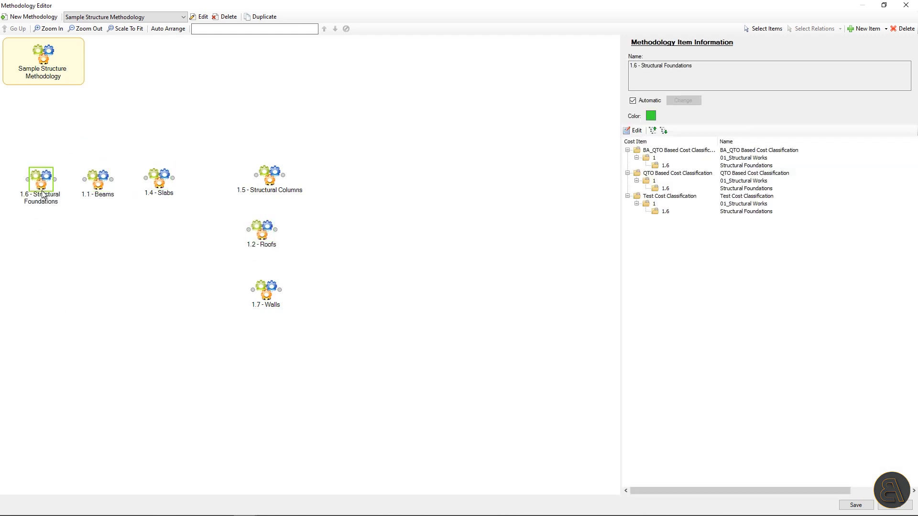
Link Foundations→Beams→Slabs→Columns, making the Slabs–Columns relation Start -> Start
left_click_drag(42, 178, 97, 177)
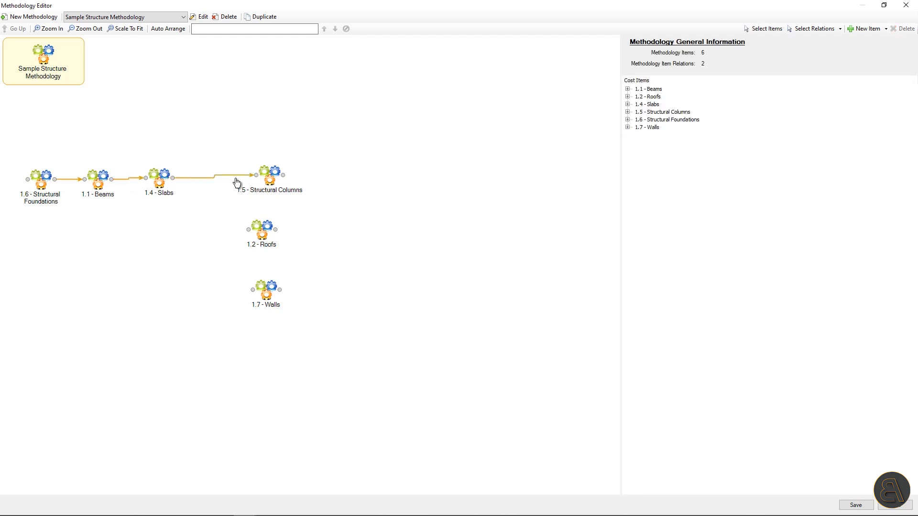
left_click(199, 205)
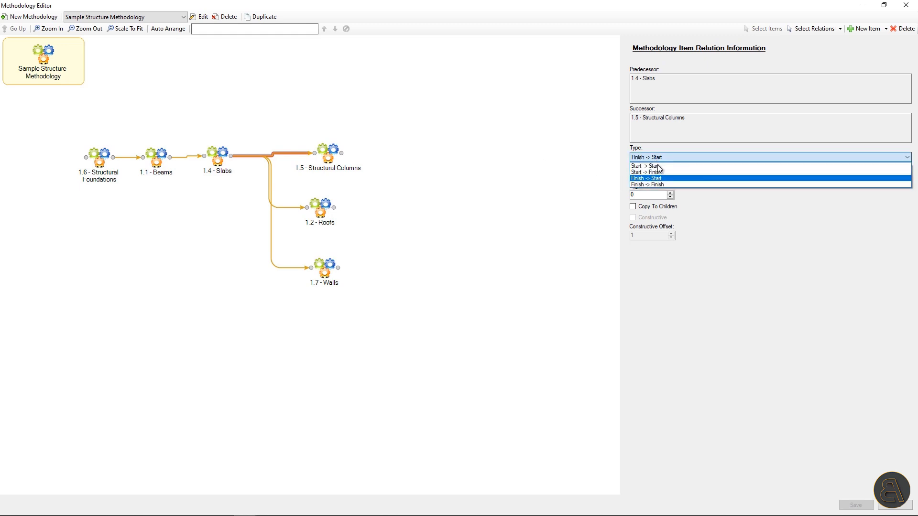
left_click(647, 166)
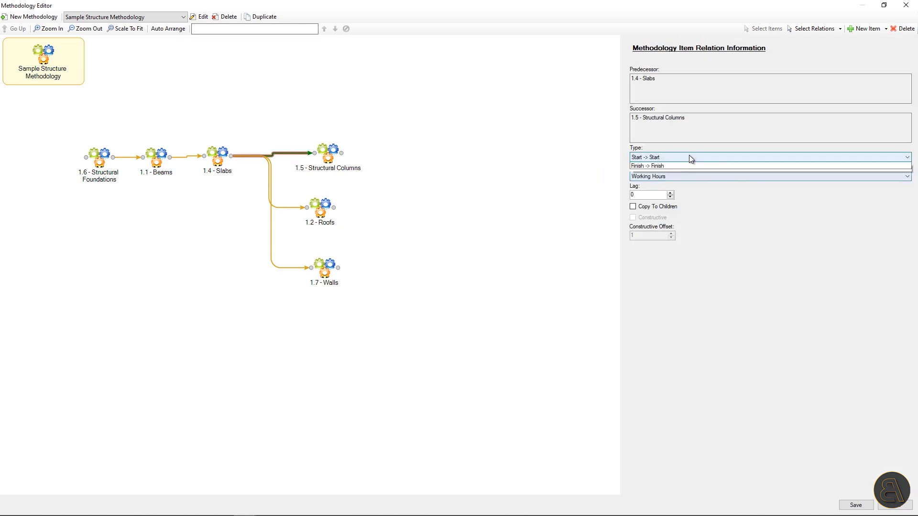
left_click(647, 166)
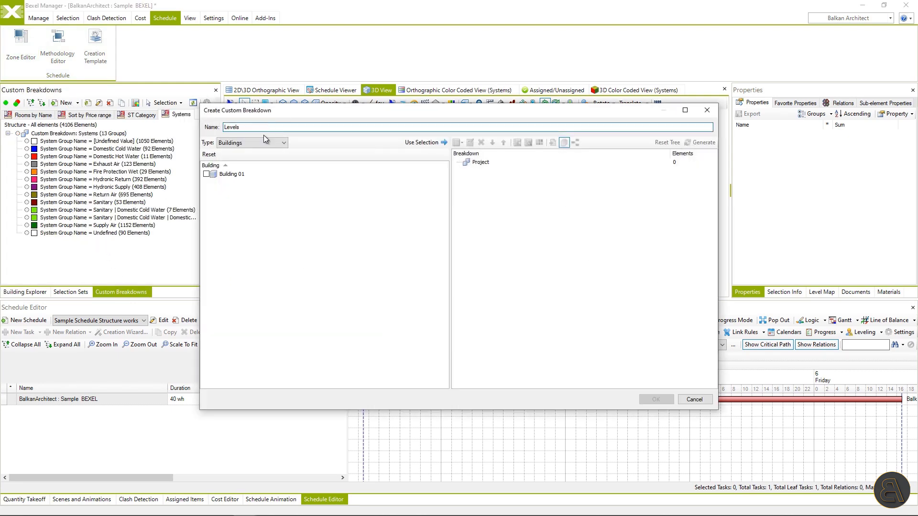
Build the Levels breakdown for Building 01, grouping elements by building level
left_click(207, 175)
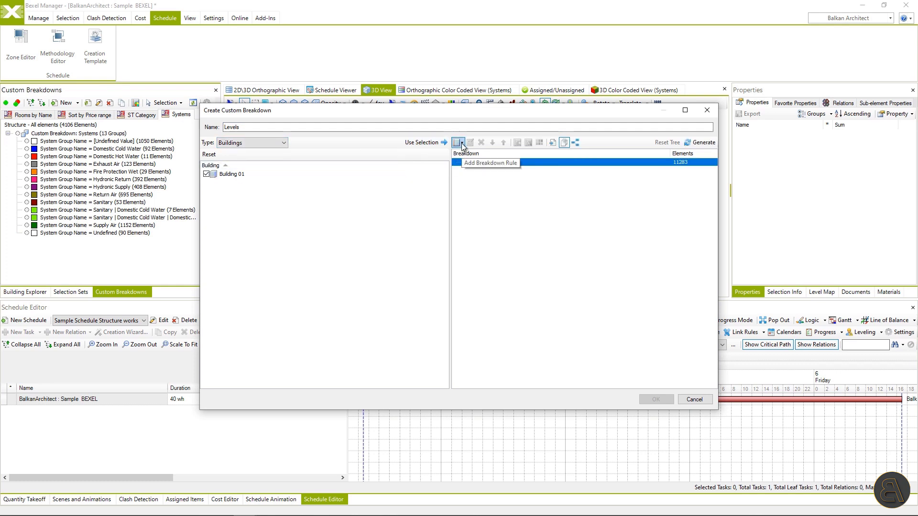
left_click(458, 142)
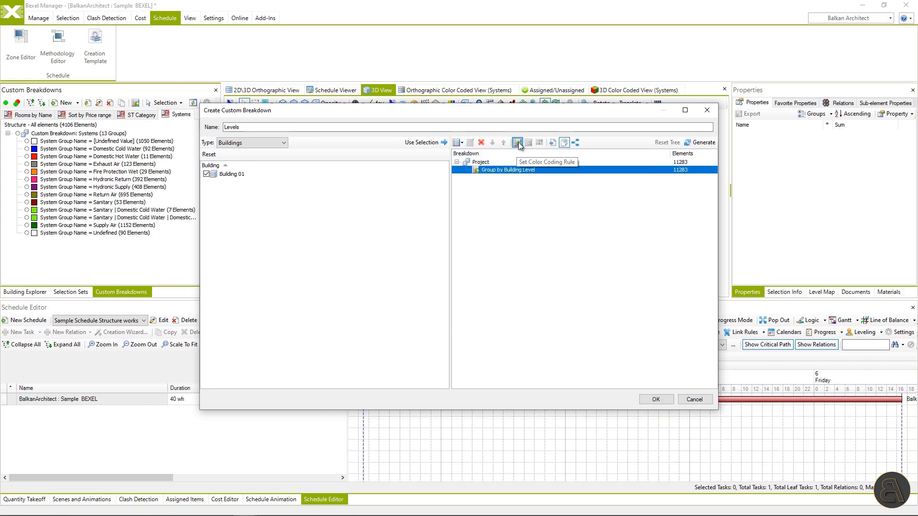
left_click(655, 400)
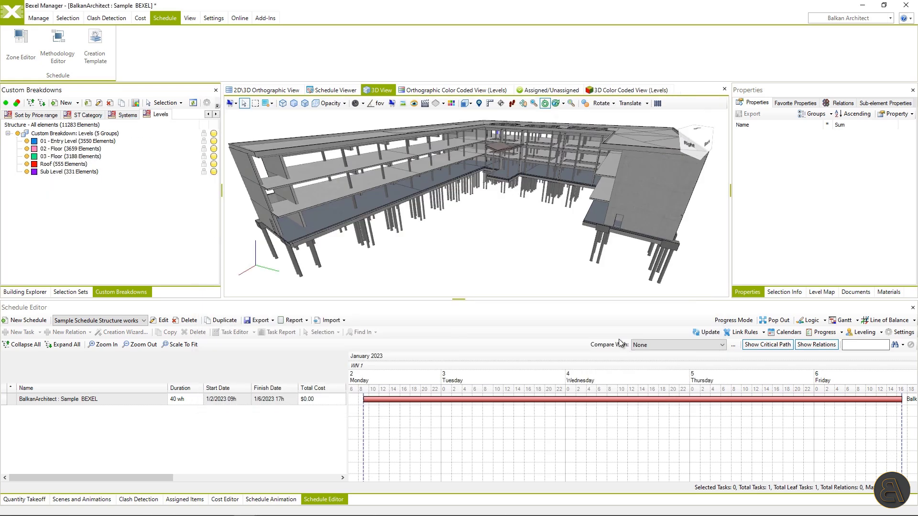
Colour-code the model by level, highlighting Entry Level, 03 - Floor and Roof
left_click(627, 89)
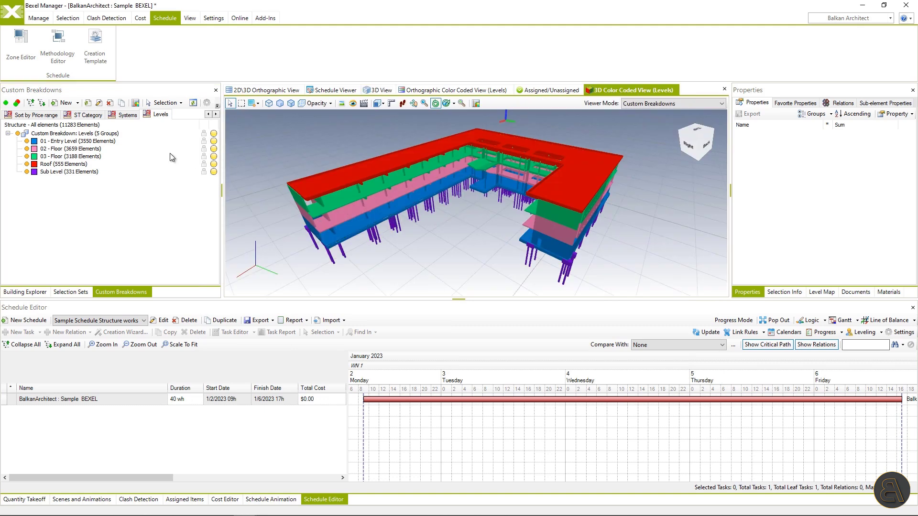
left_click(79, 141)
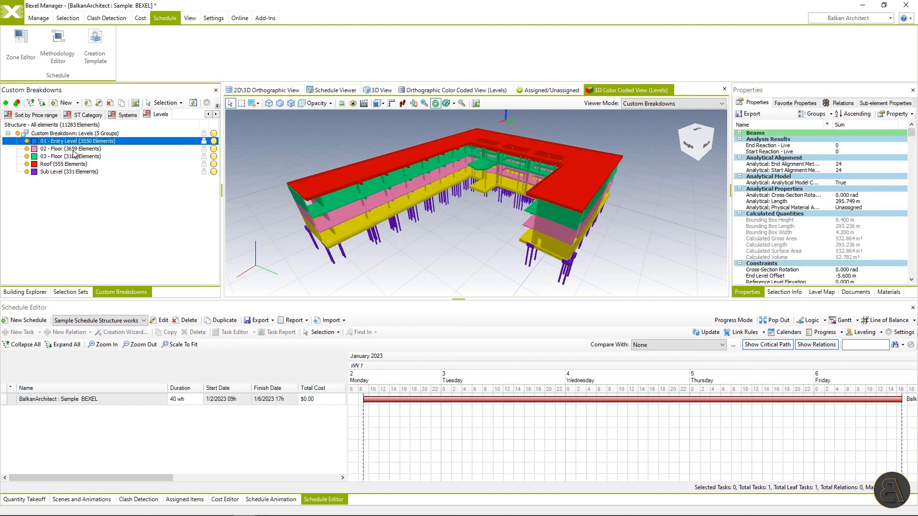
left_click(71, 156)
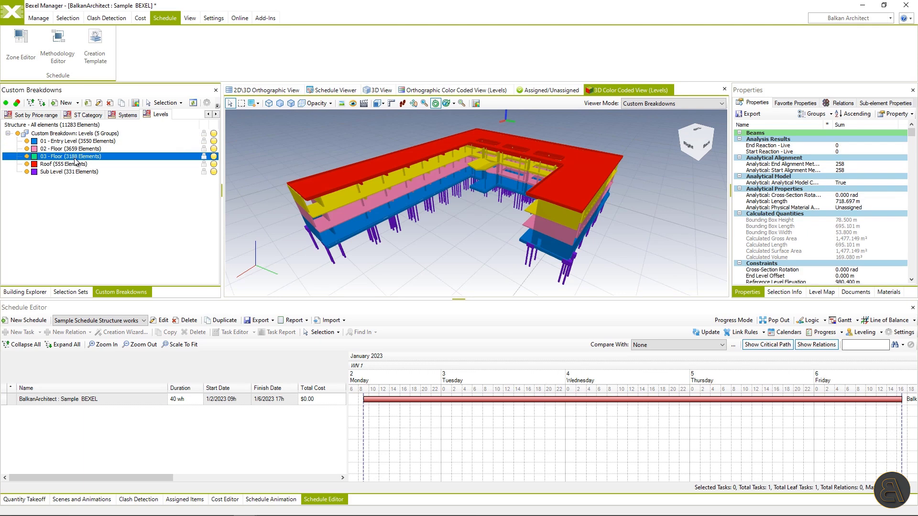
left_click(63, 164)
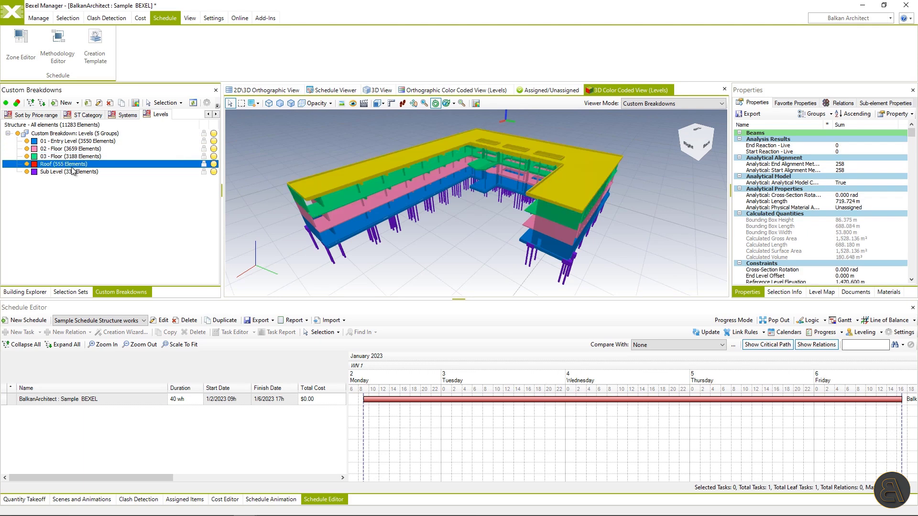
left_click(69, 172)
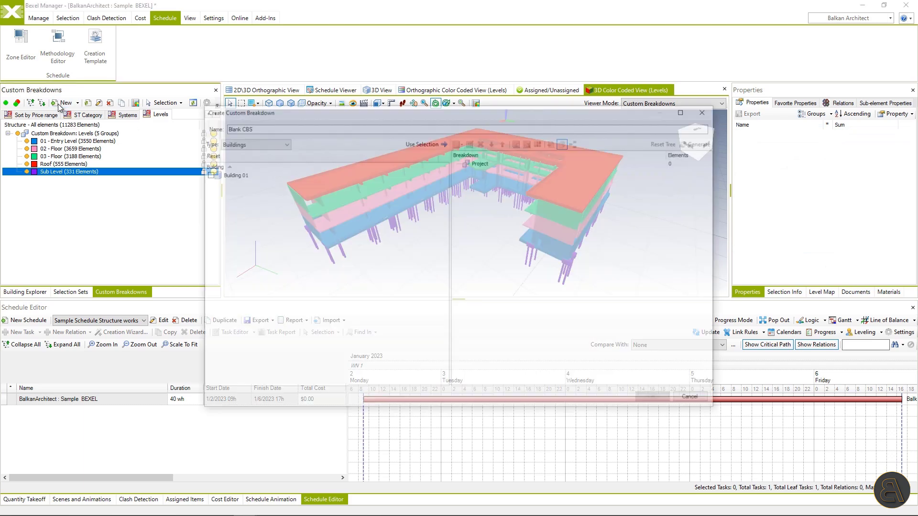
Create the 'Construction Sequence' breakdown for Building 01, generating Phase1–3 and Exterior Works groups
type("Construction Sequence")
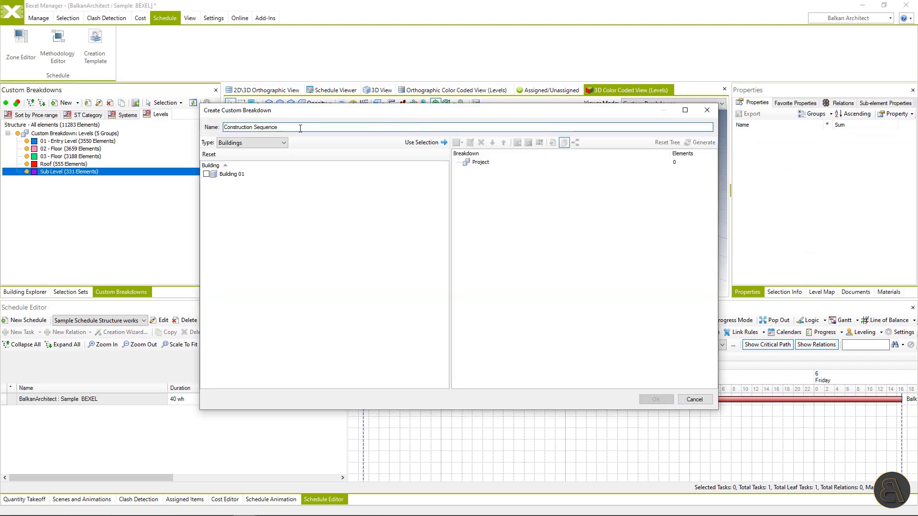
left_click(422, 142)
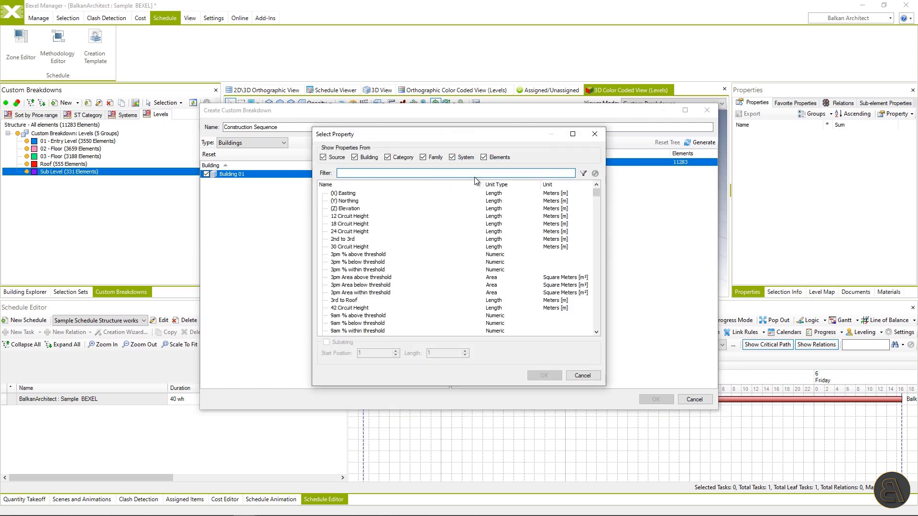
type("Construction Sequence")
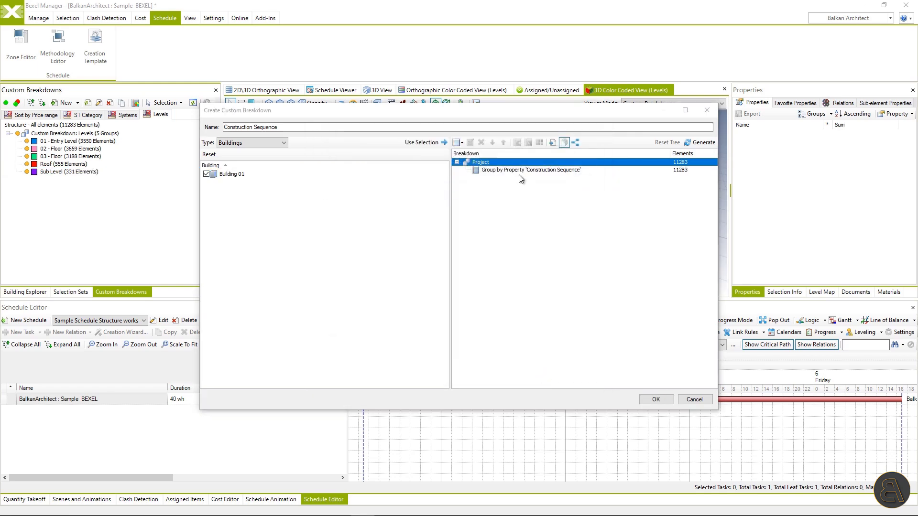
left_click(702, 143)
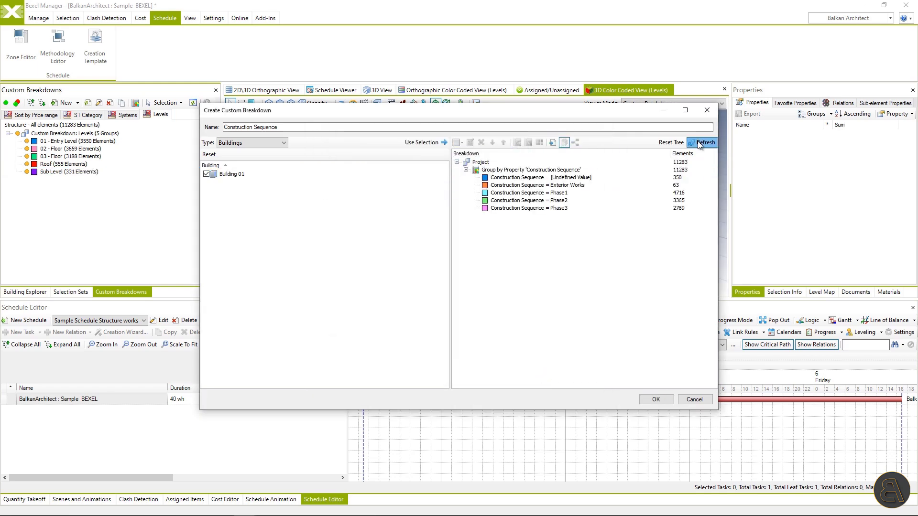
left_click(655, 399)
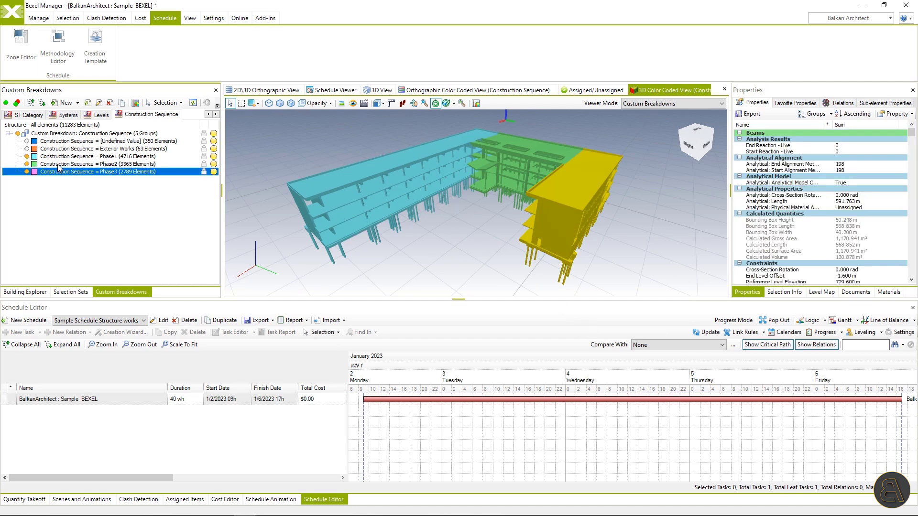
left_click(97, 157)
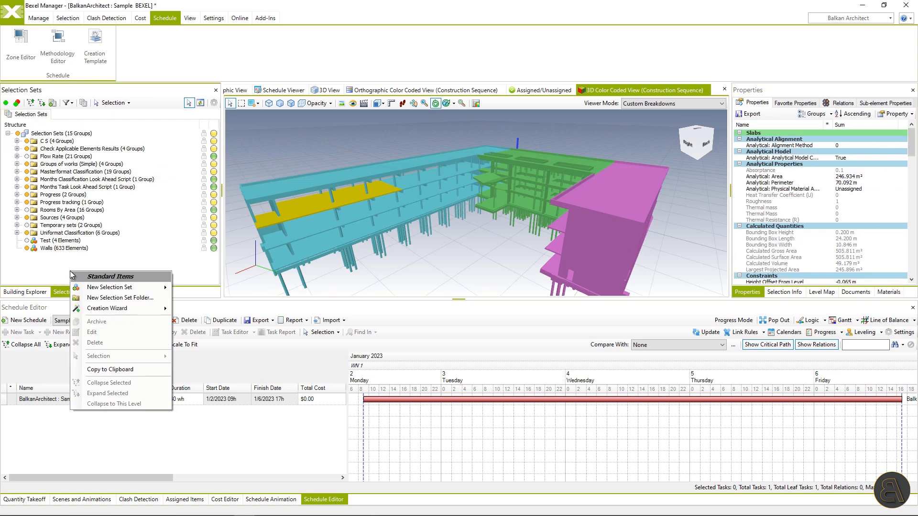
mouse_move(121, 297)
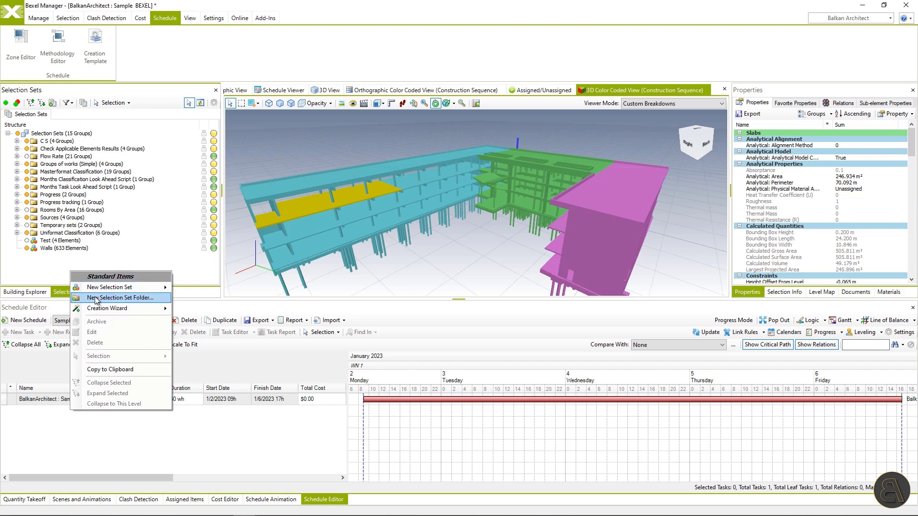
Add a Construction Sequence selection set folder filled with sets for each phase
left_click(123, 297)
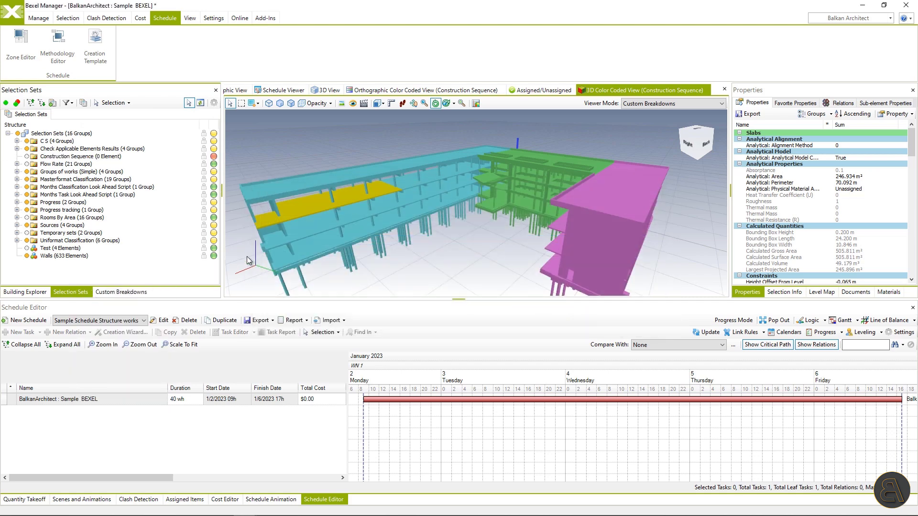
right_click(79, 156)
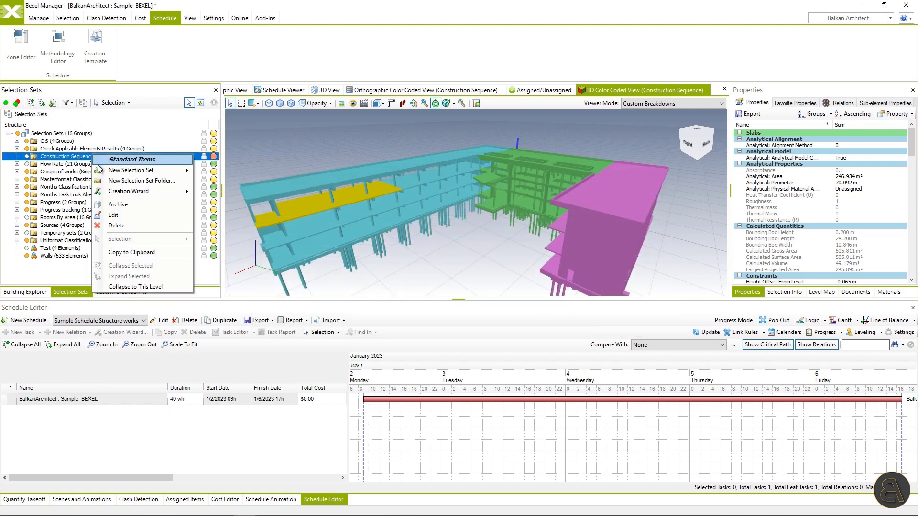
left_click(129, 190)
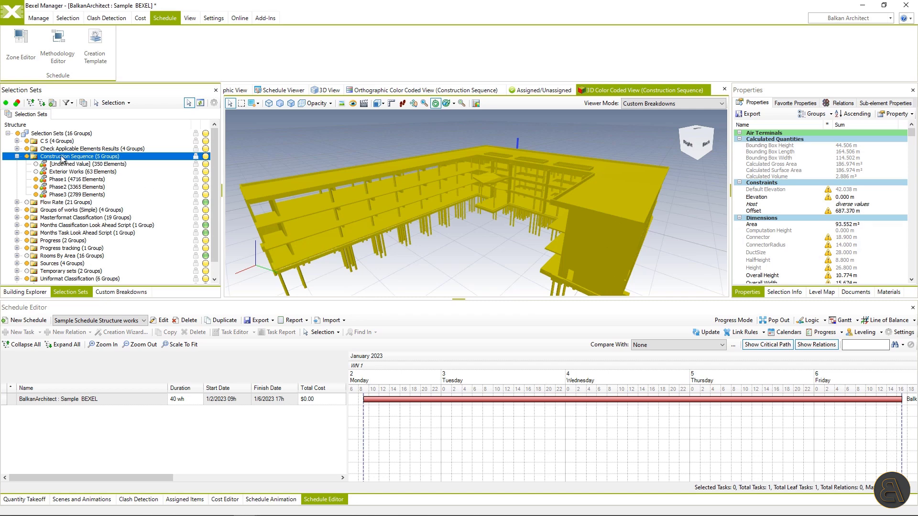
Create a Levels zone chaining 00 - Sub Level through Roof finish-to-start, then start another zone
left_click(77, 194)
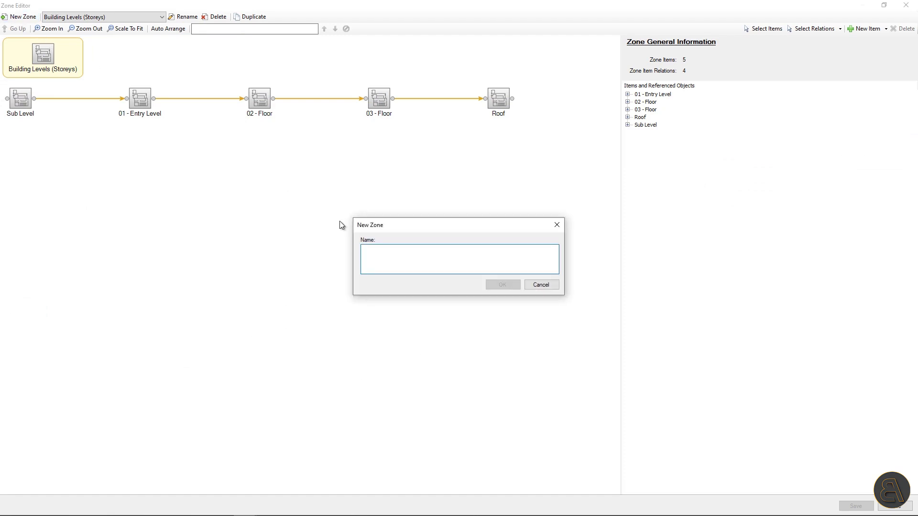
type("Levels")
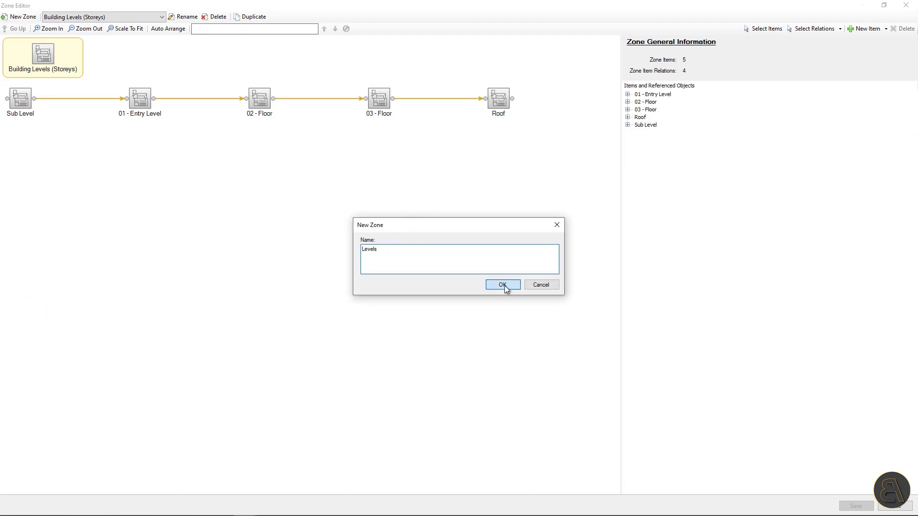
left_click(501, 285)
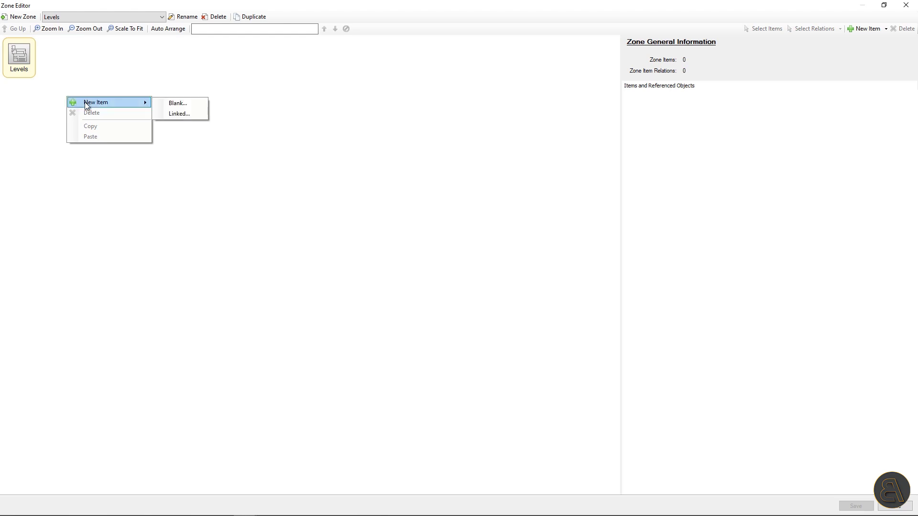
mouse_move(189, 117)
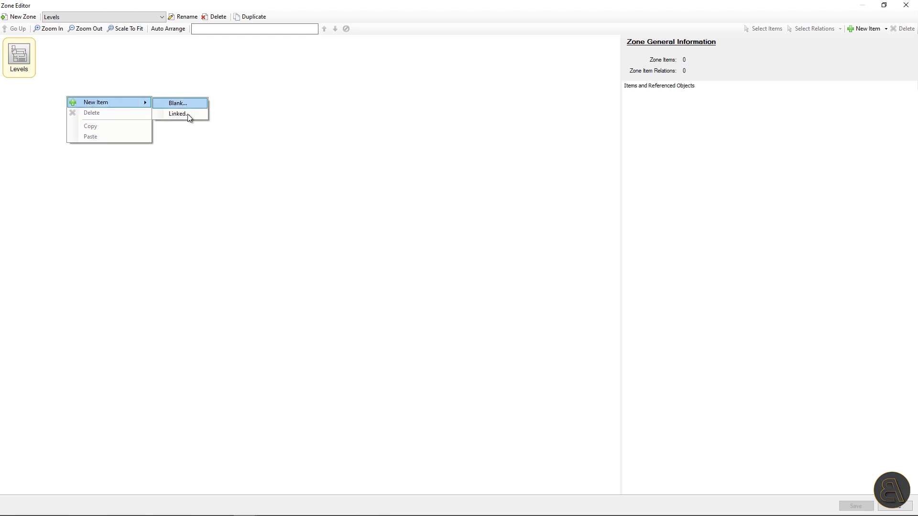
left_click(177, 114)
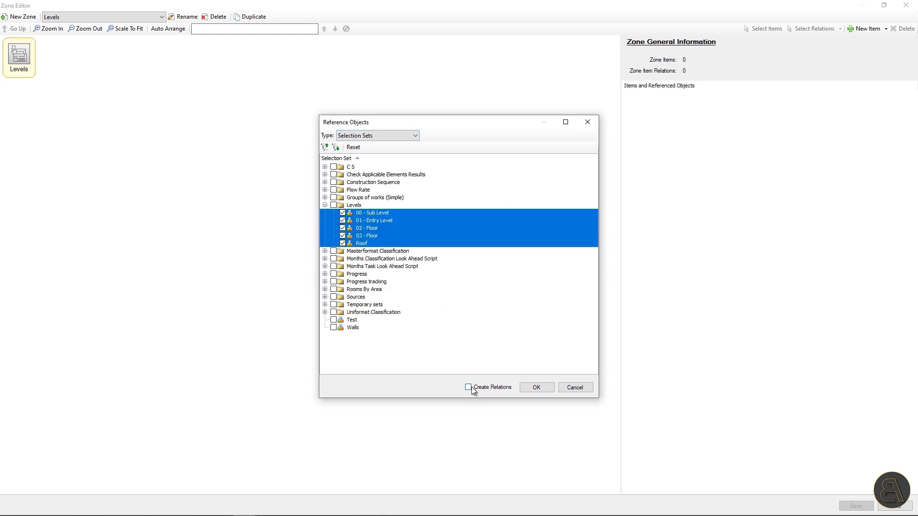
left_click(535, 387)
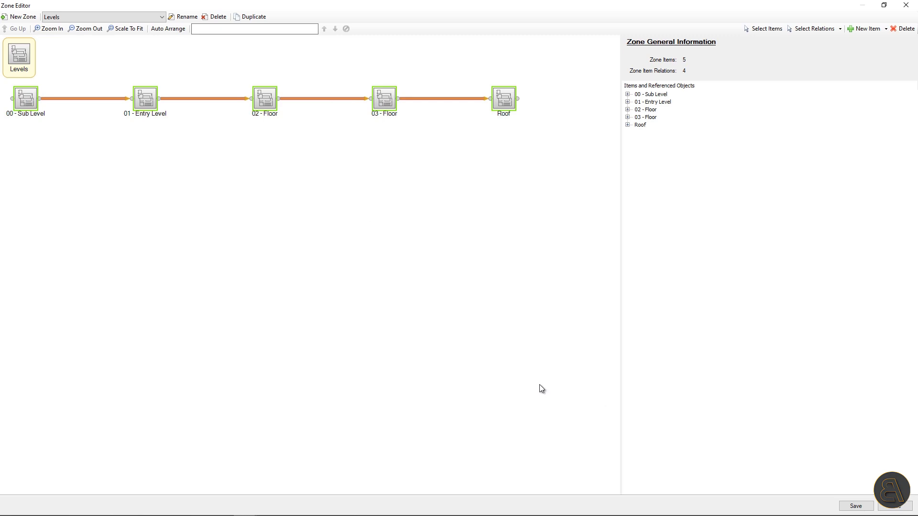
mouse_move(281, 107)
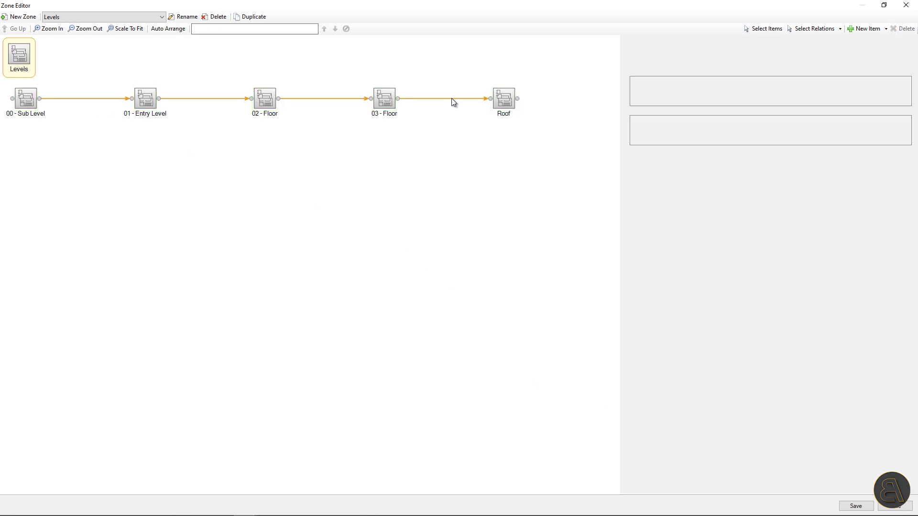
left_click(443, 97)
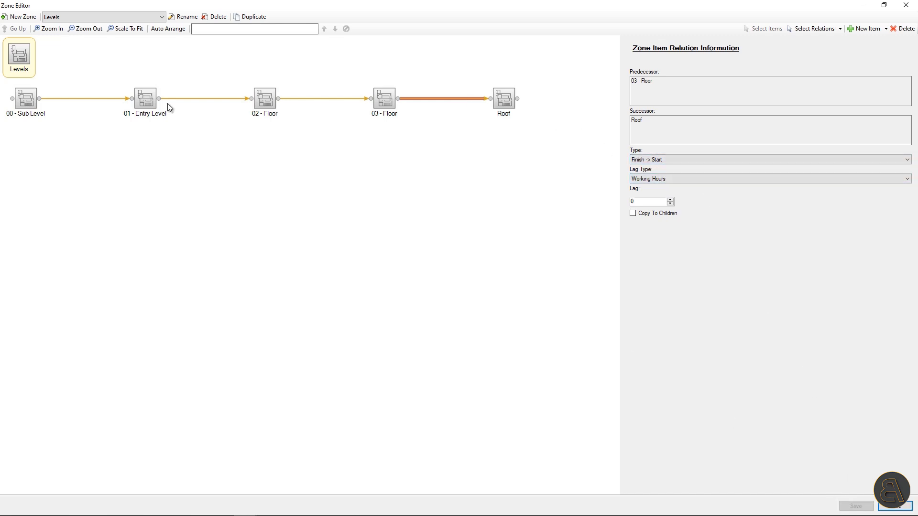
left_click(22, 17)
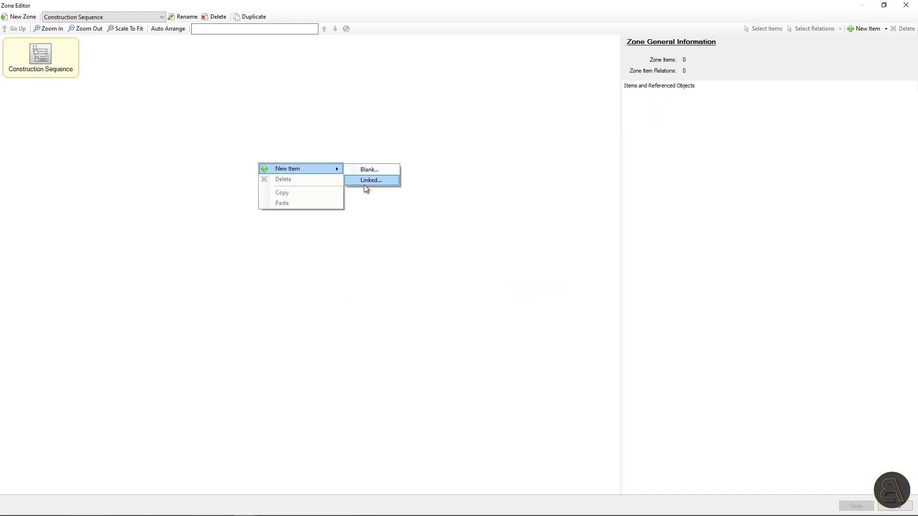
Link Exterior Works, Phase1, Phase2 and Phase3 sets finish-to-start, then close the Zone Editor
left_click(371, 180)
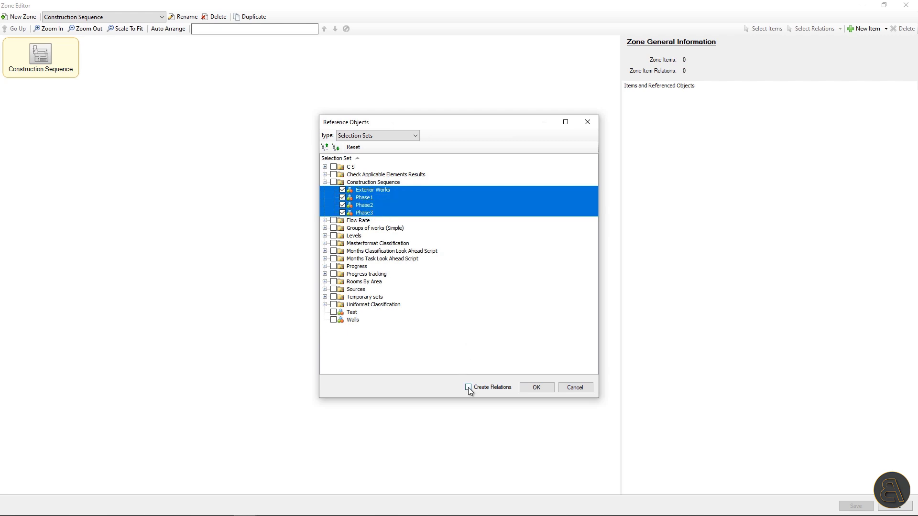
left_click(536, 387)
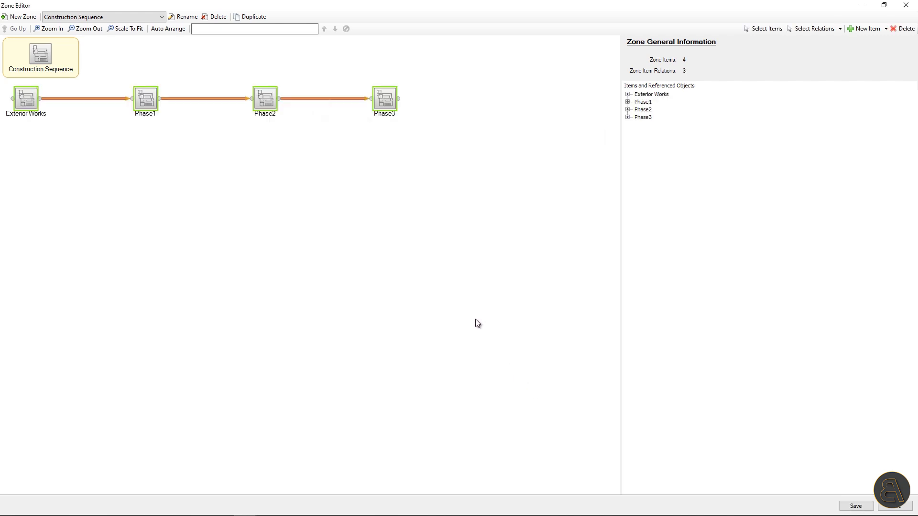
left_click(316, 99)
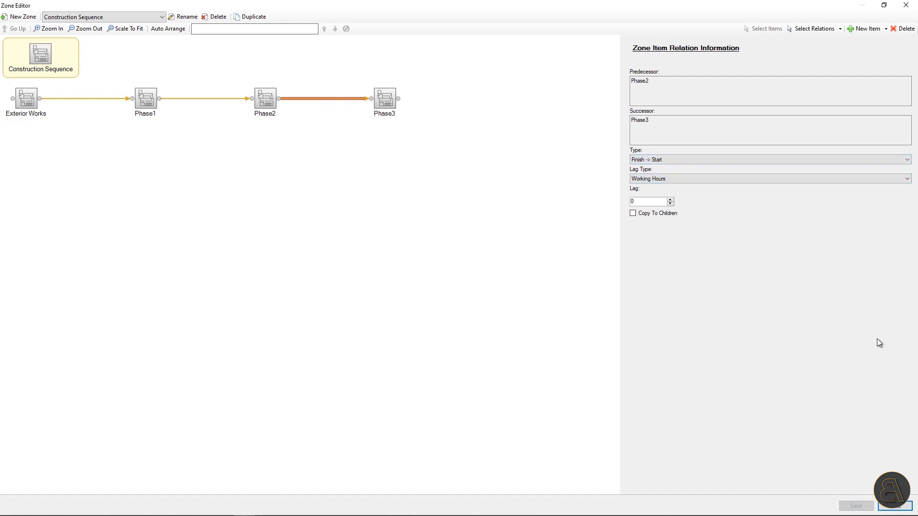
left_click(94, 45)
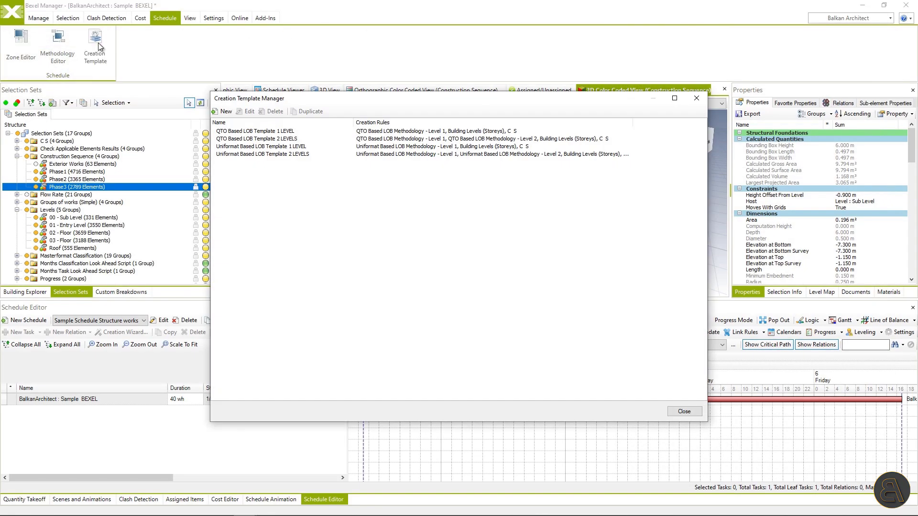
Start a new creation template with Sample Structure Methodology and Levels zone rules
left_click(224, 112)
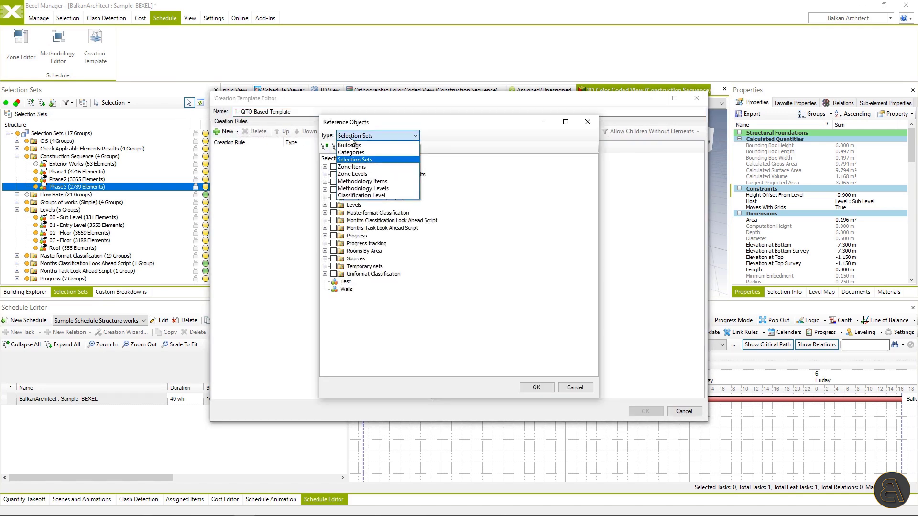
left_click(362, 181)
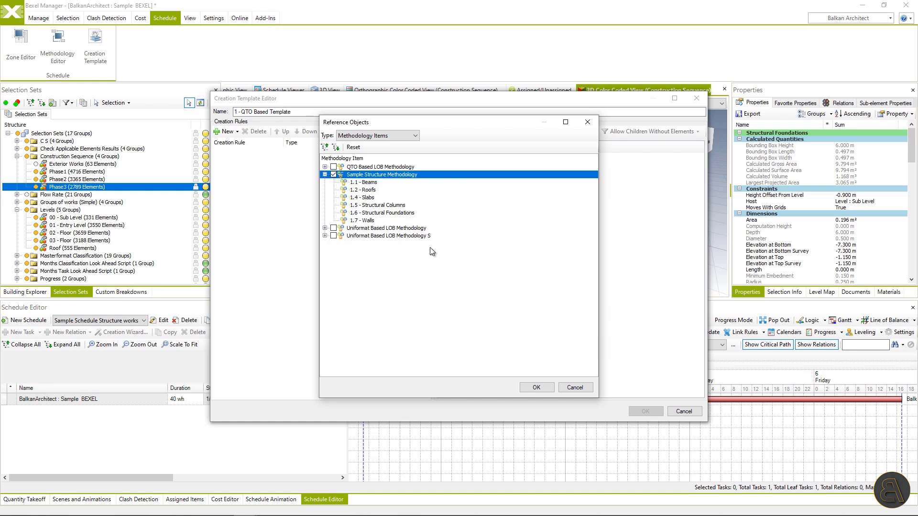
left_click(536, 387)
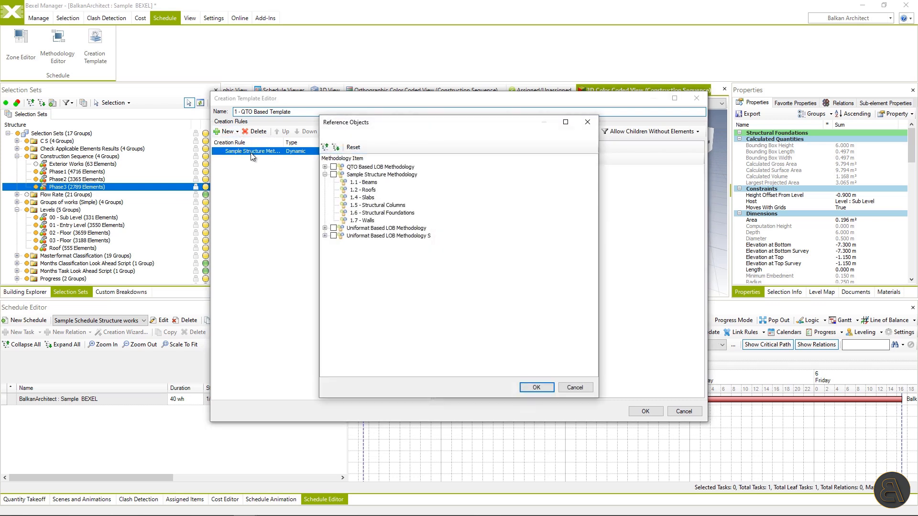
left_click(378, 135)
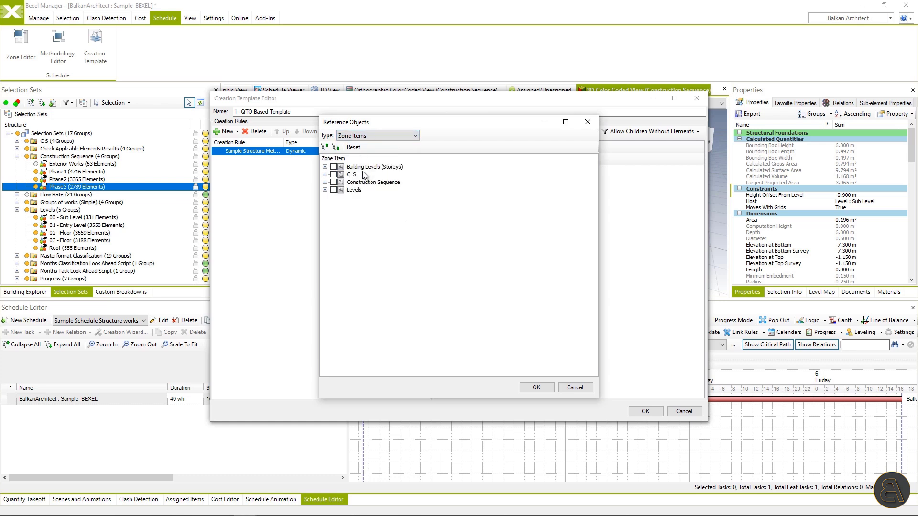
left_click(334, 190)
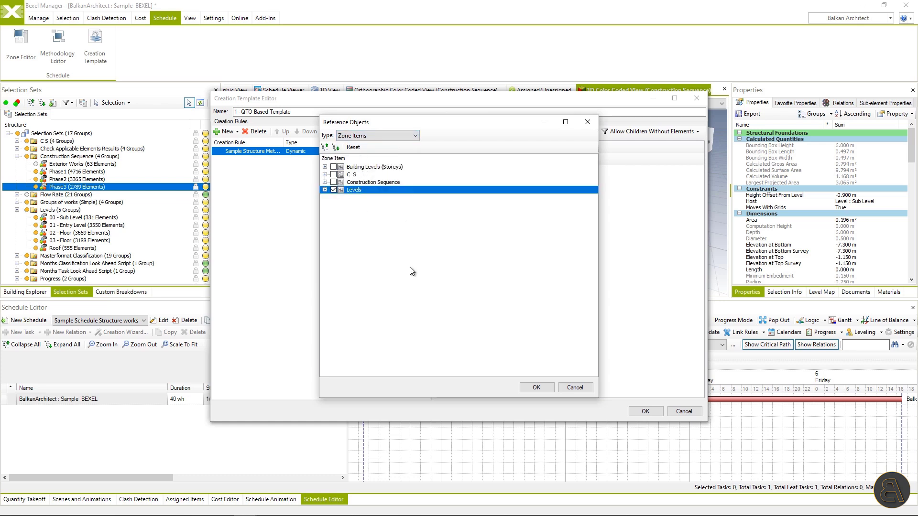
left_click(535, 387)
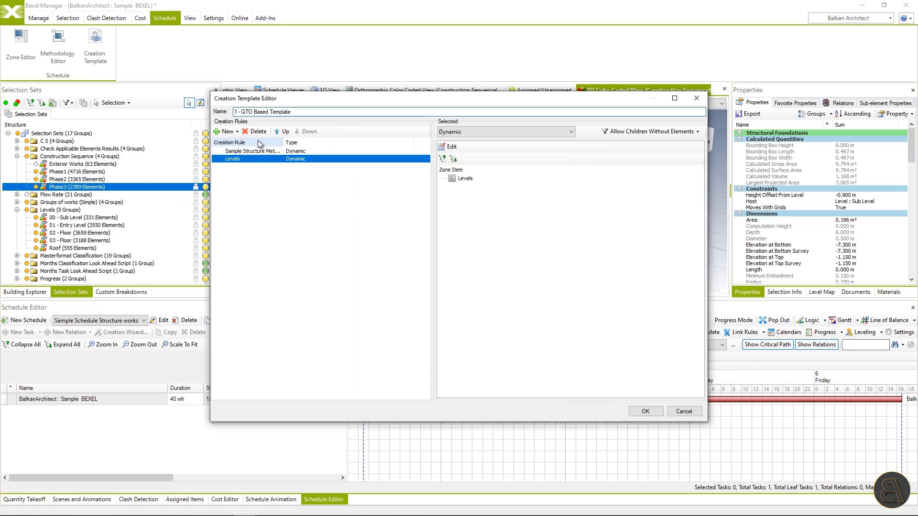
Add a dynamic Construction Sequence rule, save the template, and close the template list
left_click(225, 131)
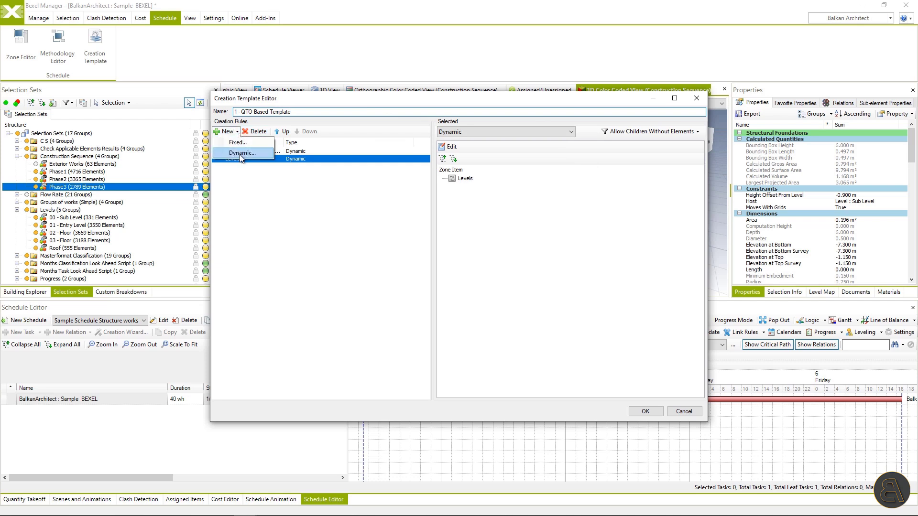
left_click(241, 153)
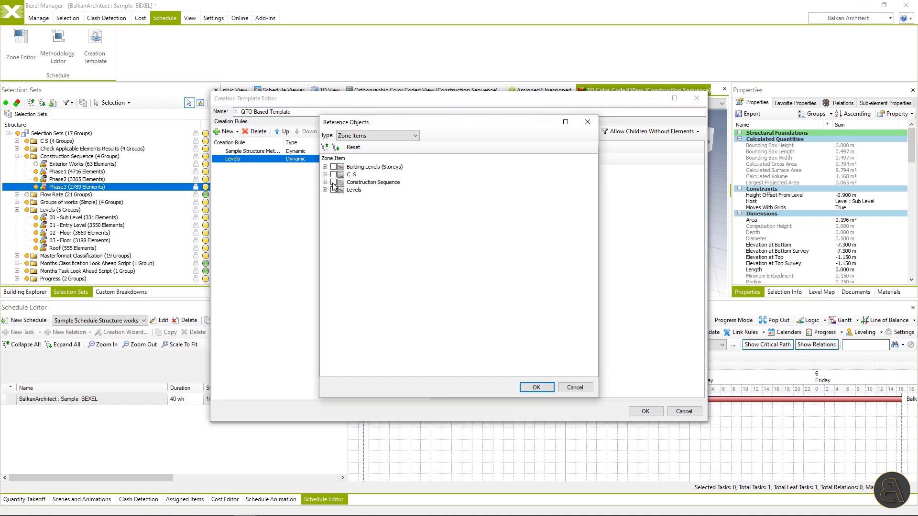
left_click(336, 182)
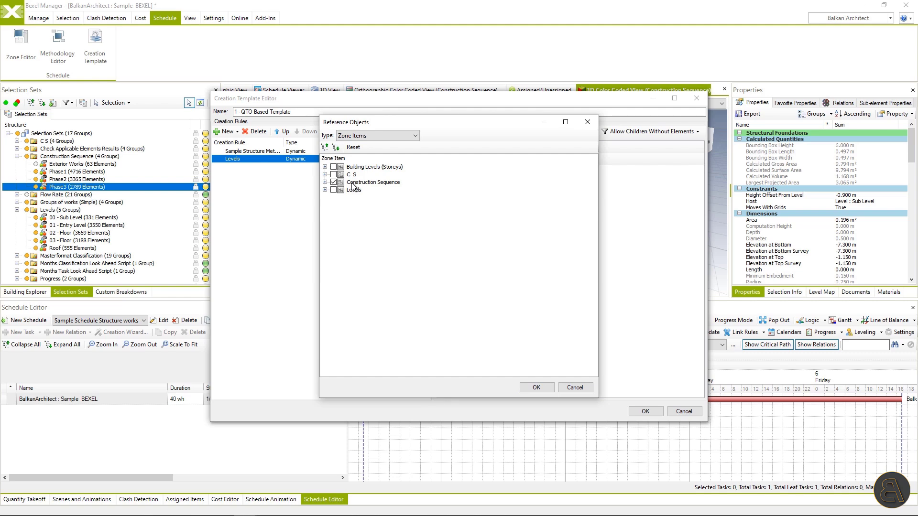
left_click(324, 182)
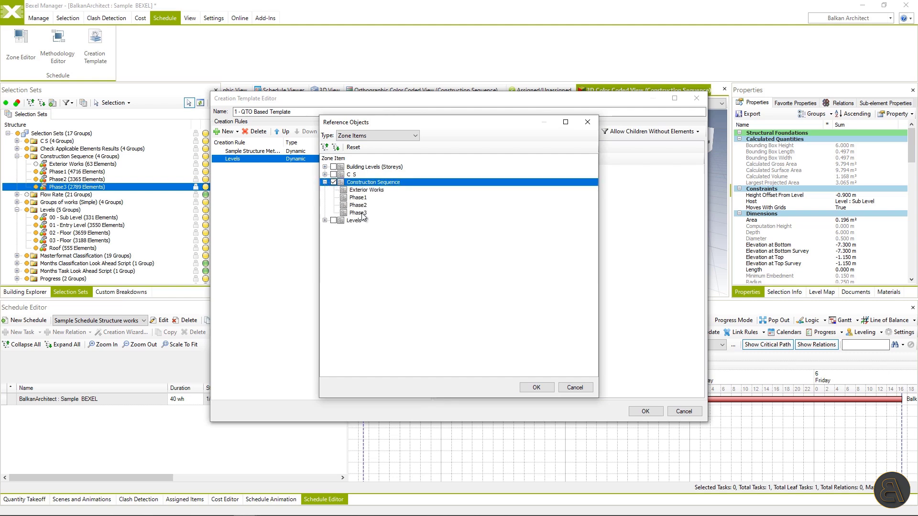
left_click(536, 387)
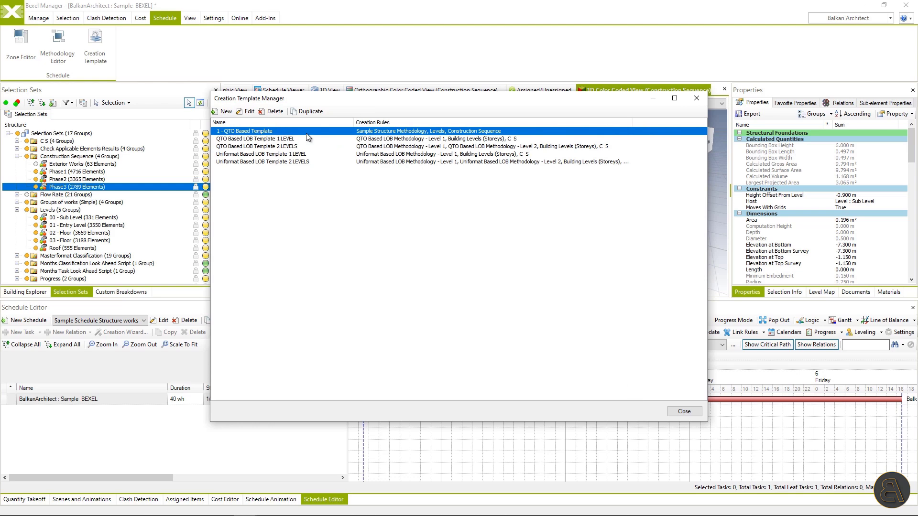
left_click(683, 411)
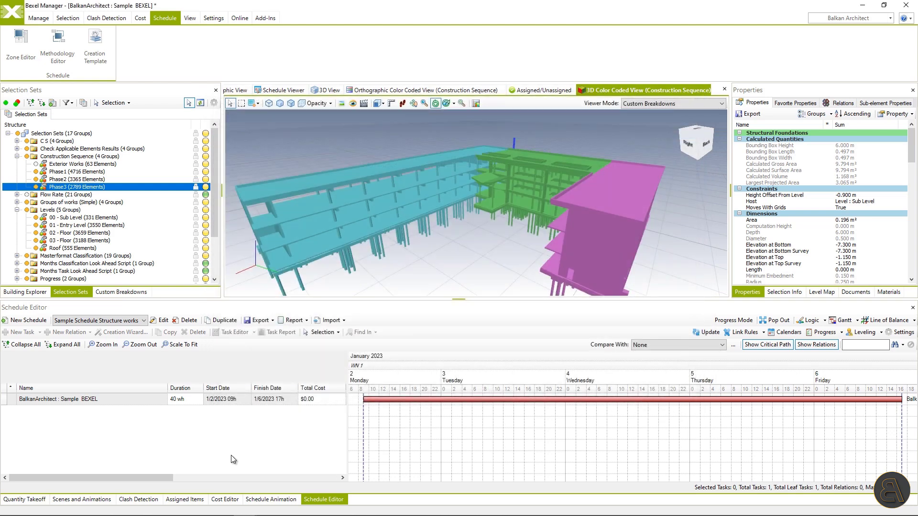
Generate the root task's schedule through the Creation Wizard using 1 - QTO Based Template
right_click(59, 399)
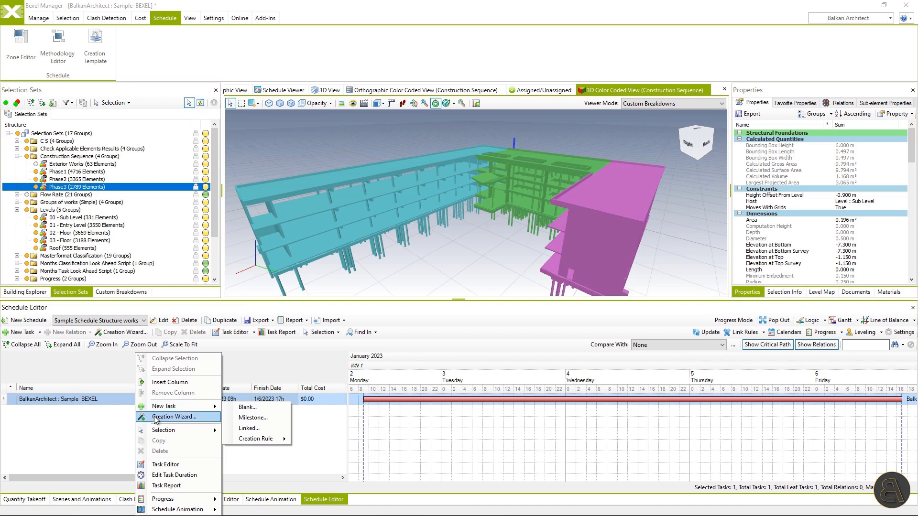
left_click(170, 416)
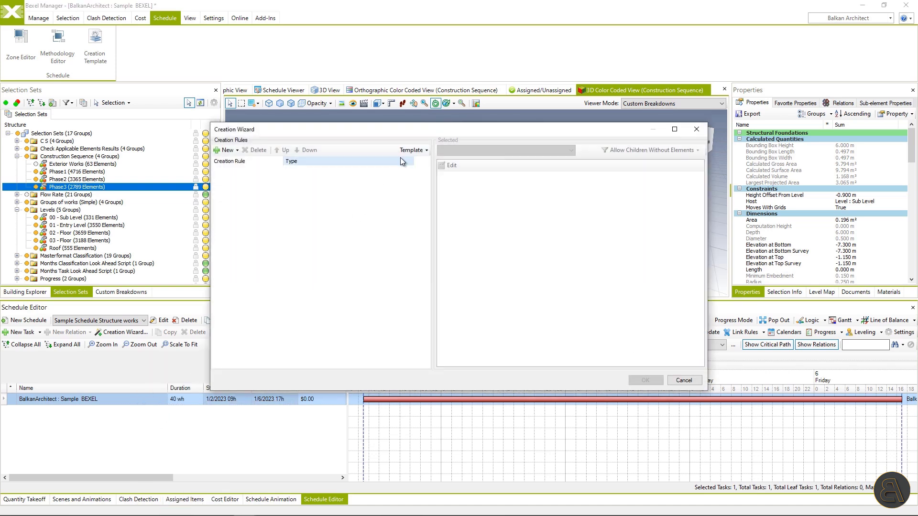
left_click(411, 150)
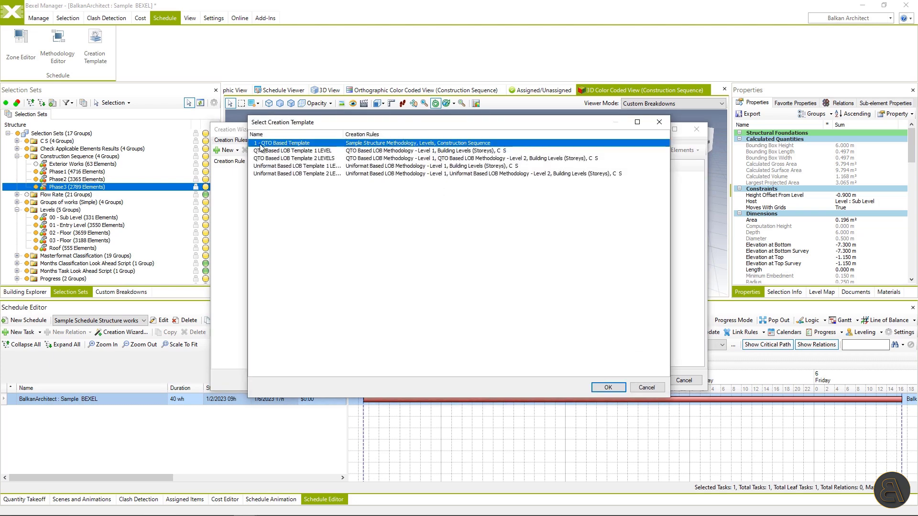
left_click(608, 387)
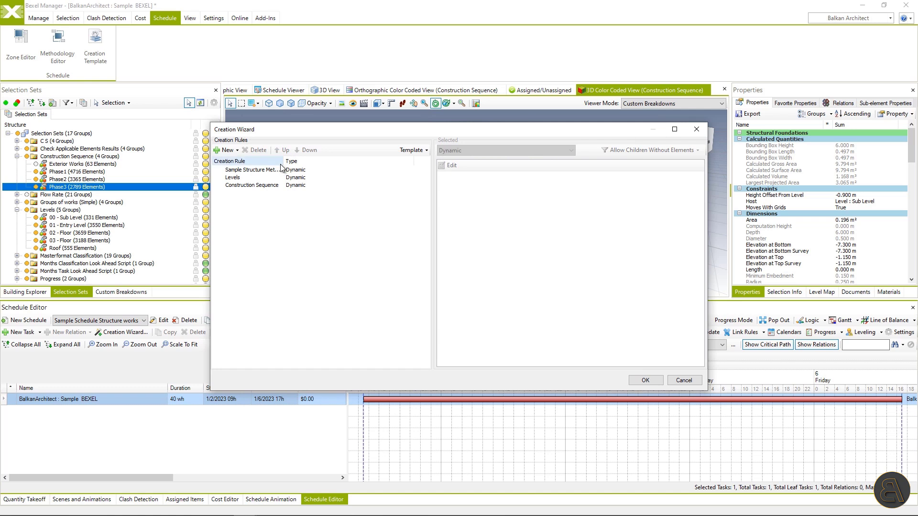
left_click(252, 185)
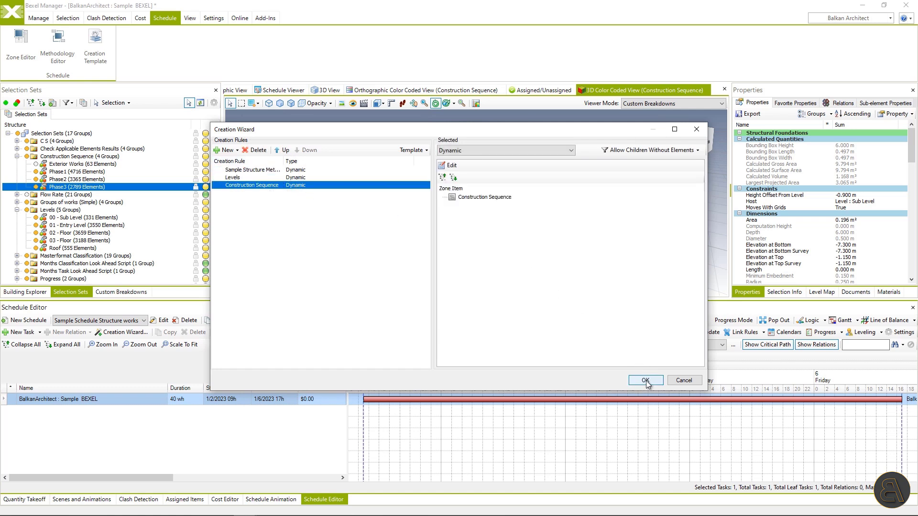
left_click(644, 381)
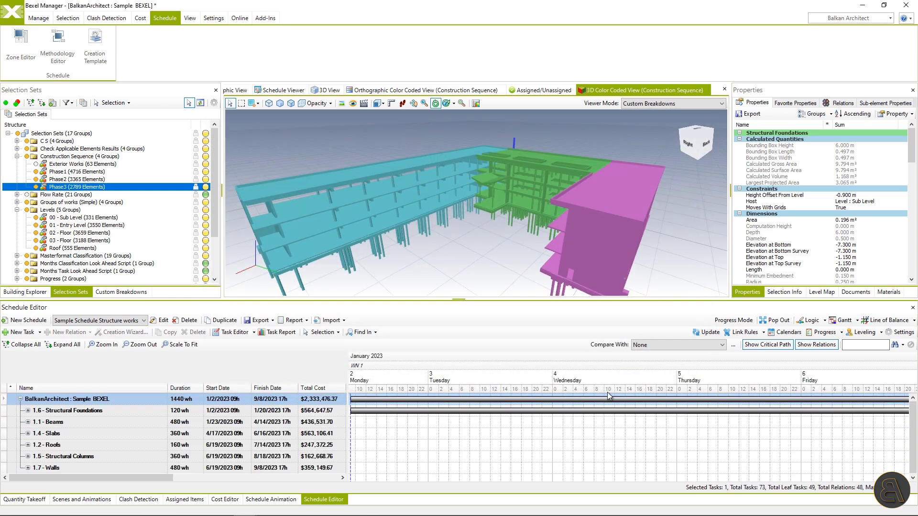
mouse_move(180, 344)
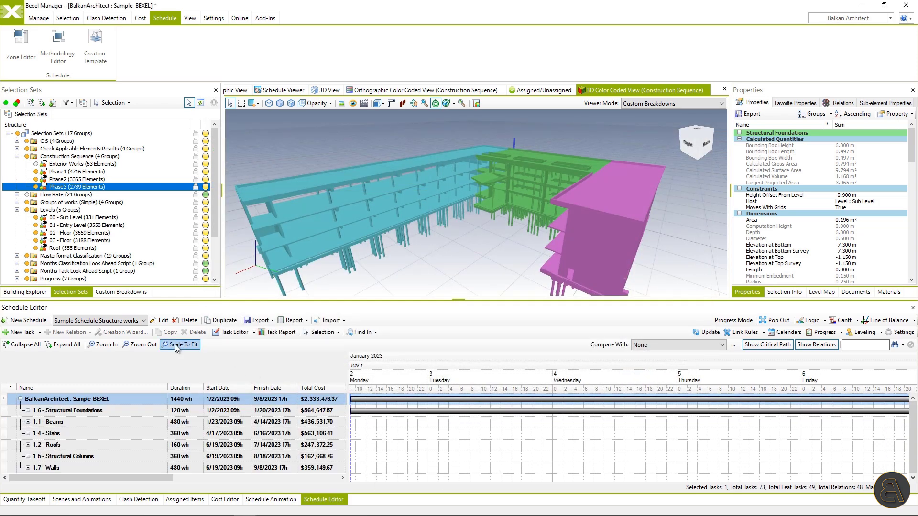
Fit the timeline, scroll through level and phase subtasks, and show the line of balance chart
left_click(182, 344)
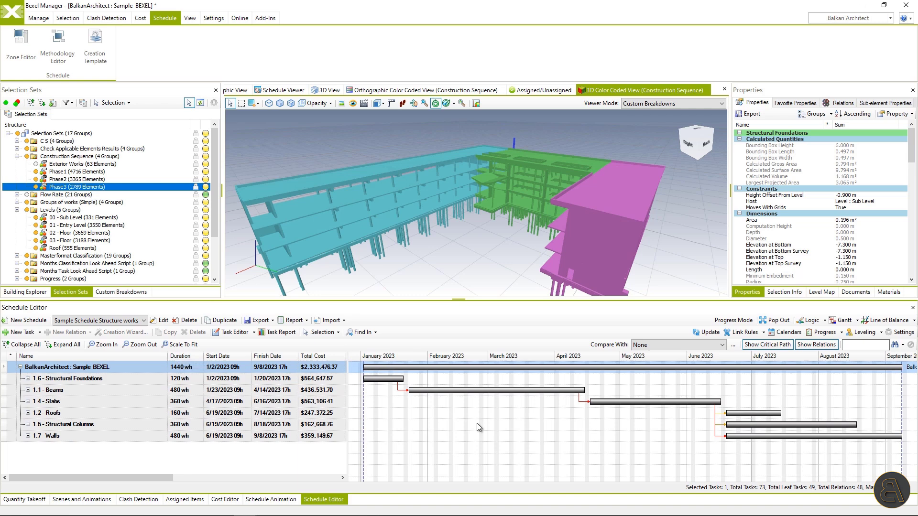
mouse_move(509, 422)
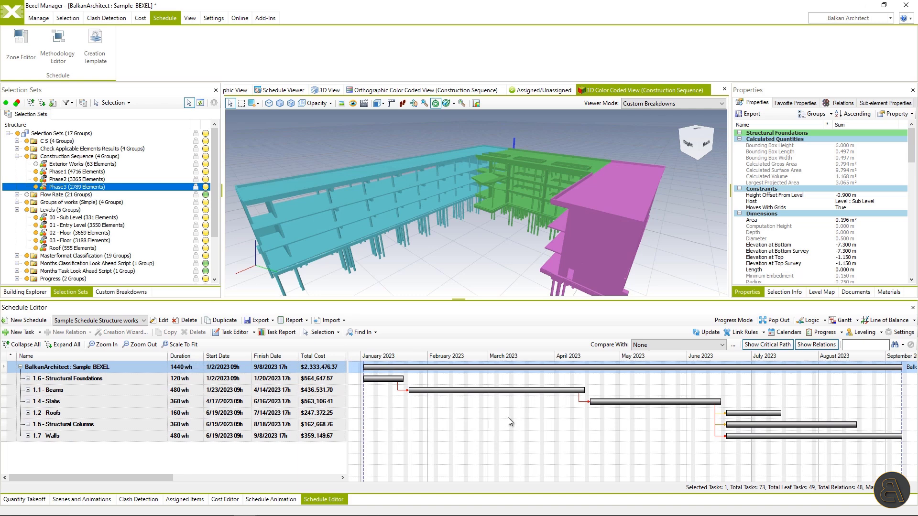
mouse_move(91, 350)
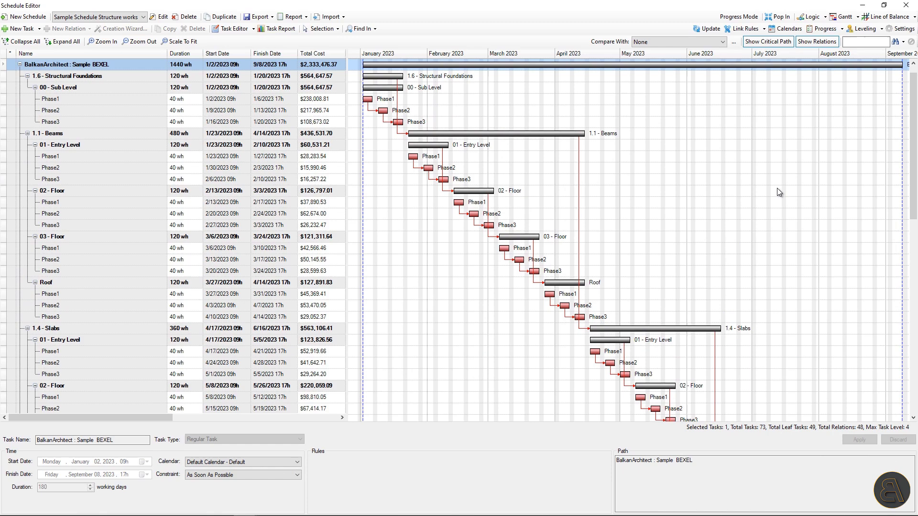
scroll("down", 3)
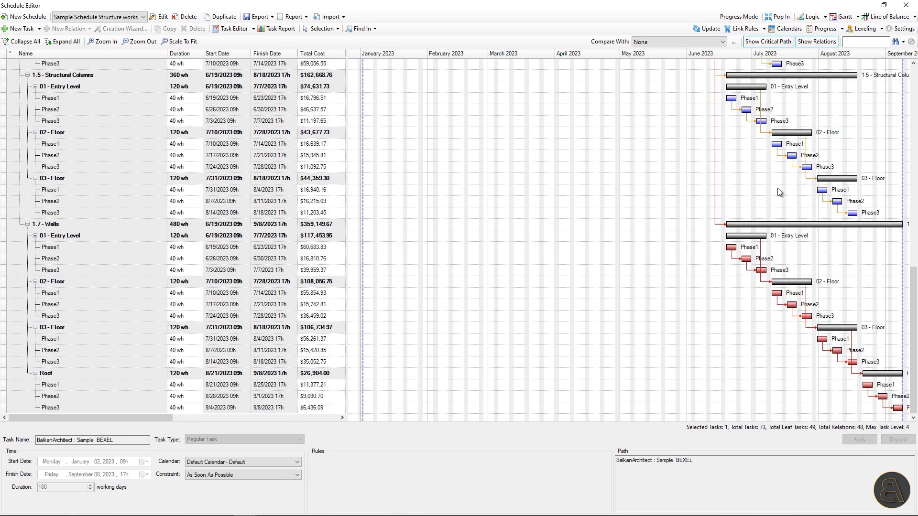
left_click(886, 16)
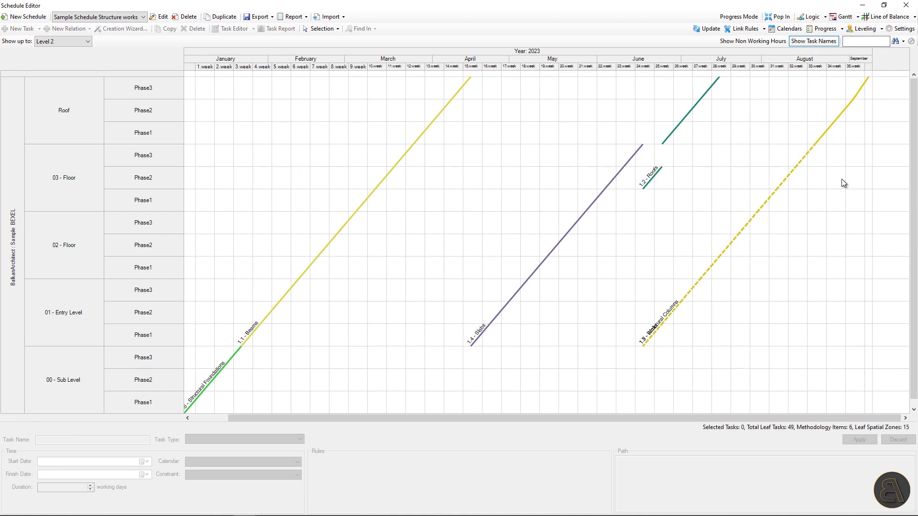
mouse_move(869, 111)
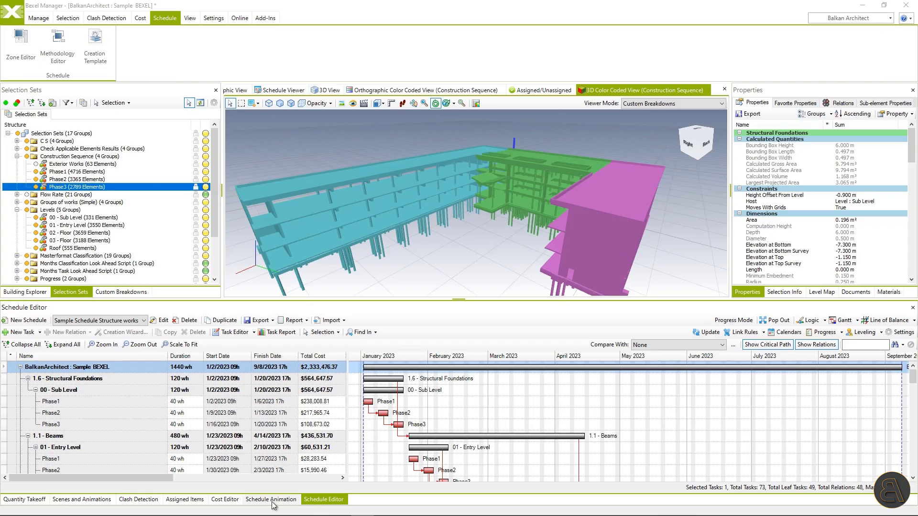
Update the 5D animation and play it through late July 2023 (about 92% complete)
left_click(271, 499)
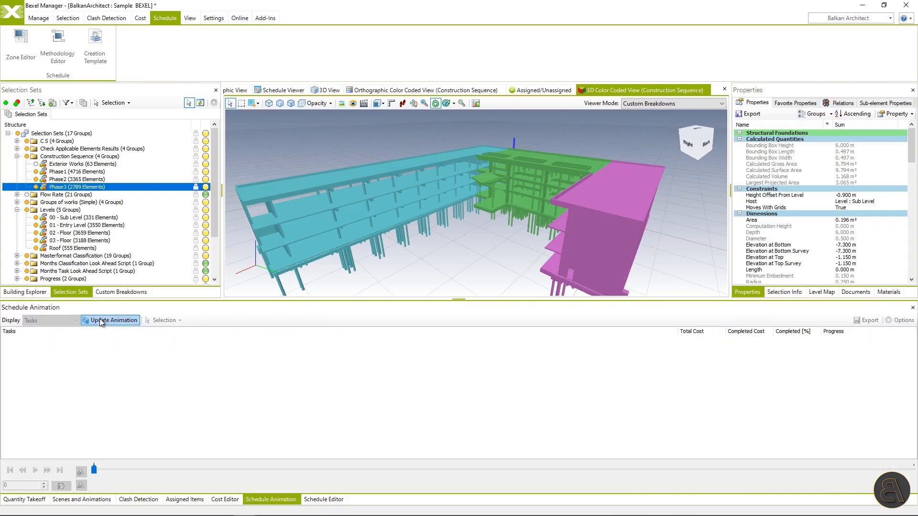
left_click(110, 320)
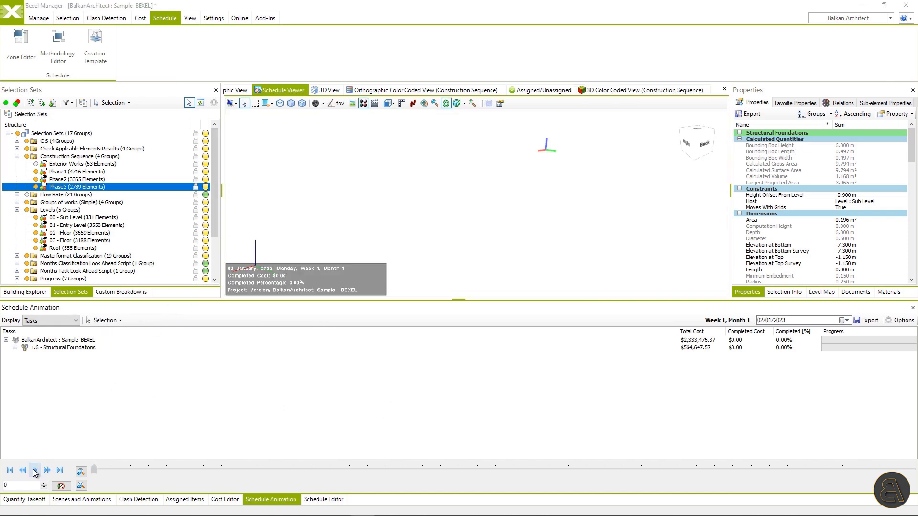
left_click(35, 470)
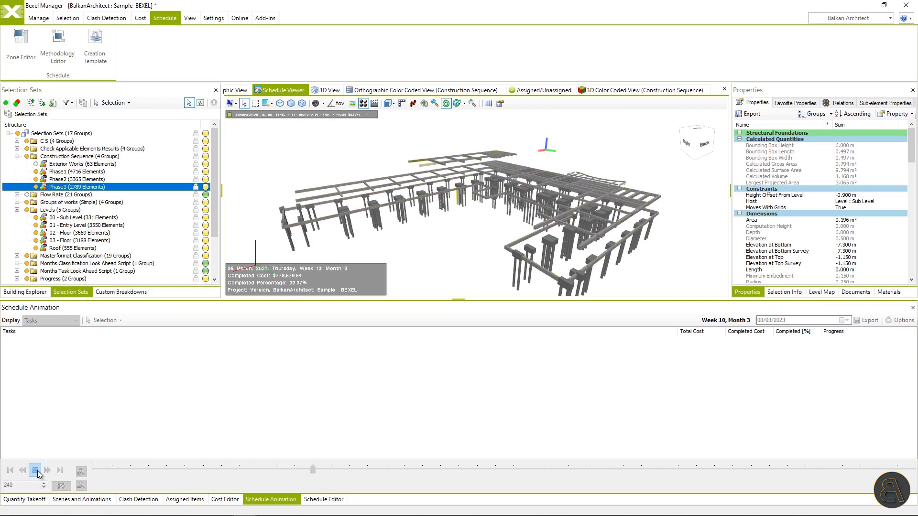
left_click(34, 470)
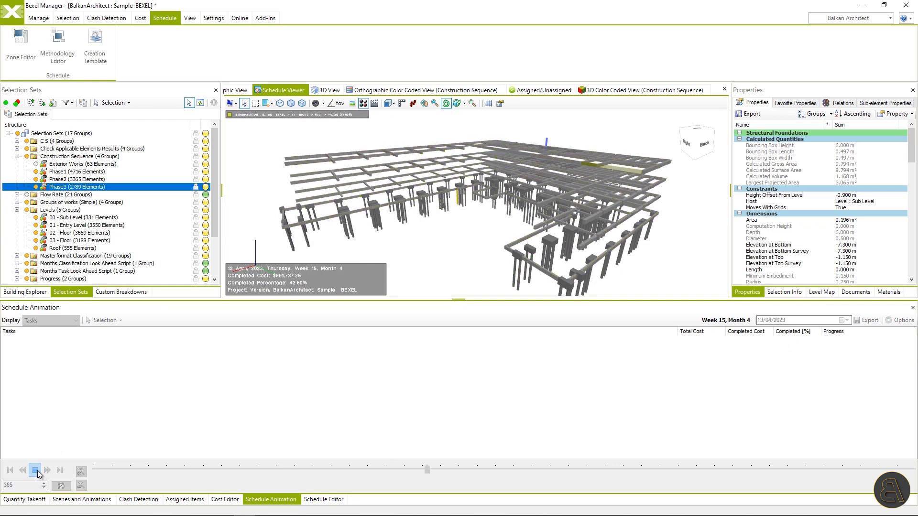
left_click(35, 470)
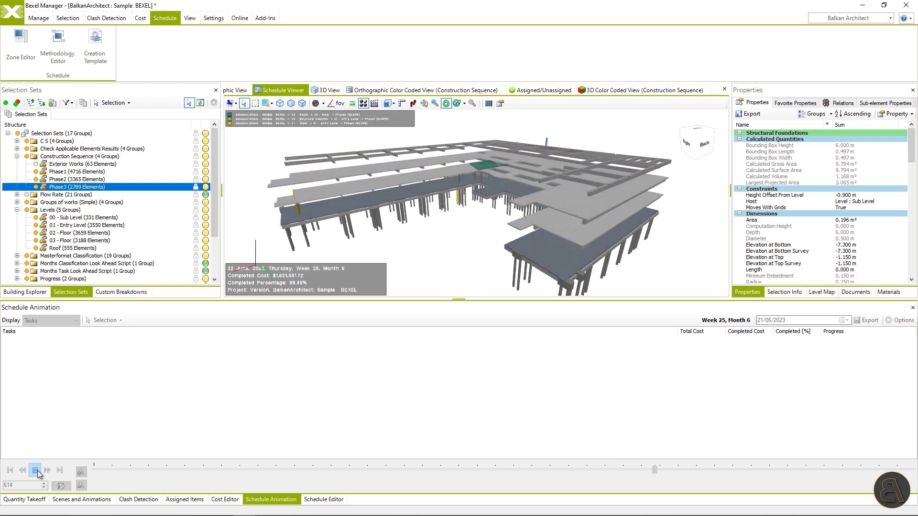
left_click(34, 470)
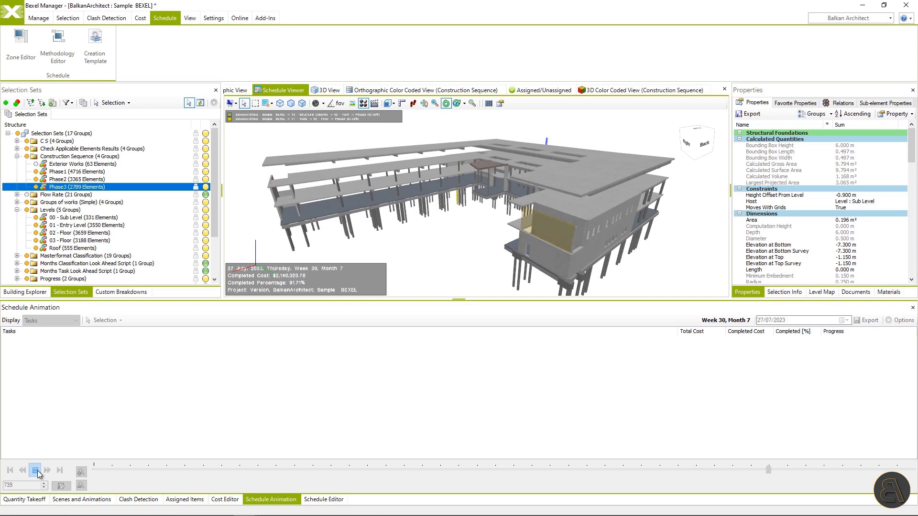
Stop the animation, review methodology relations, and create a new empty schedule
left_click(35, 470)
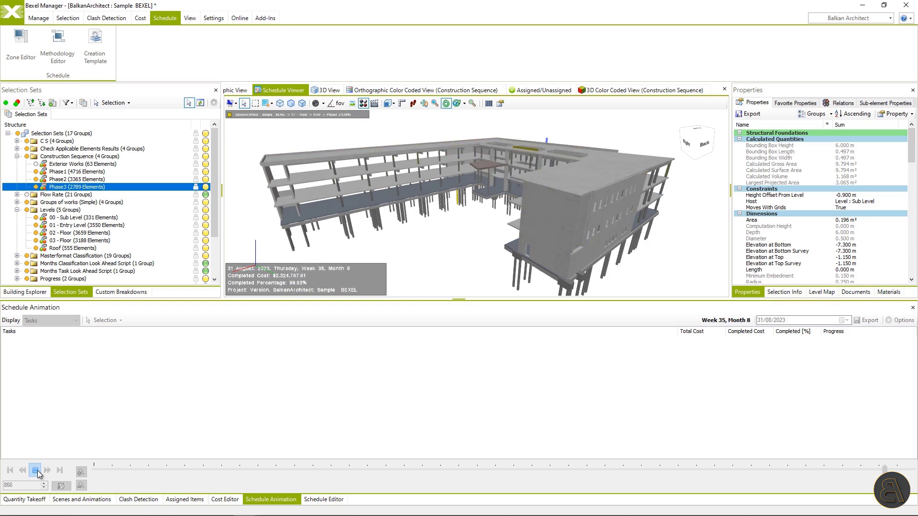
left_click(323, 500)
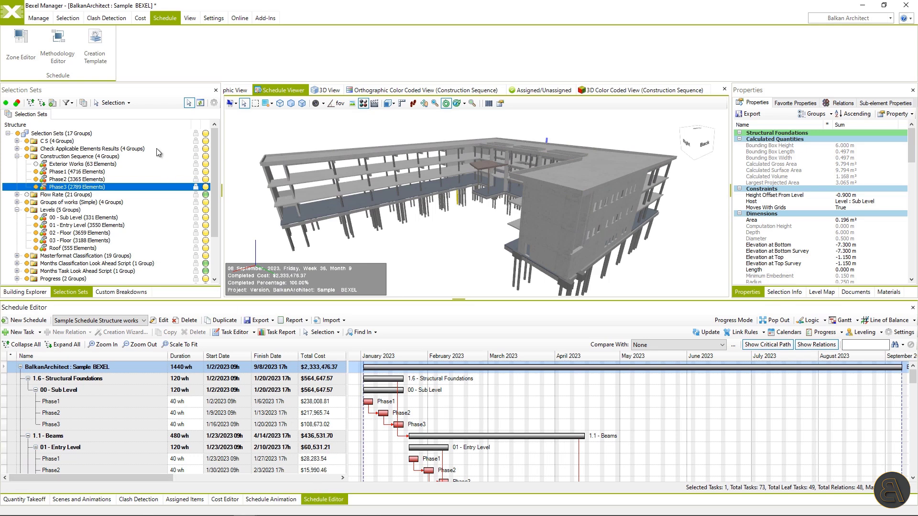
left_click(58, 44)
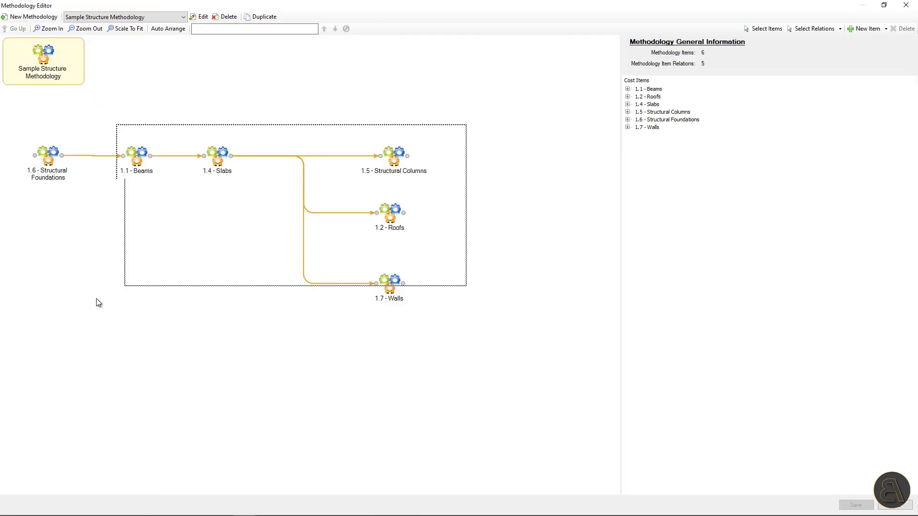
left_click(813, 28)
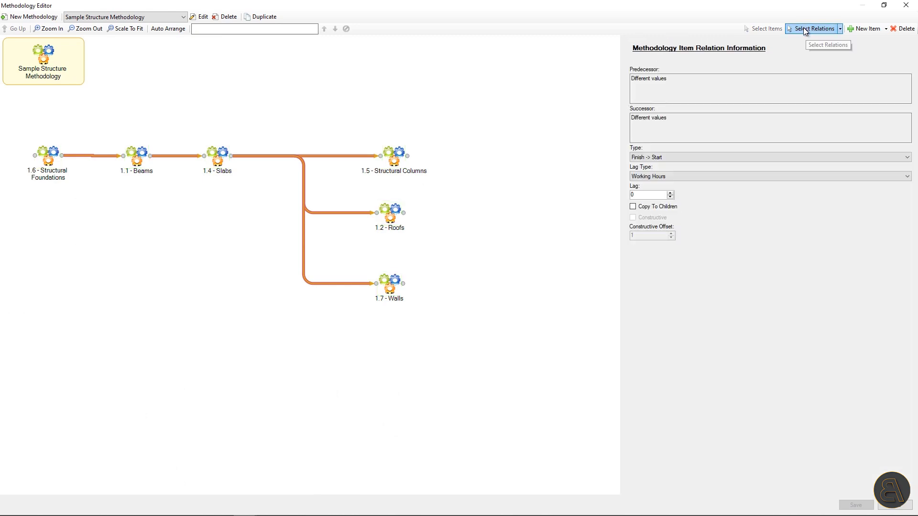
left_click(632, 207)
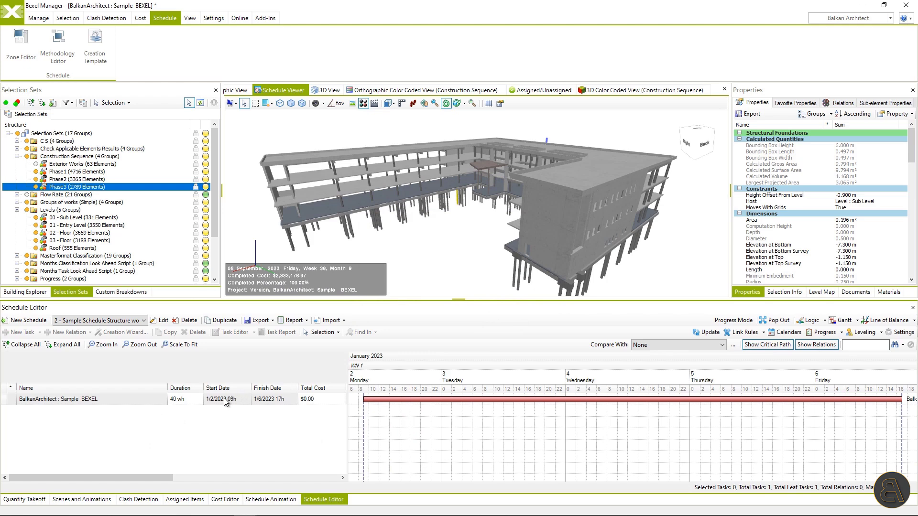
Generate the new schedule's 73 tasks from 1 - QTO Based Template and dock the editor
right_click(222, 399)
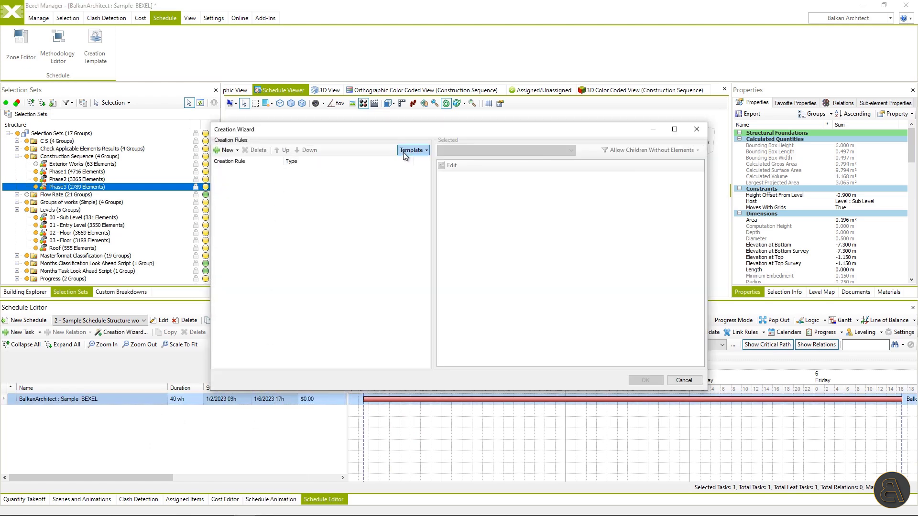
left_click(411, 150)
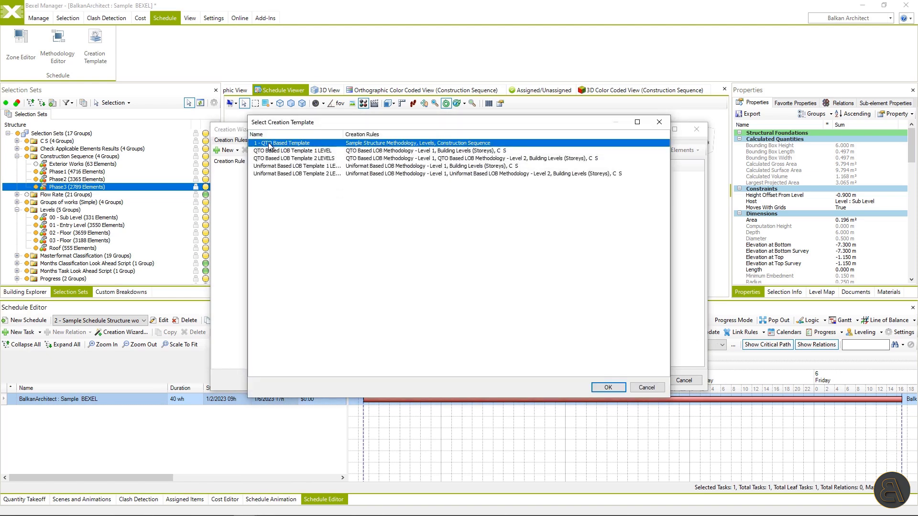
left_click(608, 387)
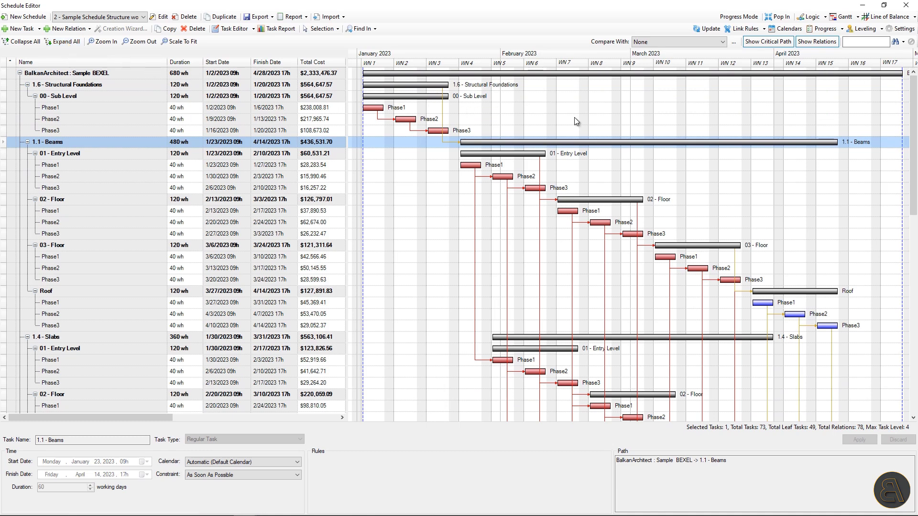
scroll("down", 3)
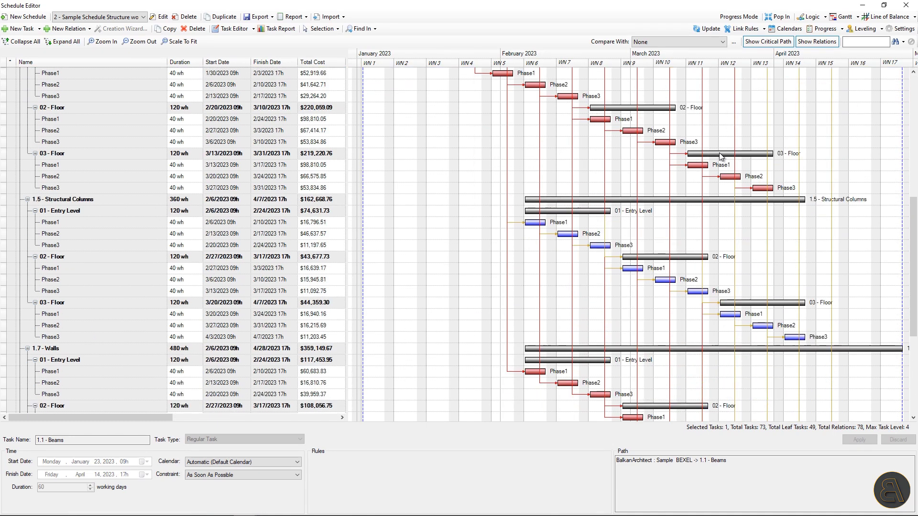
scroll("down", 3)
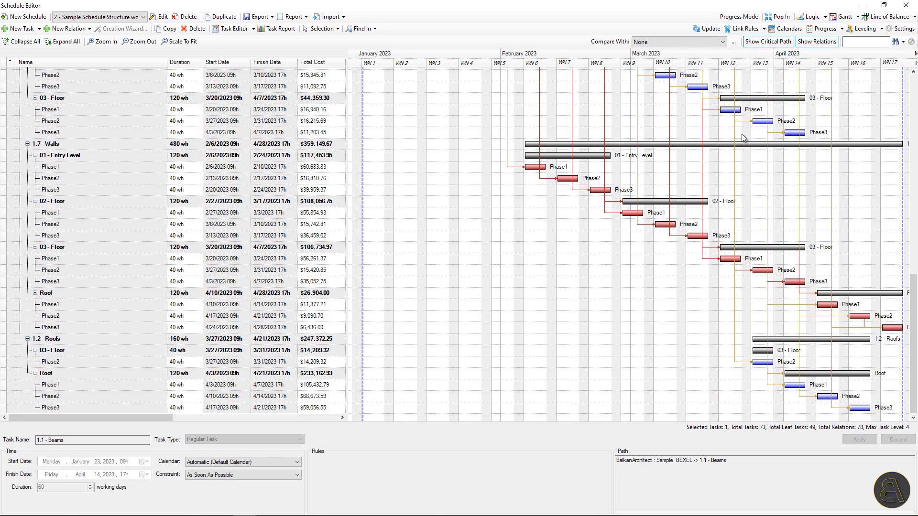
left_click(887, 17)
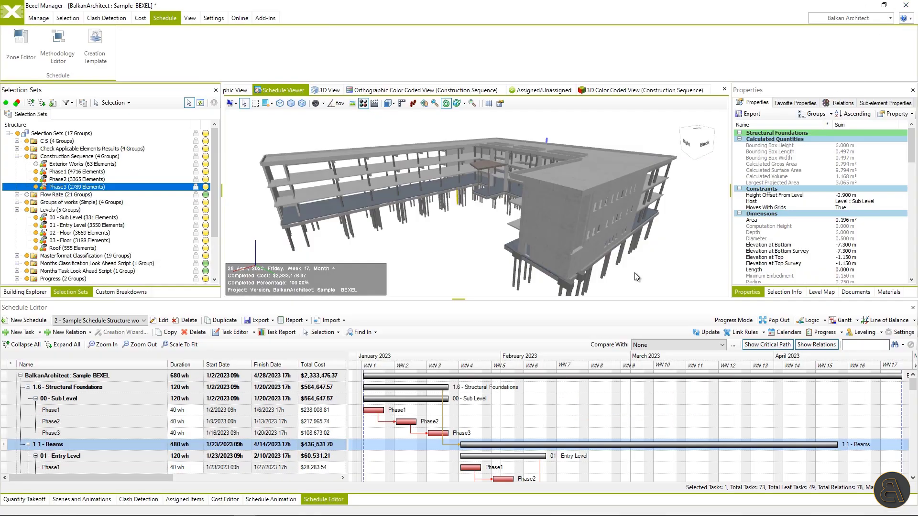
Load the new schedule into the animation and run it to 28 April 2023
left_click(271, 499)
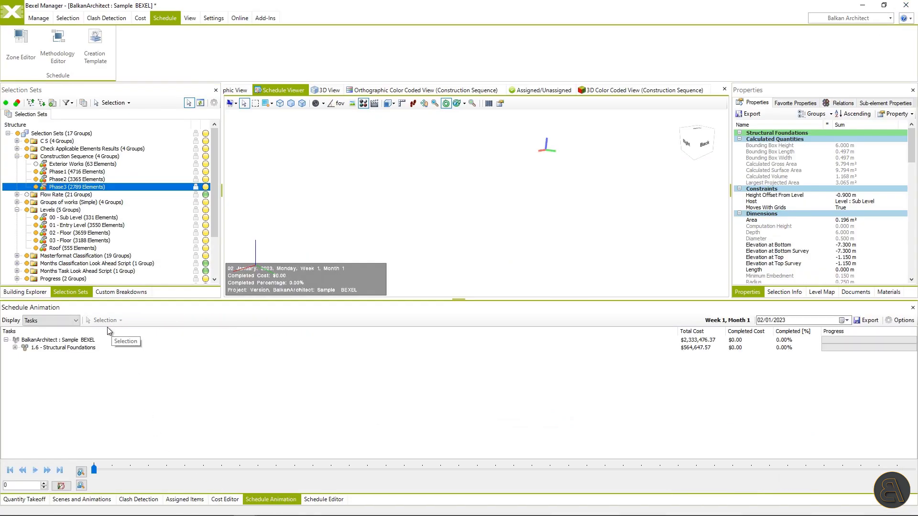
left_click(34, 470)
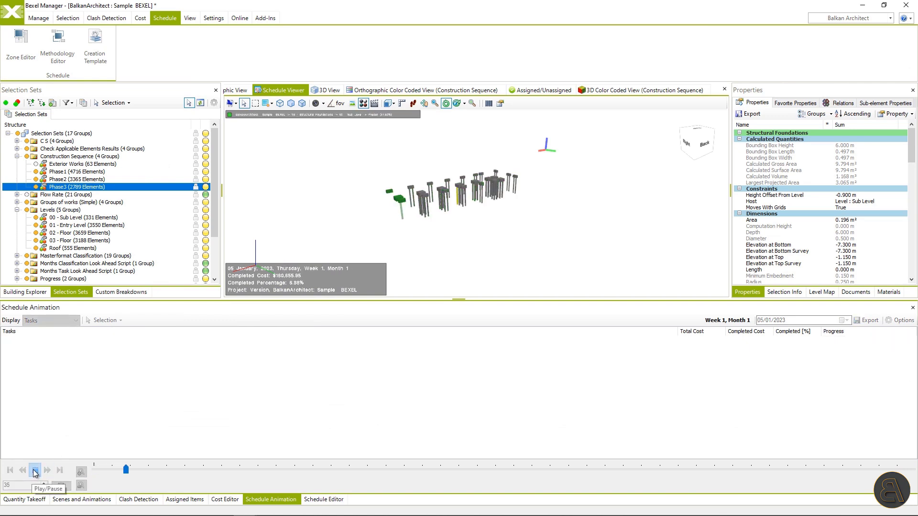
left_click(34, 470)
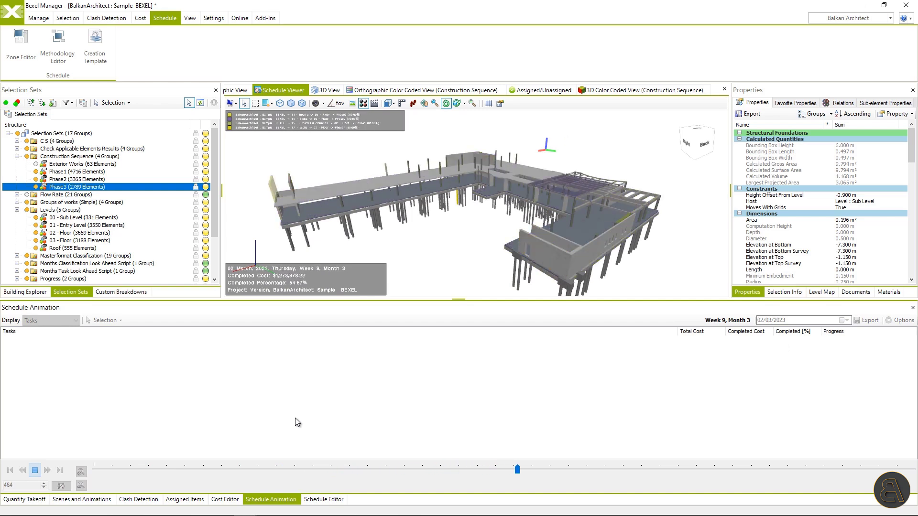
left_click_drag(517, 469, 648, 469)
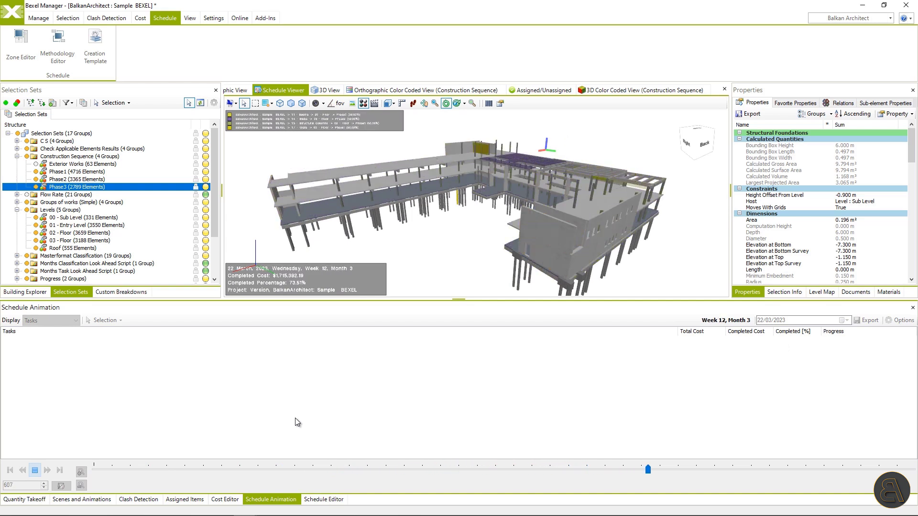
left_click_drag(649, 470, 780, 469)
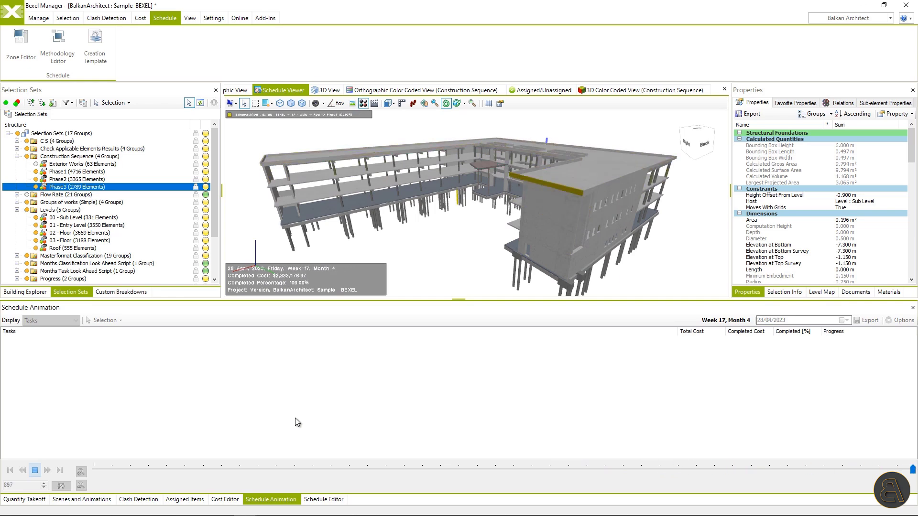
Relate Walls to Beams constructively in the methodology, then tick Constructive on the Levels zone
left_click(323, 499)
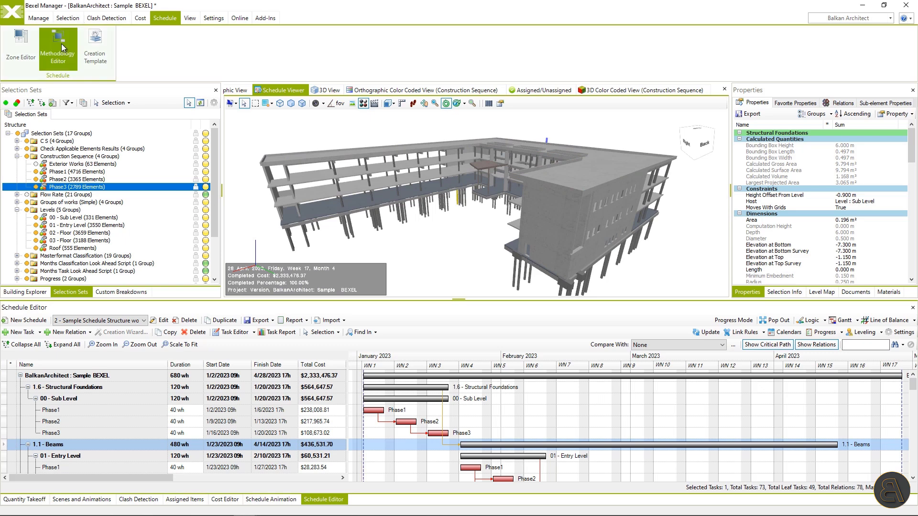
left_click(57, 52)
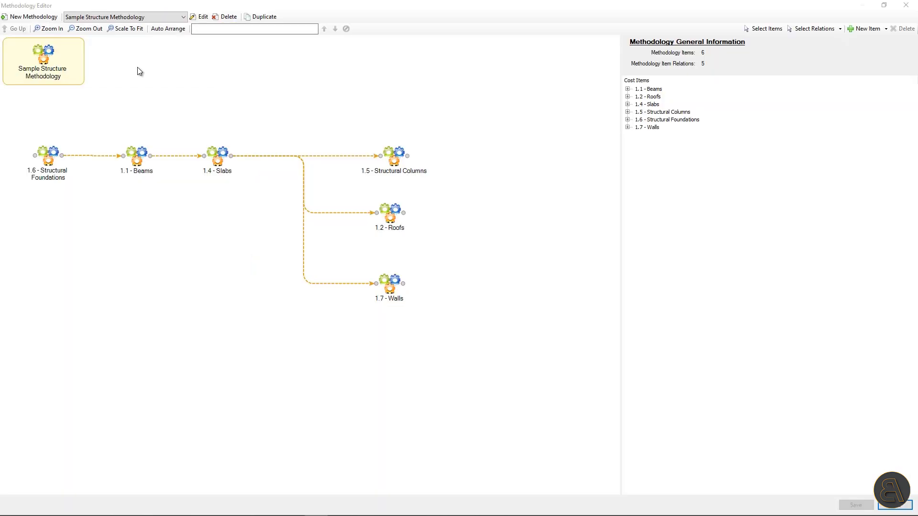
mouse_move(409, 162)
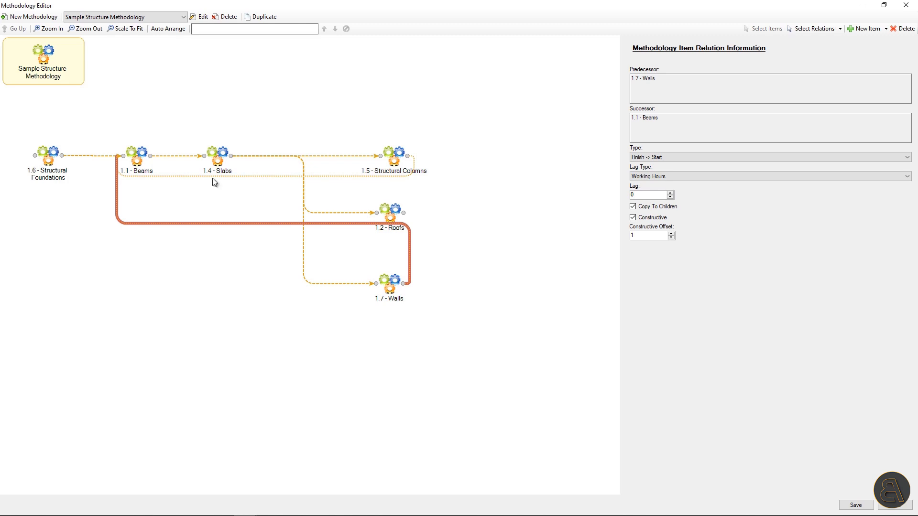
mouse_move(848, 473)
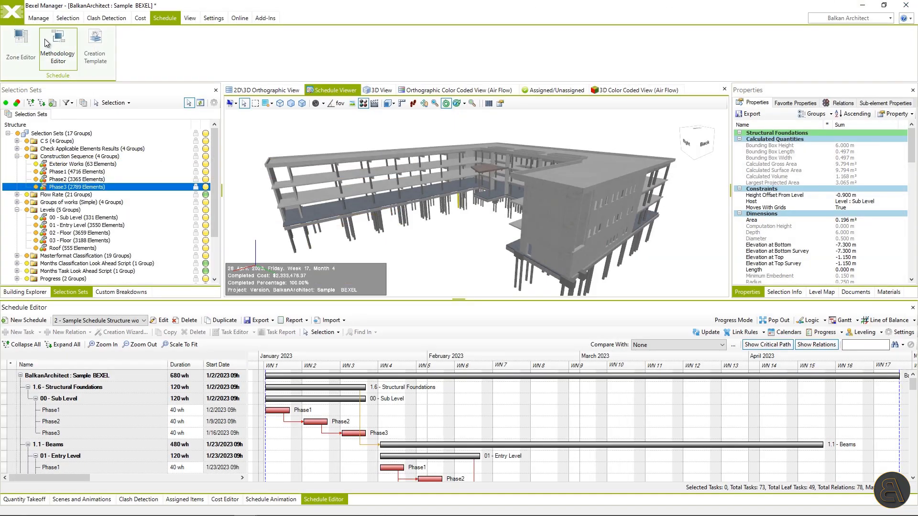
left_click(20, 50)
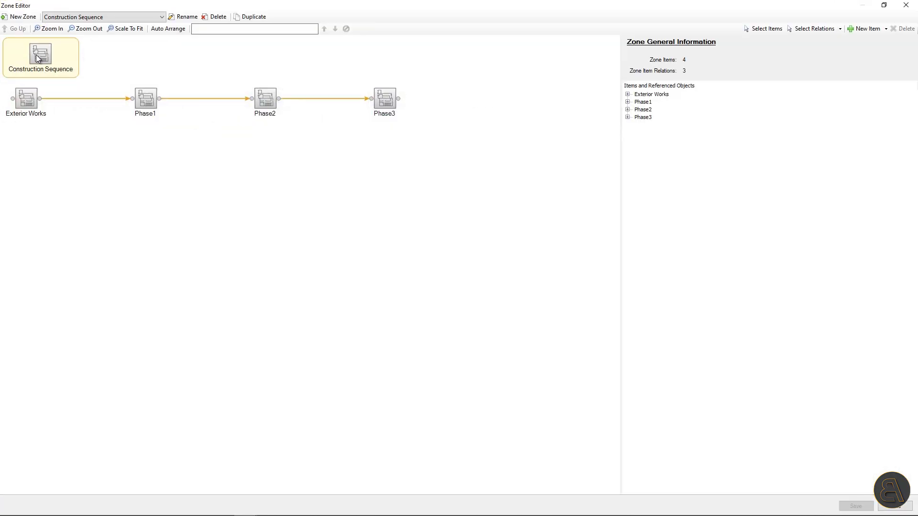
left_click(40, 53)
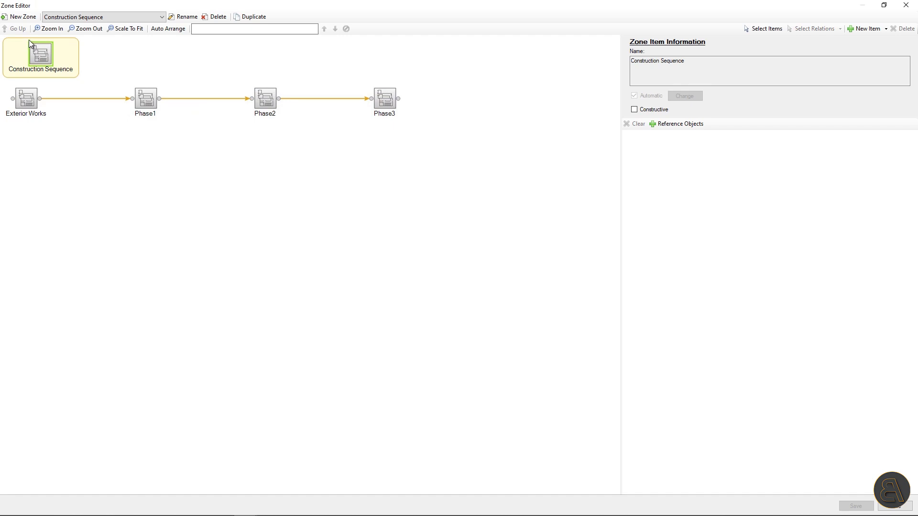
left_click(104, 17)
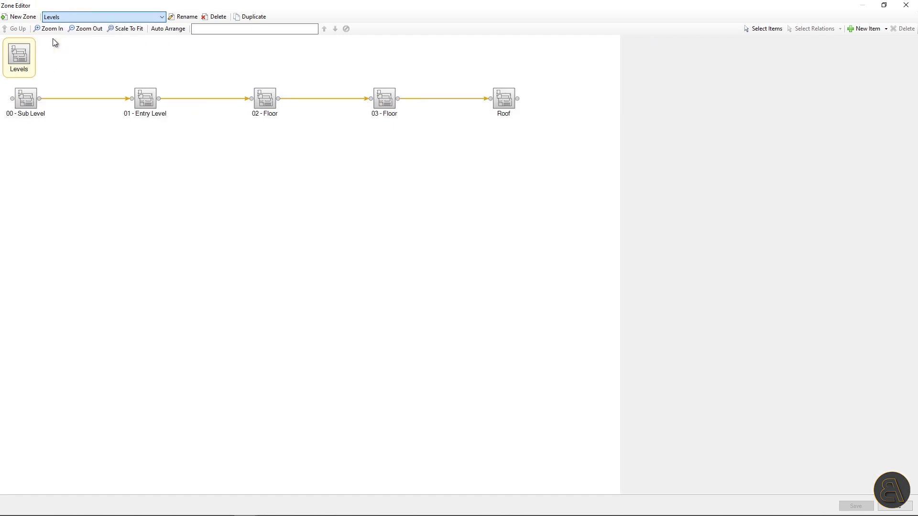
left_click(18, 57)
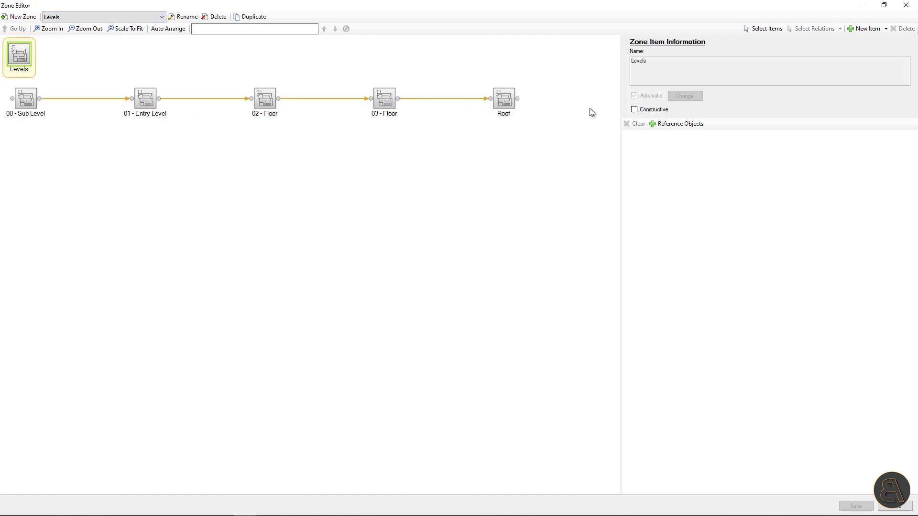
left_click(634, 109)
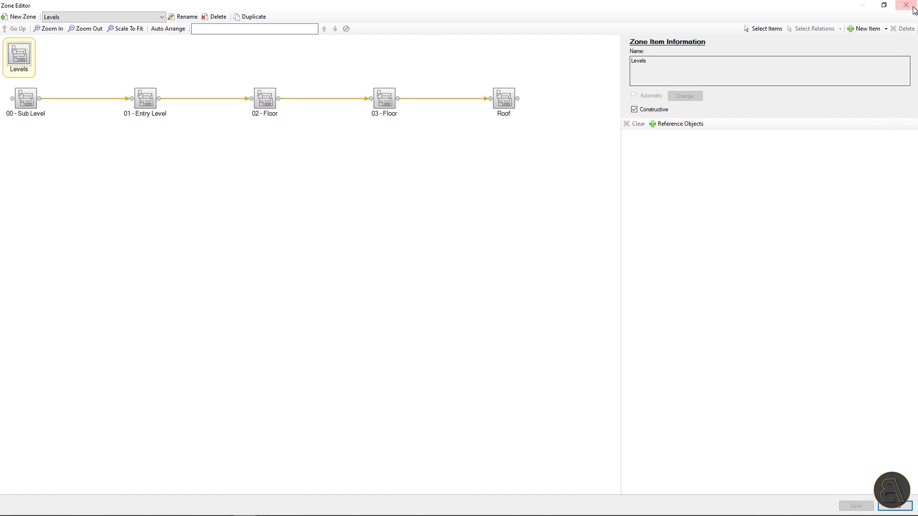
left_click(911, 6)
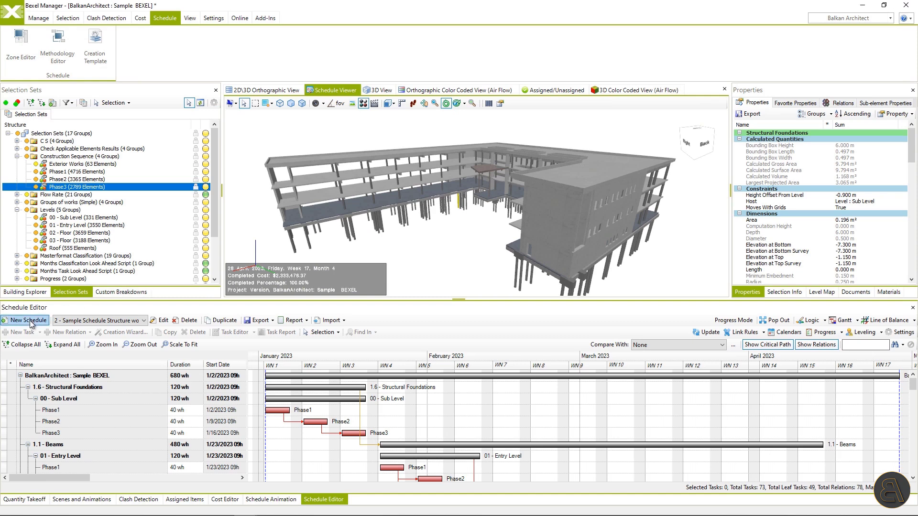
Generate a third schedule from the 1 - QTO Based Template and display its line of balance
left_click(24, 320)
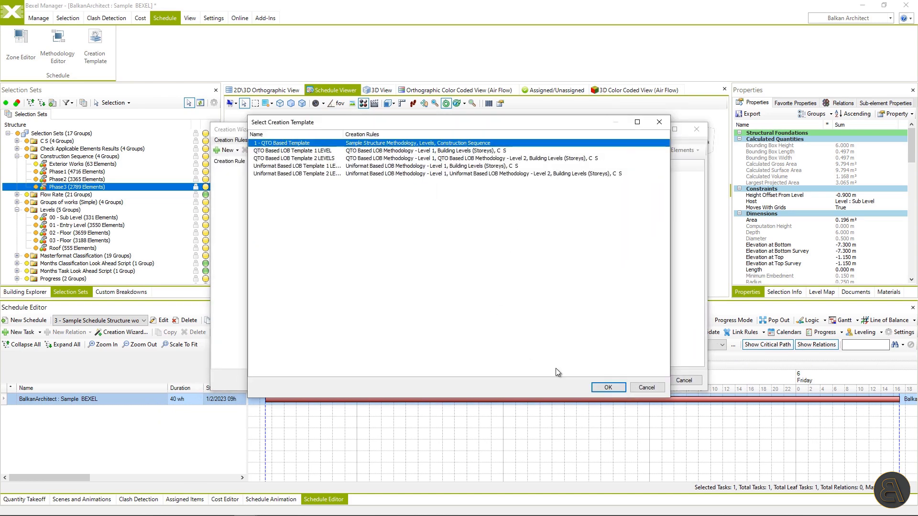
left_click(607, 388)
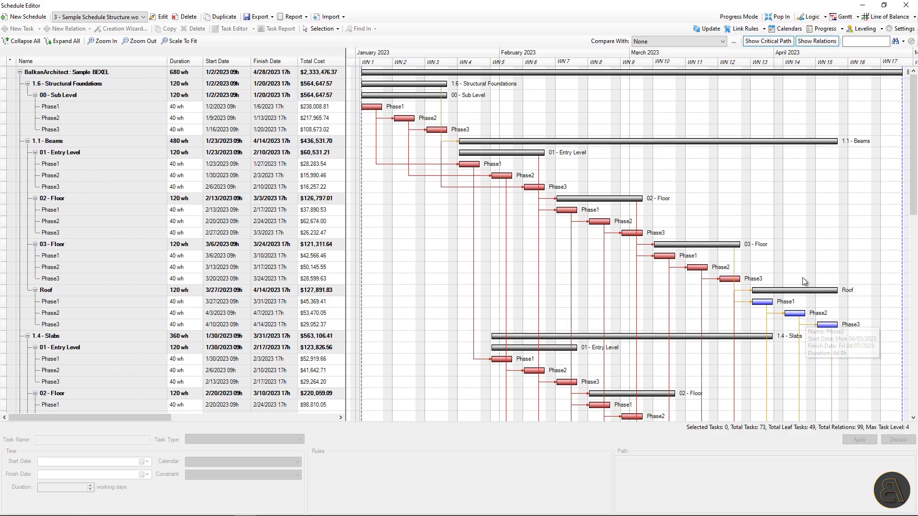
scroll("down", 3)
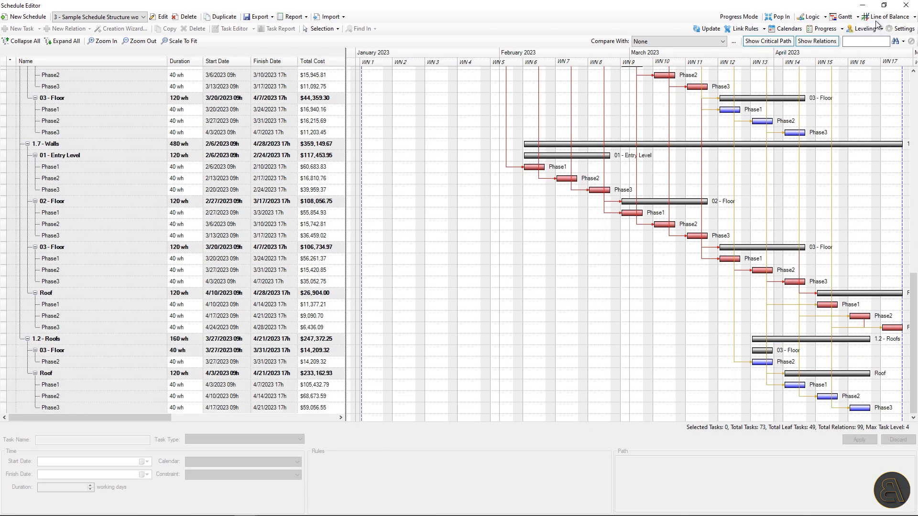
left_click(888, 16)
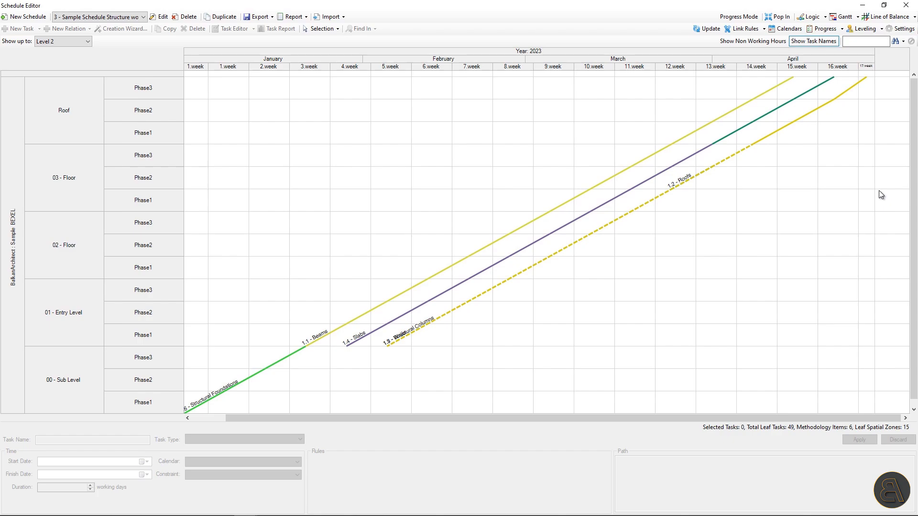
left_click(842, 17)
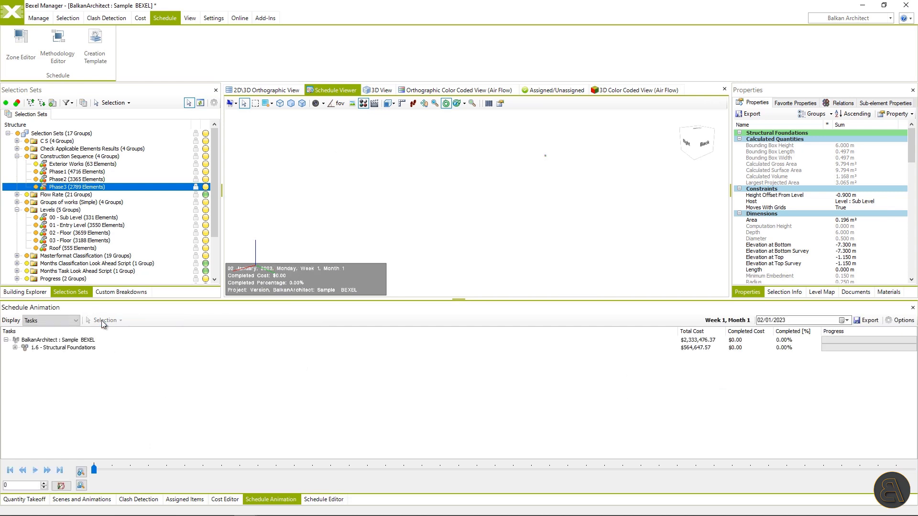
Play the 5D animation to 100% at $2,333,475.37, then return to the Gantt chart
left_click(33, 470)
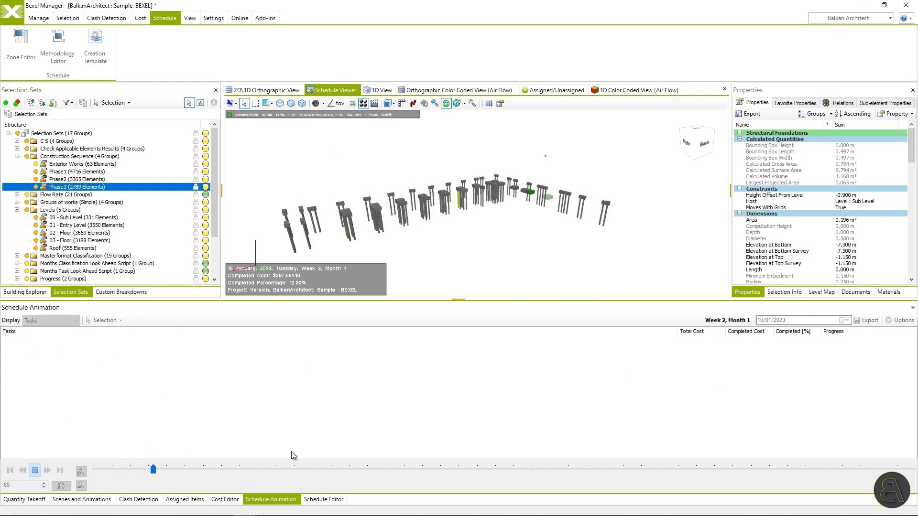
left_click_drag(154, 469, 271, 470)
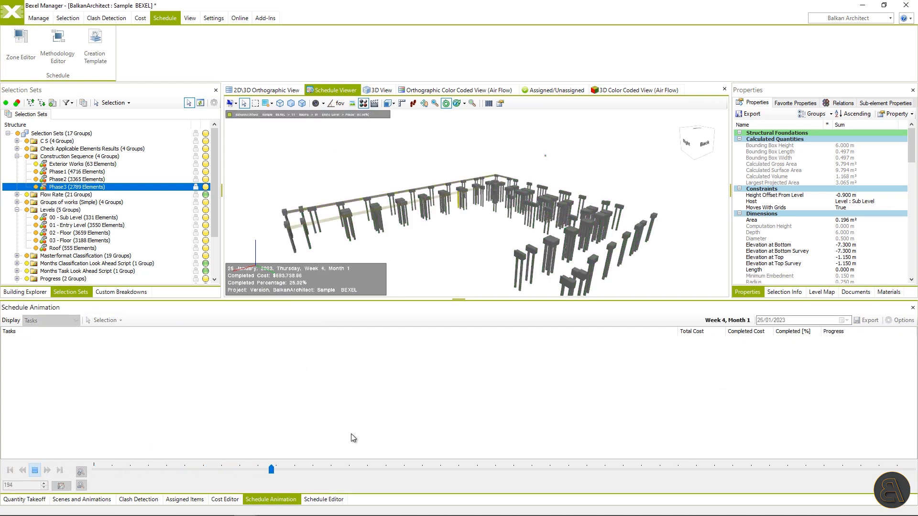
left_click_drag(270, 469, 383, 469)
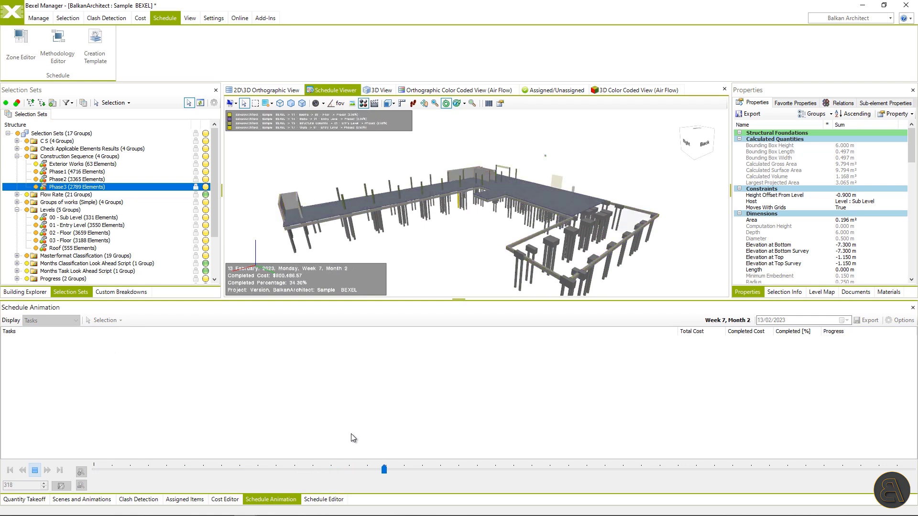
left_click_drag(384, 470, 503, 469)
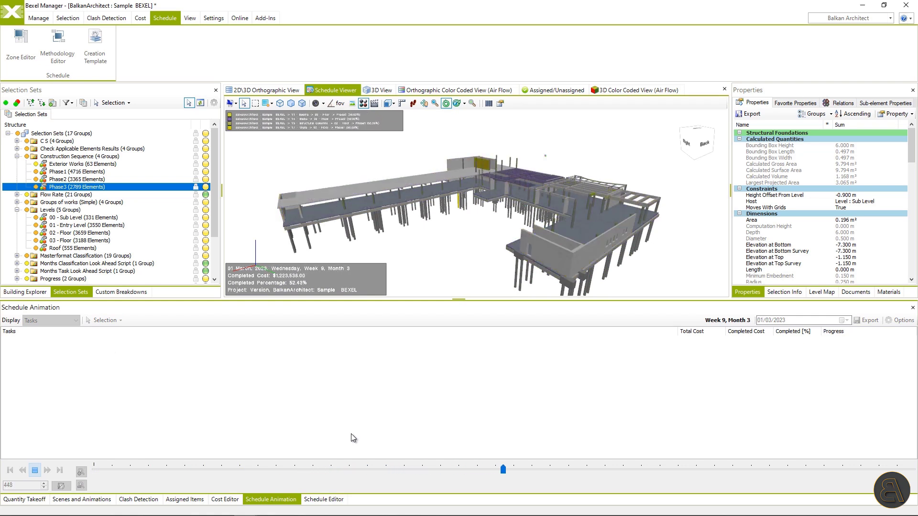
left_click_drag(503, 469, 627, 469)
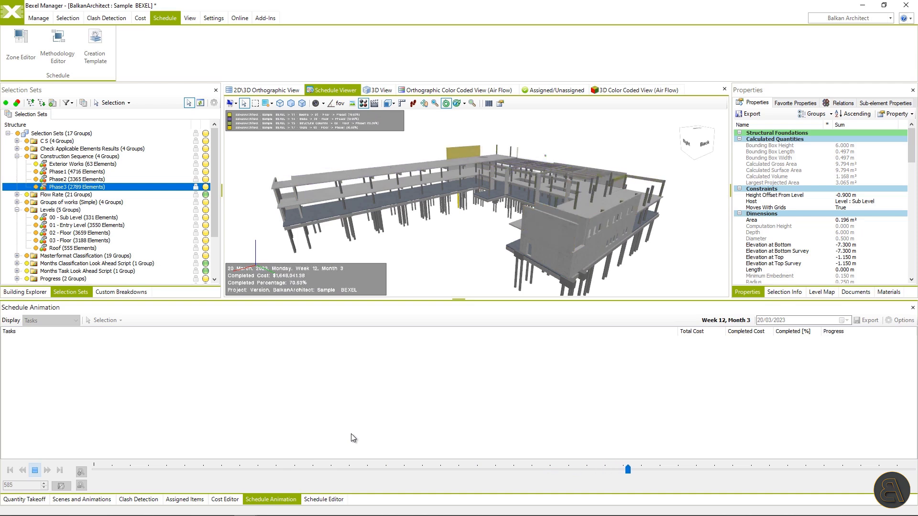
left_click_drag(628, 469, 757, 469)
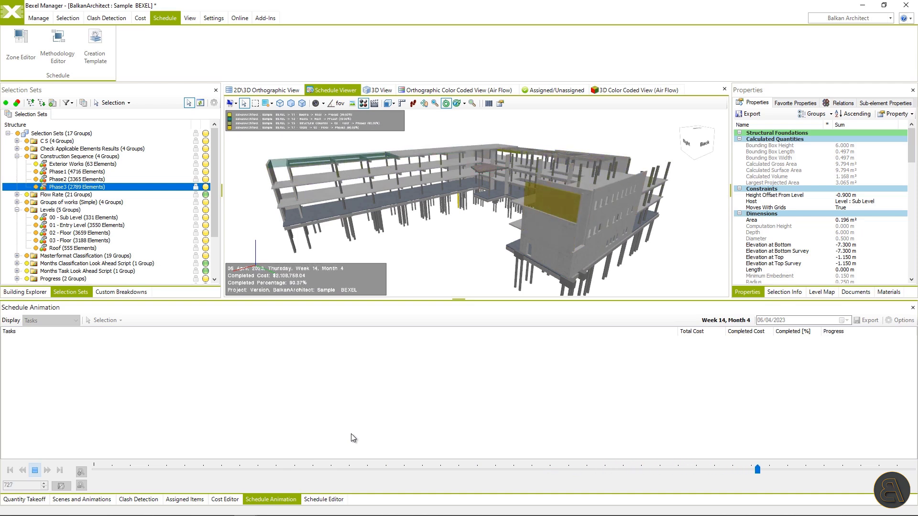
left_click_drag(757, 469, 884, 469)
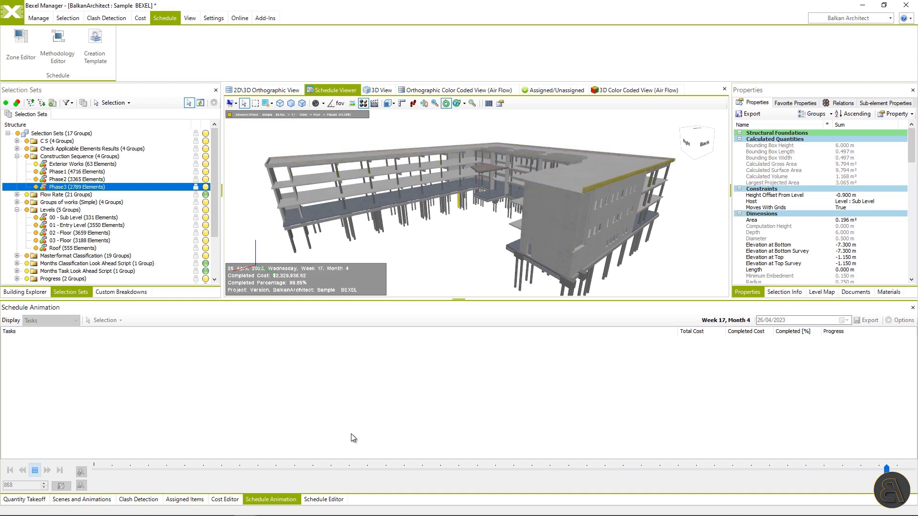
left_click(323, 499)
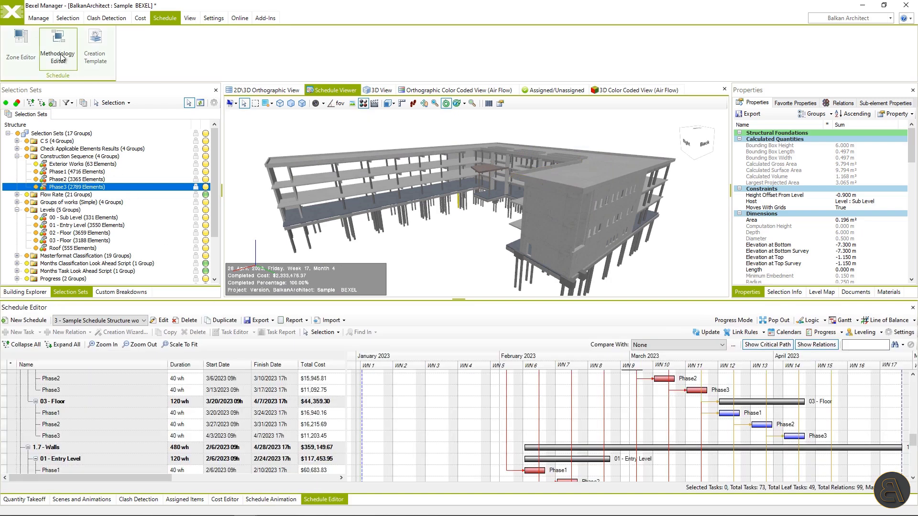
Open the QTO Based LOB Methodology group in the Methodology Editor to review its items
left_click(58, 52)
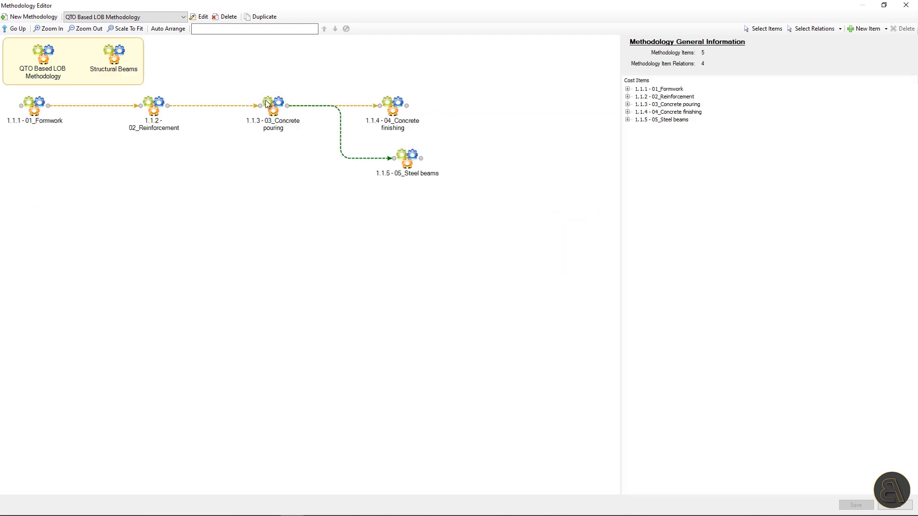
mouse_move(417, 174)
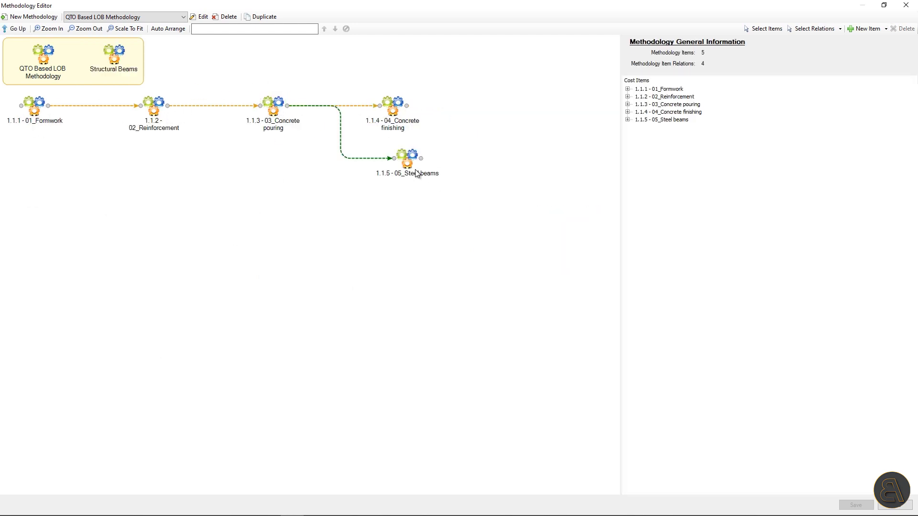
left_click(42, 56)
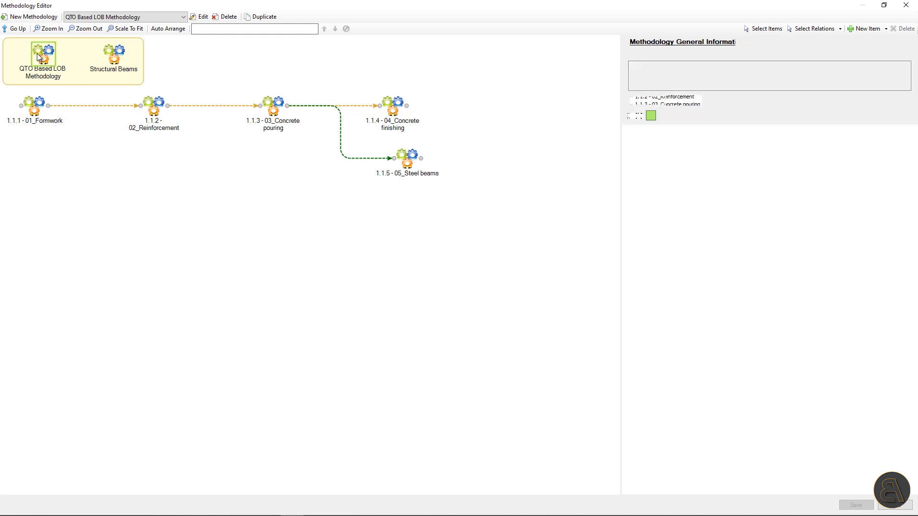
double_click(112, 52)
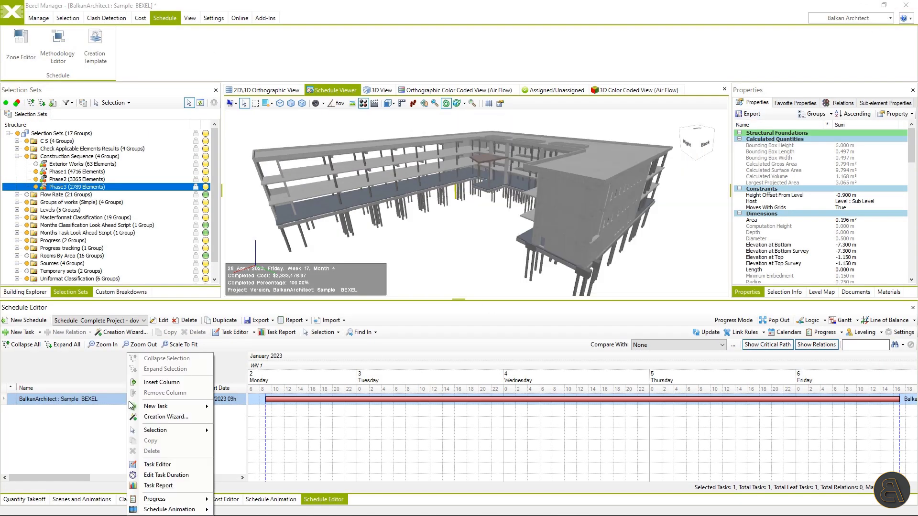
Generate the Complete Project schedule from QTO Based LOB Template 2 LEVELS, giving 655 tasks
left_click(167, 417)
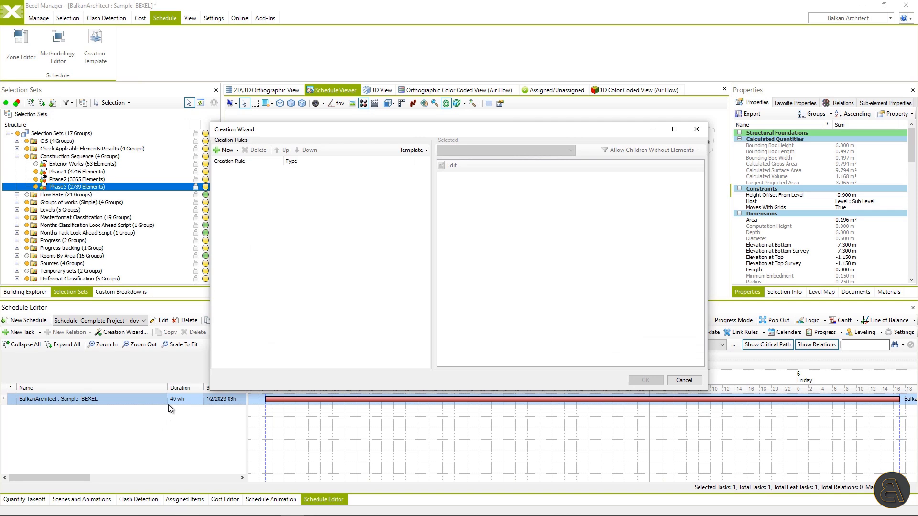
left_click(412, 150)
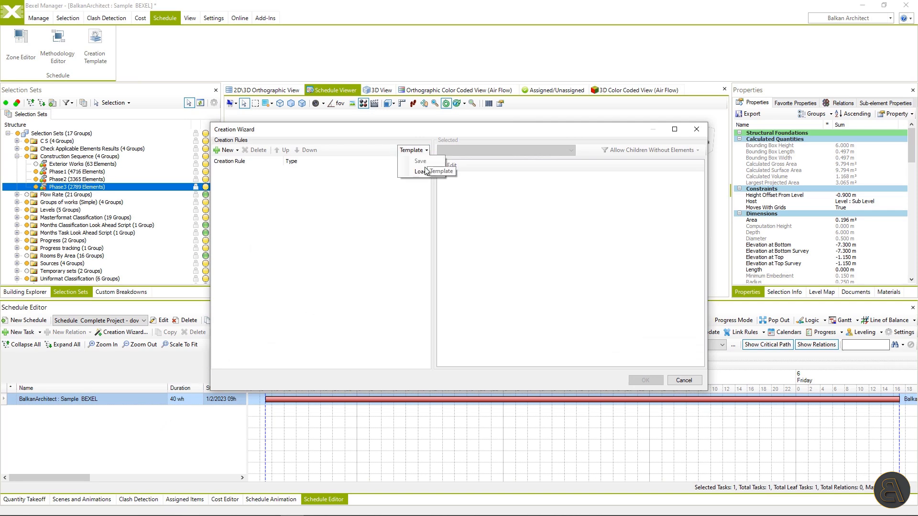
left_click(427, 172)
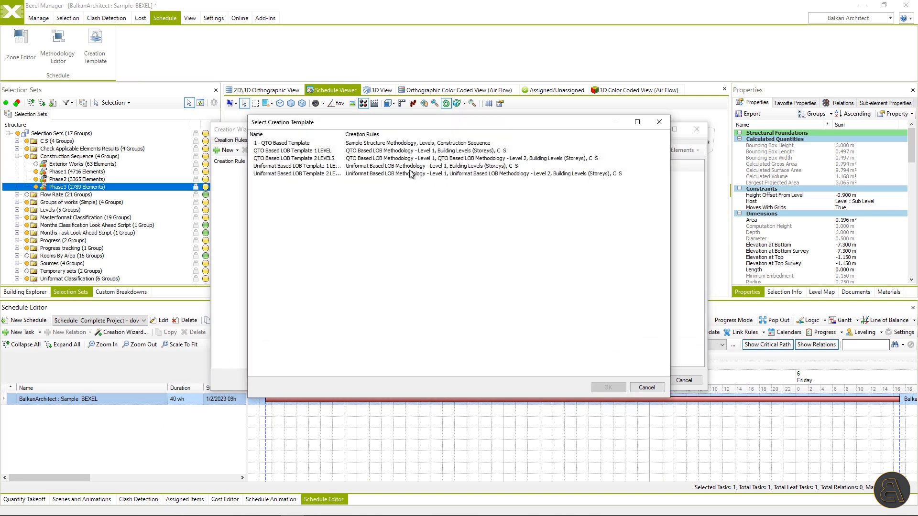
left_click(316, 159)
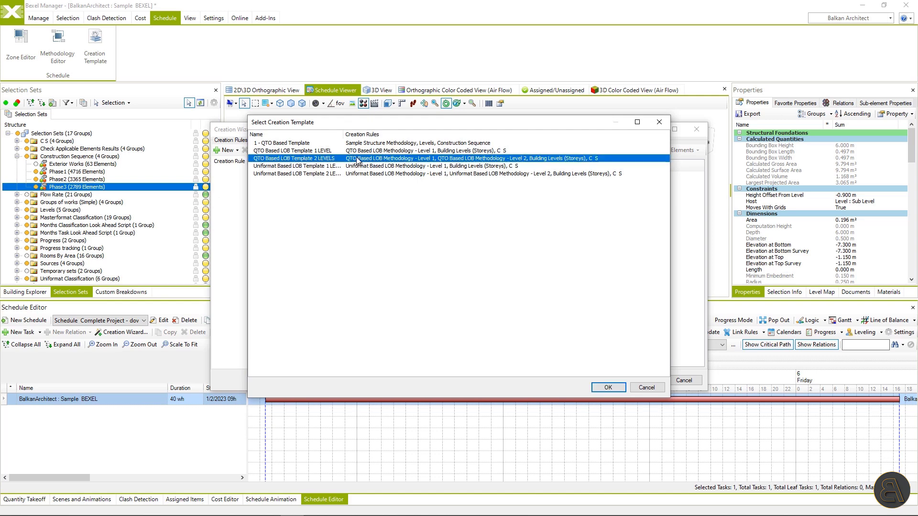
left_click(608, 388)
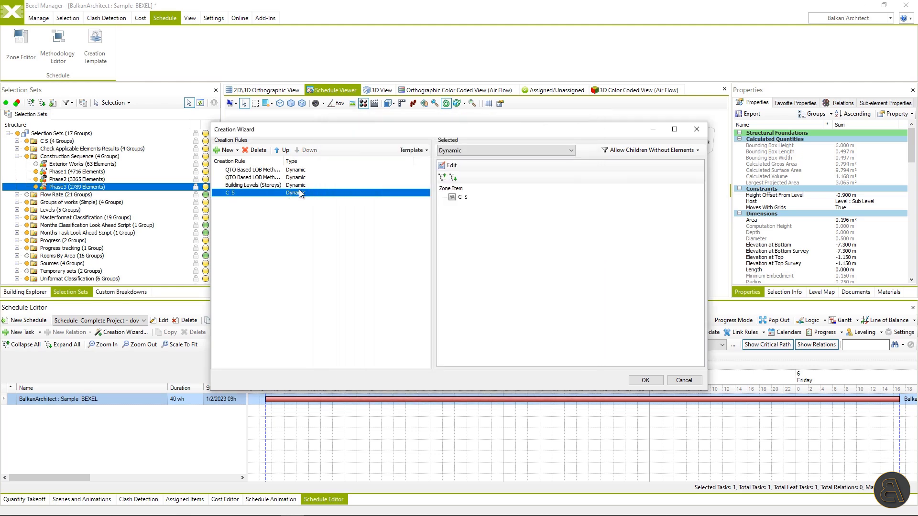
left_click(645, 380)
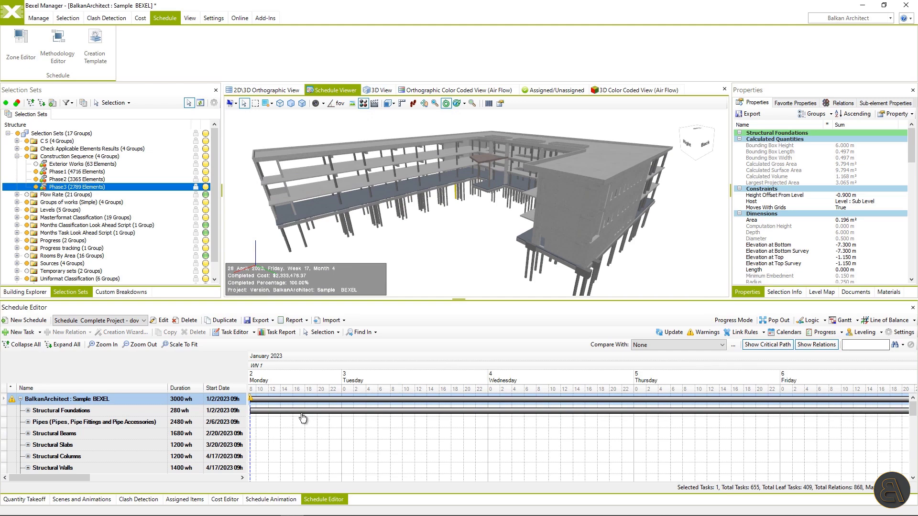
Pop out the schedule and review a Phase1 pipe task's activities, costs and quantities
left_click(139, 344)
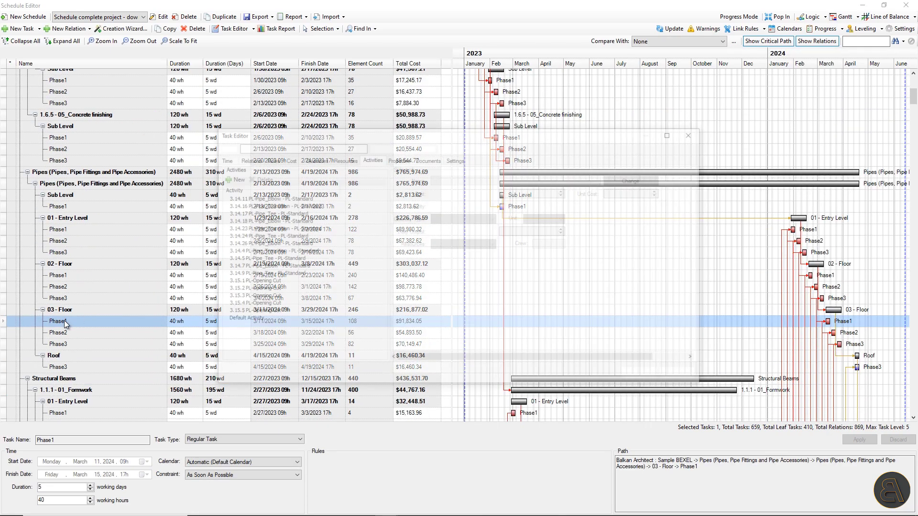
left_click(264, 197)
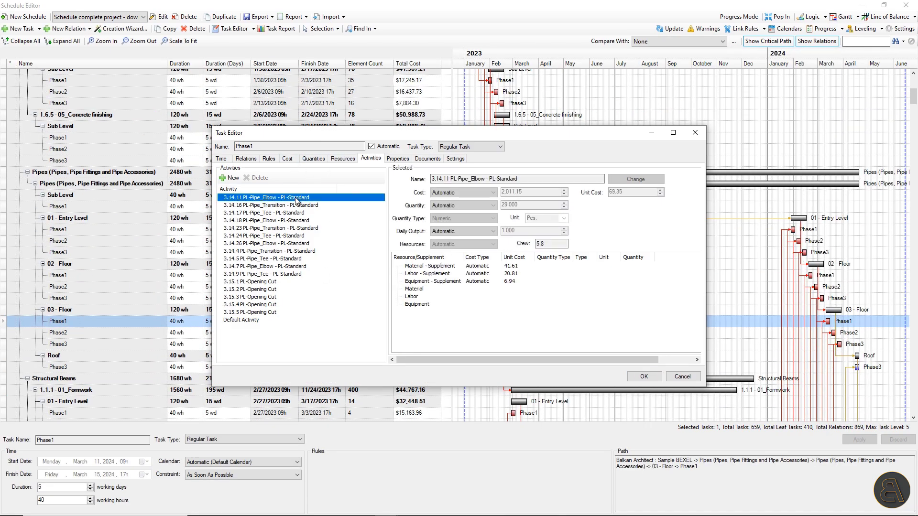
left_click(287, 159)
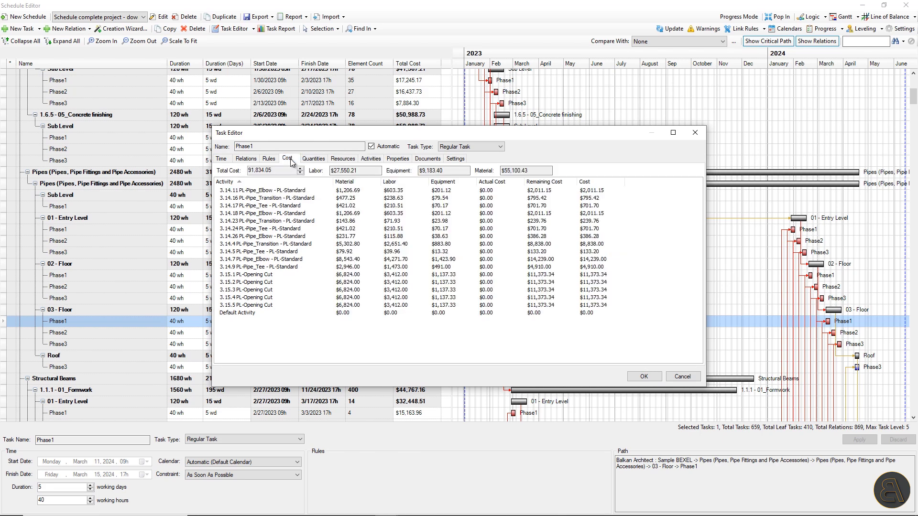
left_click(313, 158)
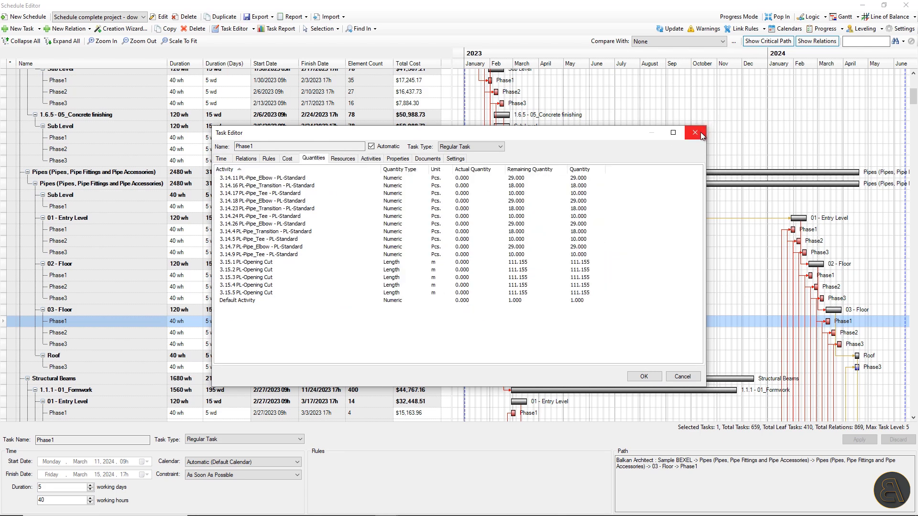
left_click(696, 132)
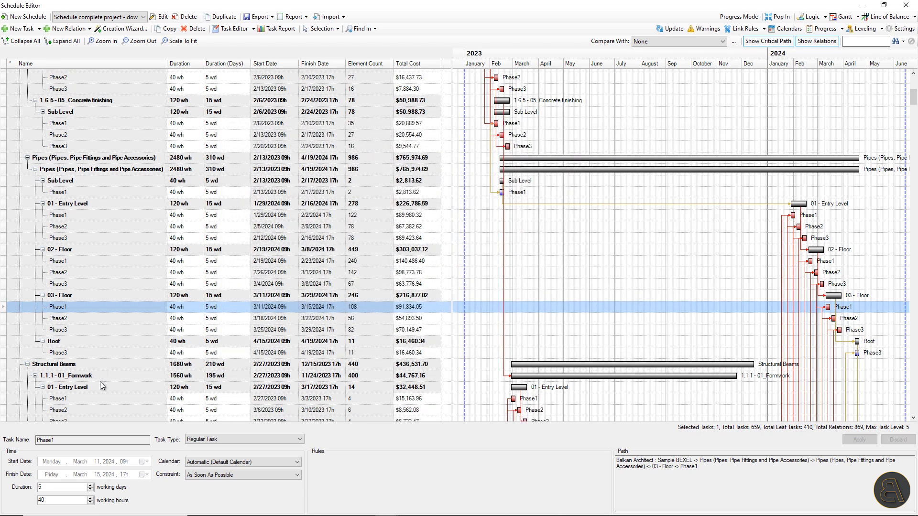
left_click(64, 375)
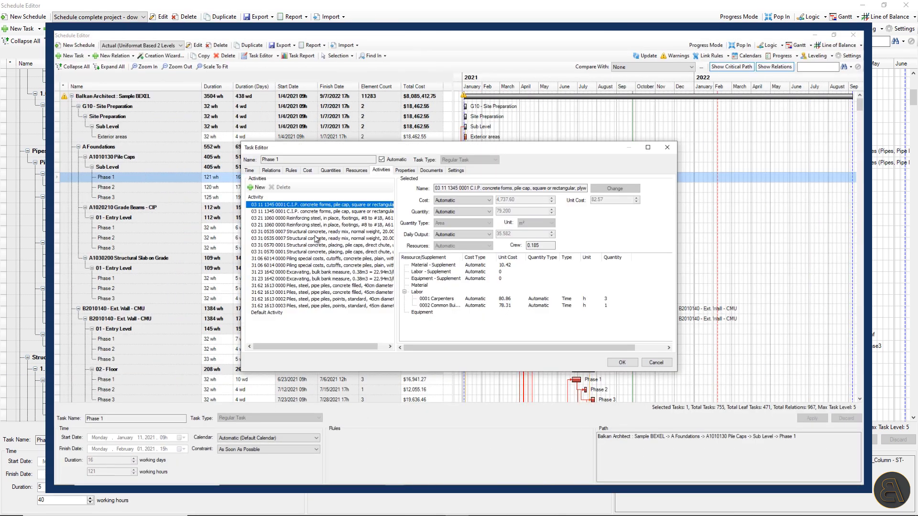
Review the pile cap formwork activity's cost breakdown and quantities
left_click(319, 211)
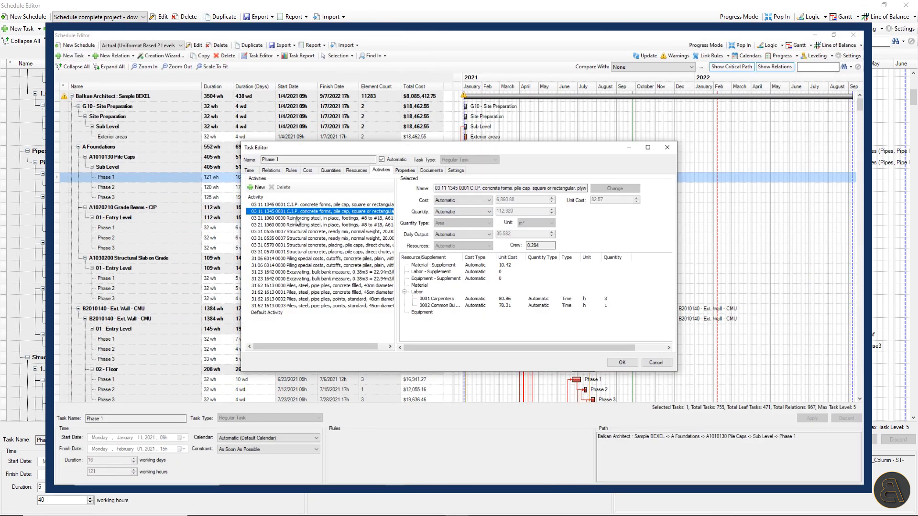
left_click(307, 171)
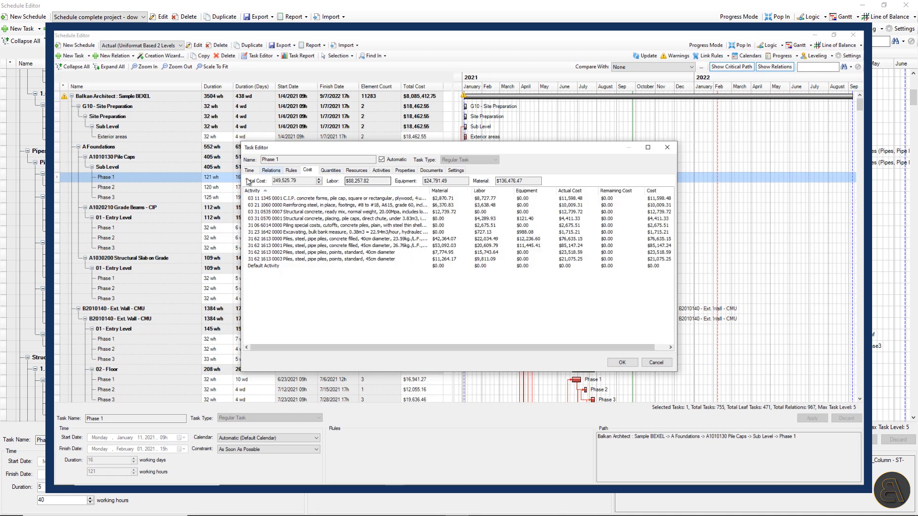
left_click(331, 171)
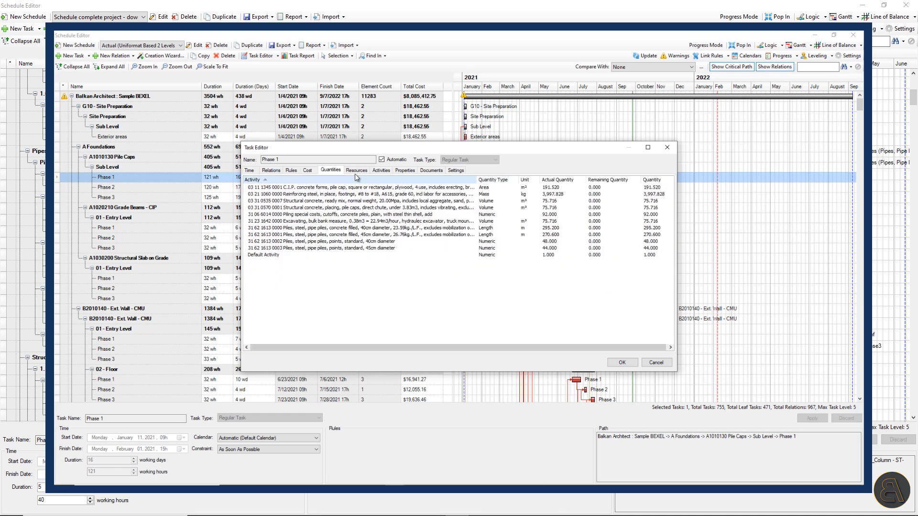
left_click(356, 170)
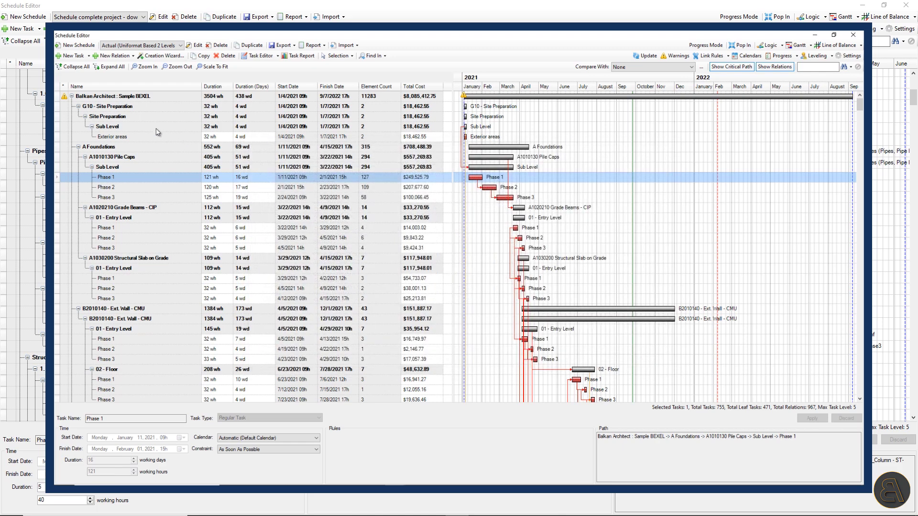
Review the A Foundations task's resources and quantity activities, then close the editor
left_click(98, 146)
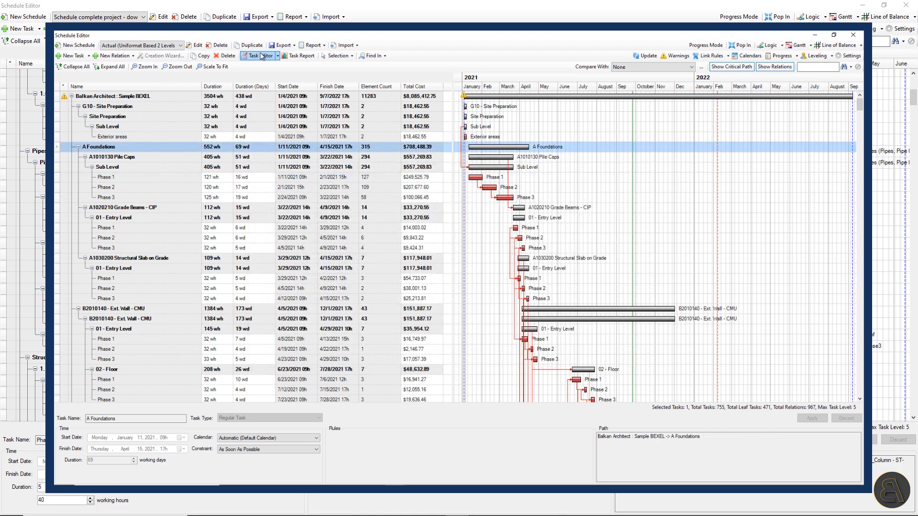
left_click(257, 55)
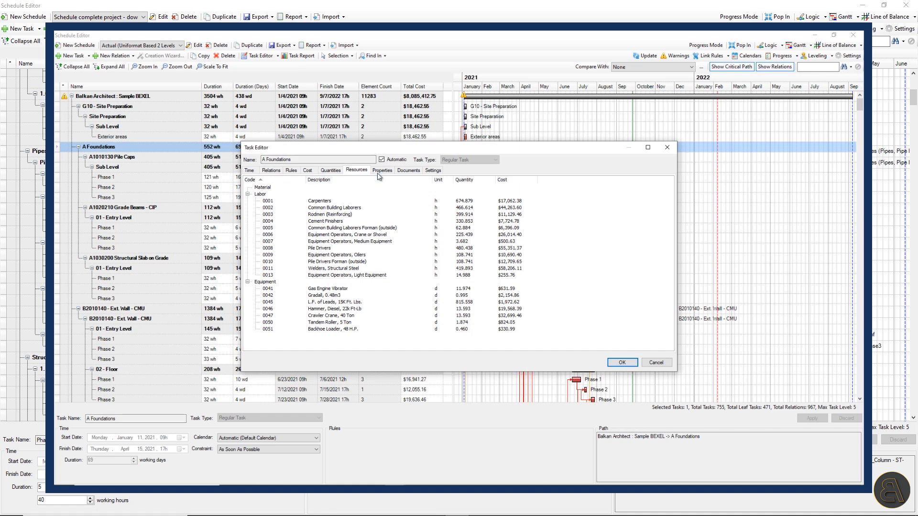
left_click(331, 170)
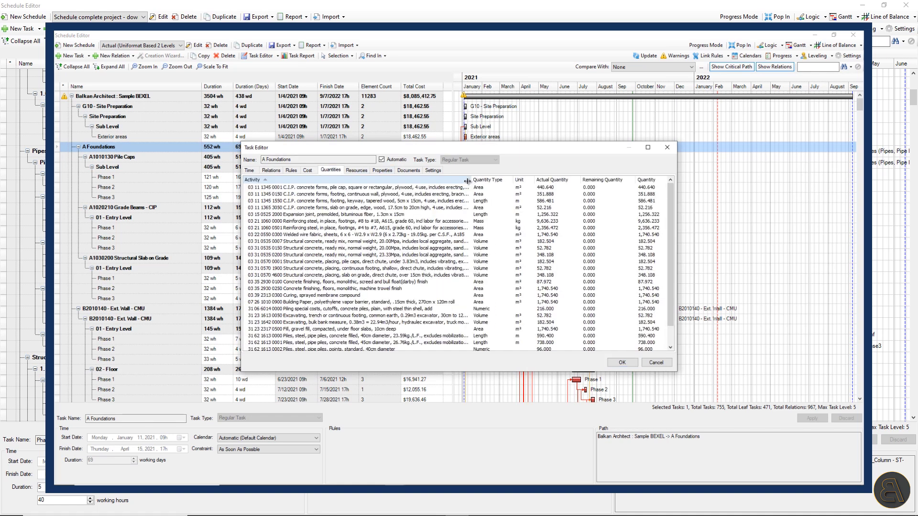
scroll("down", 3)
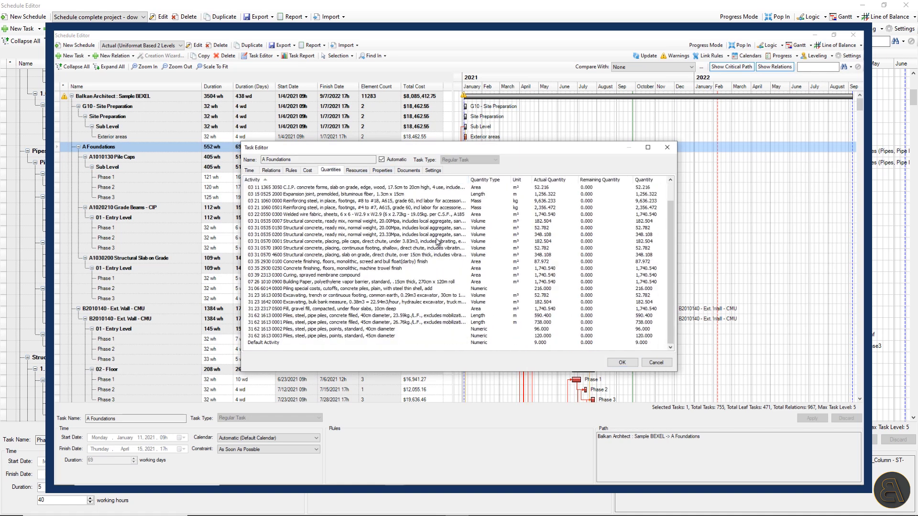
left_click(308, 170)
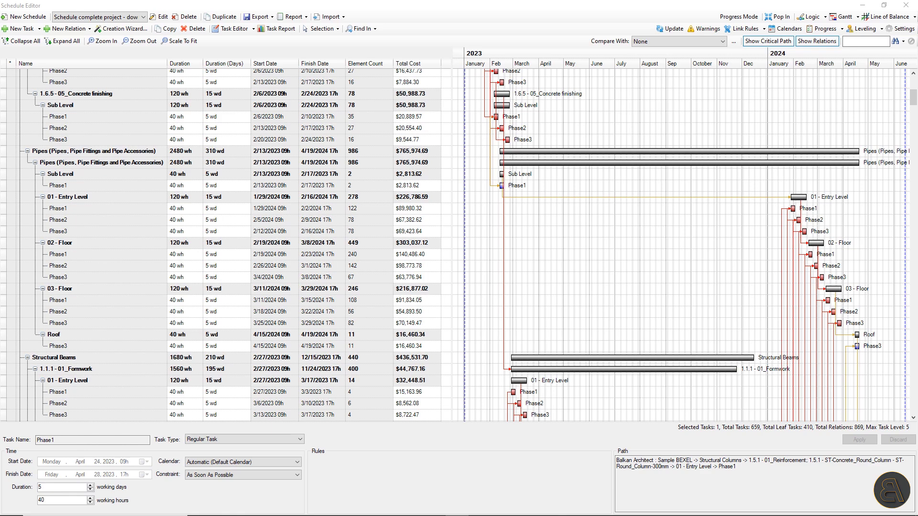
Scroll through the popped-out Gantt schedule, then return to the main project window
scroll("down", 3)
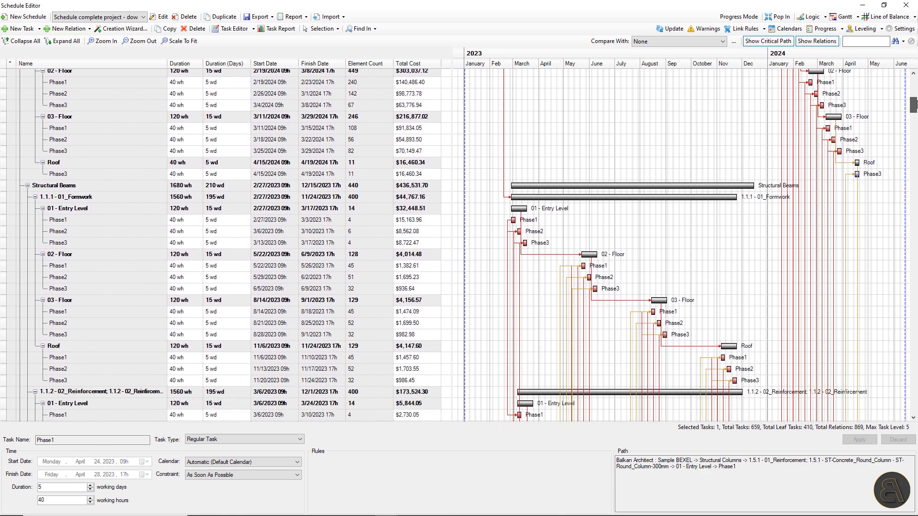
scroll("down", 3)
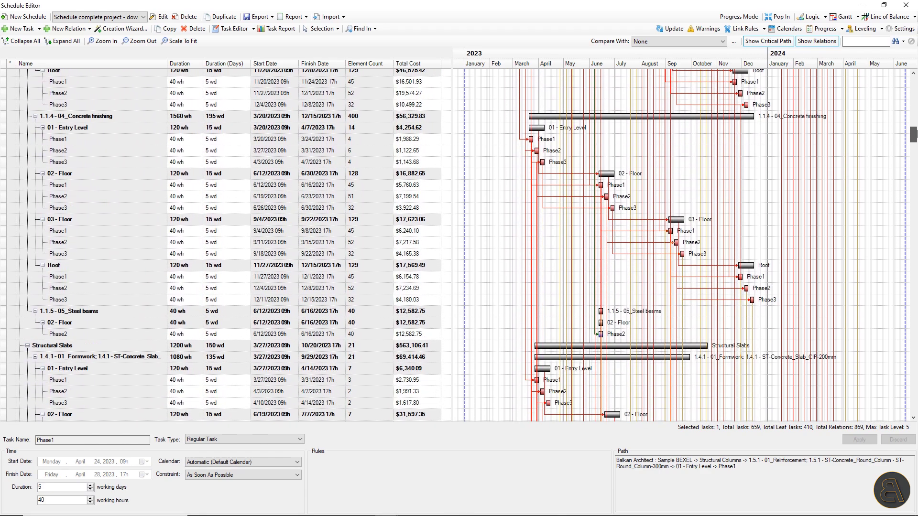
scroll("down", 3)
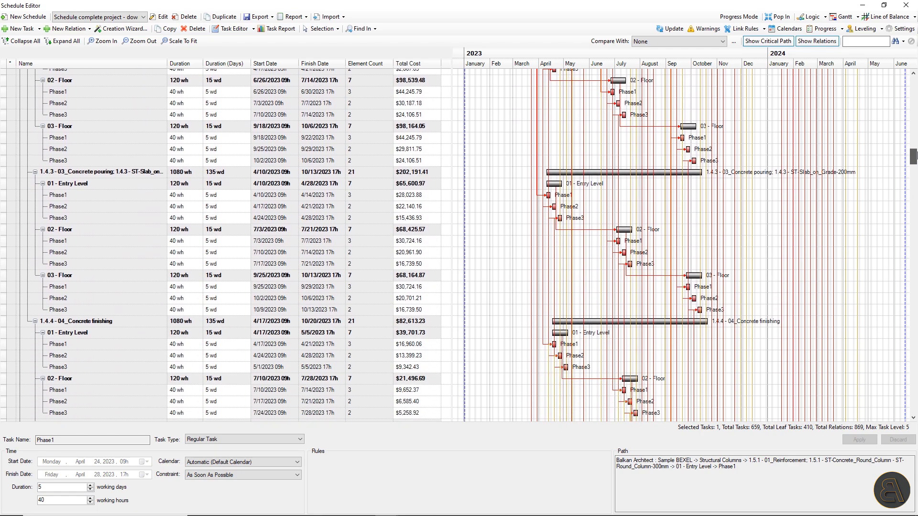
scroll("down", 3)
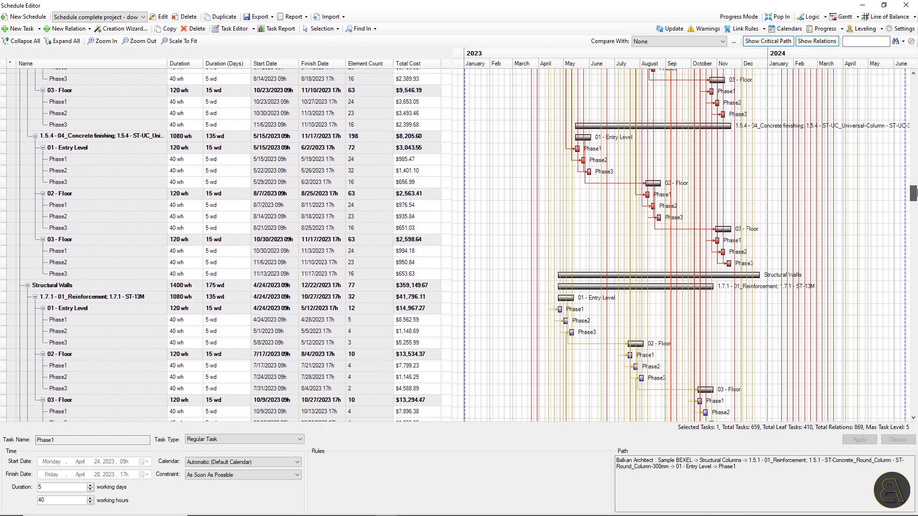
scroll("down", 3)
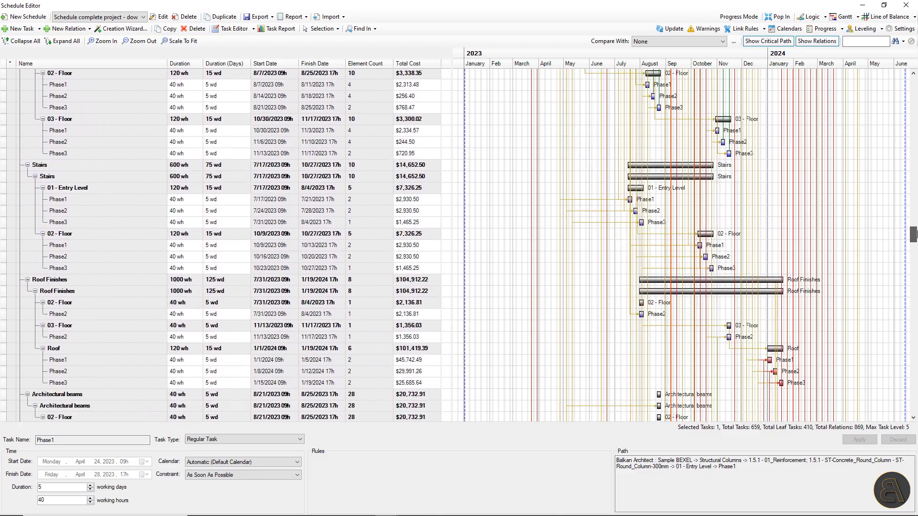
scroll("down", 3)
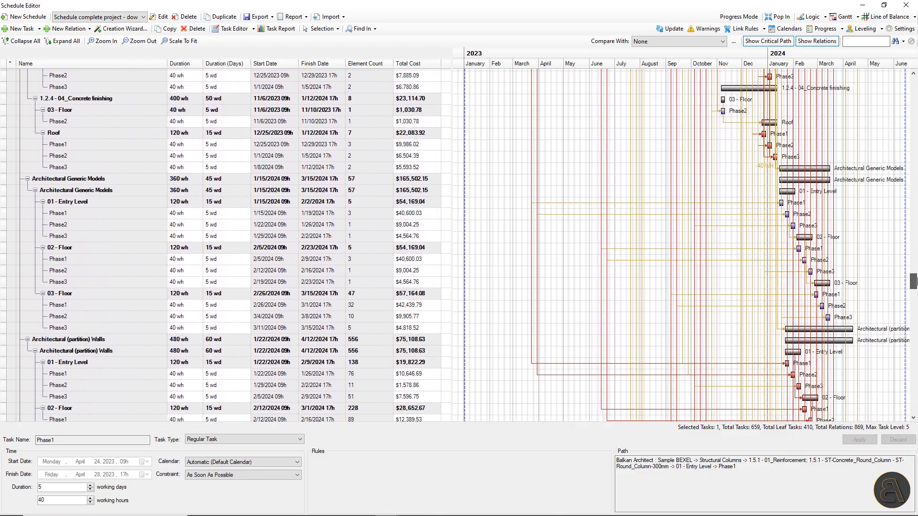
scroll("down", 3)
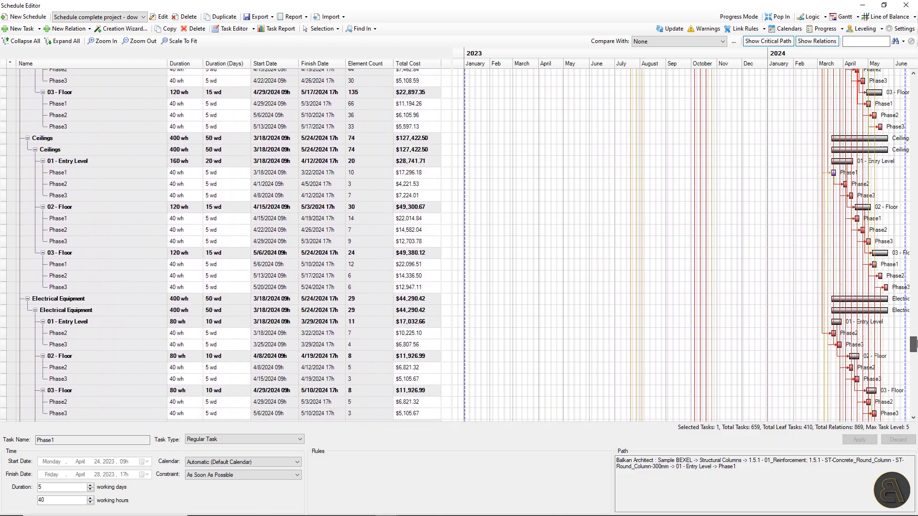
scroll("down", 3)
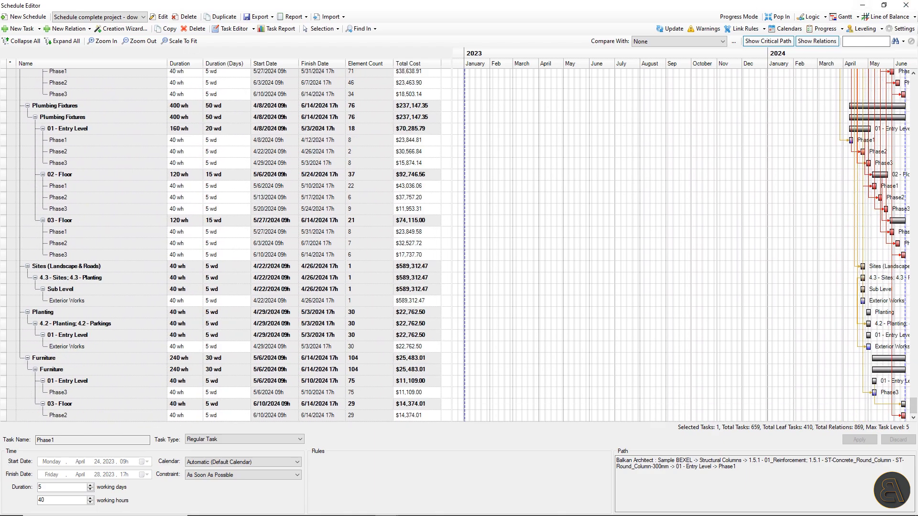
left_click(271, 500)
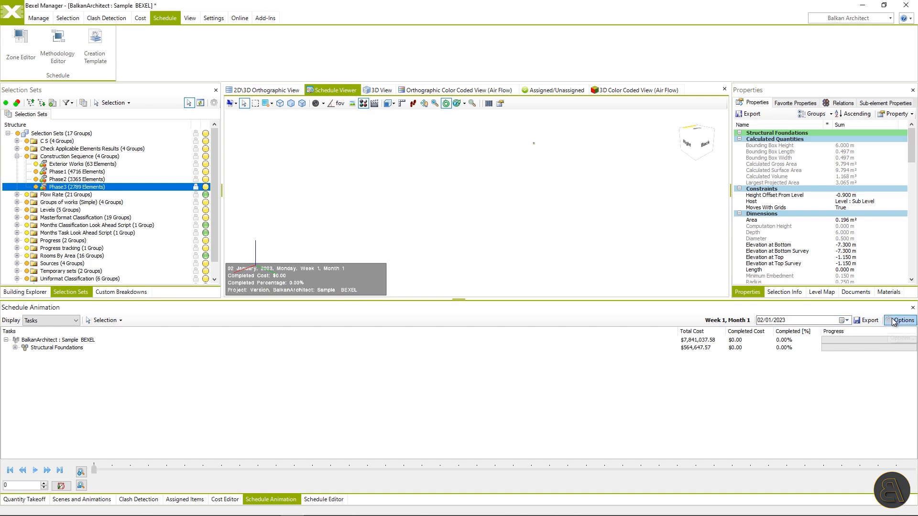
Set the animation interval to Hourly and make Animation 01 the active camera path
left_click(901, 320)
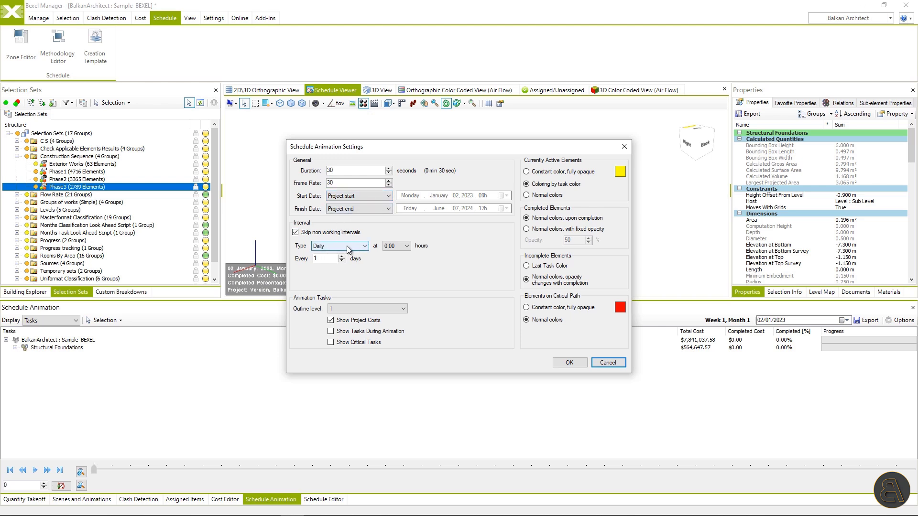
left_click(339, 245)
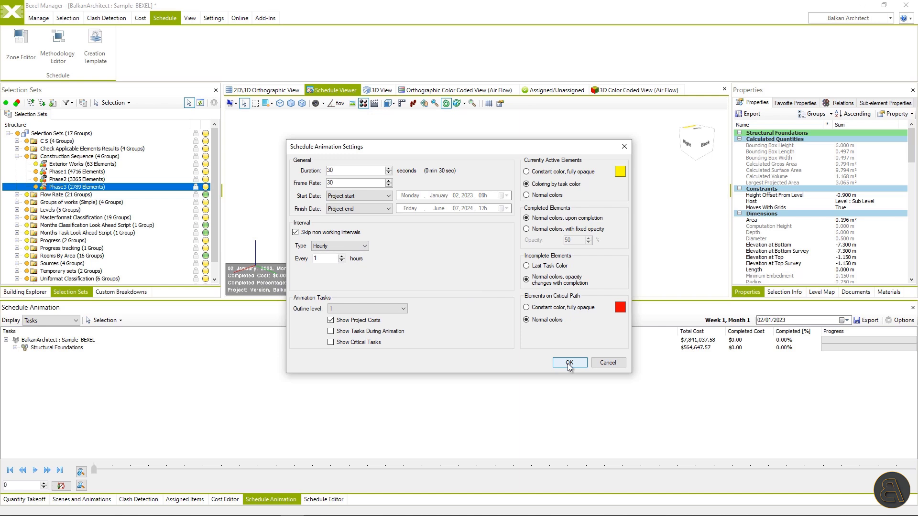
left_click(75, 321)
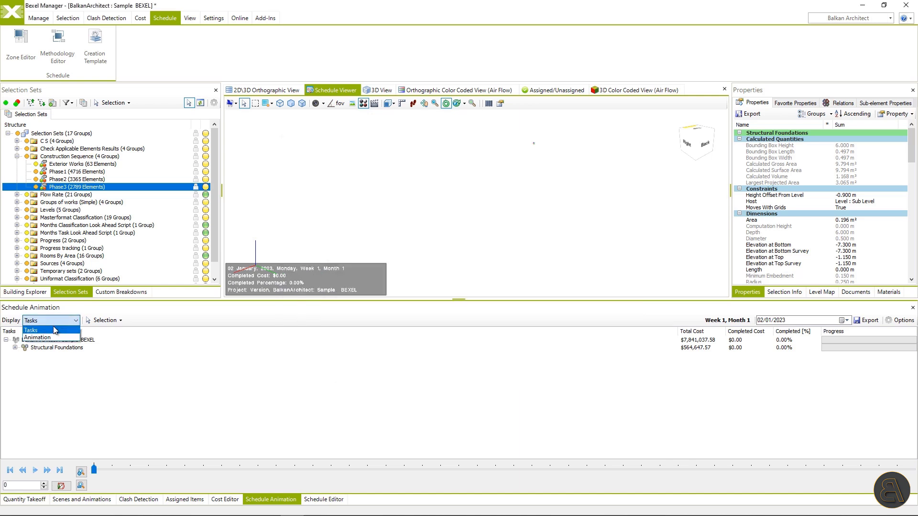
left_click(36, 337)
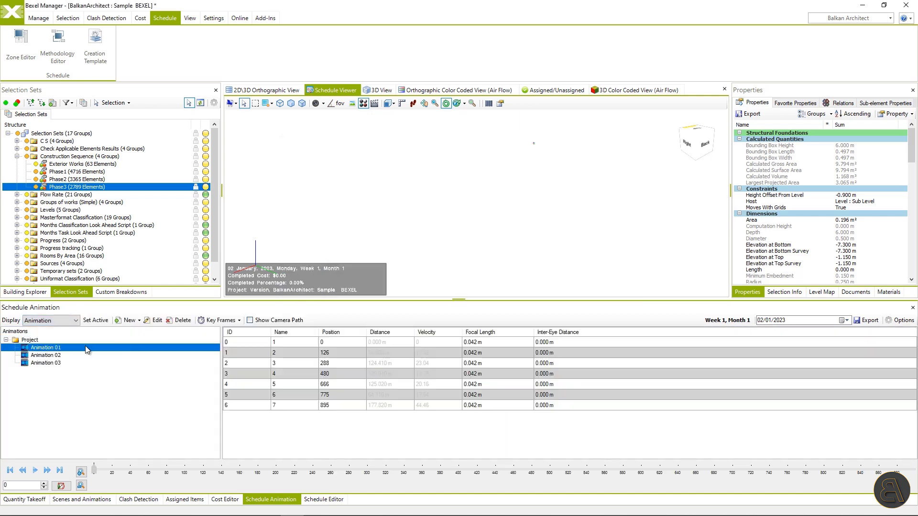
left_click(95, 320)
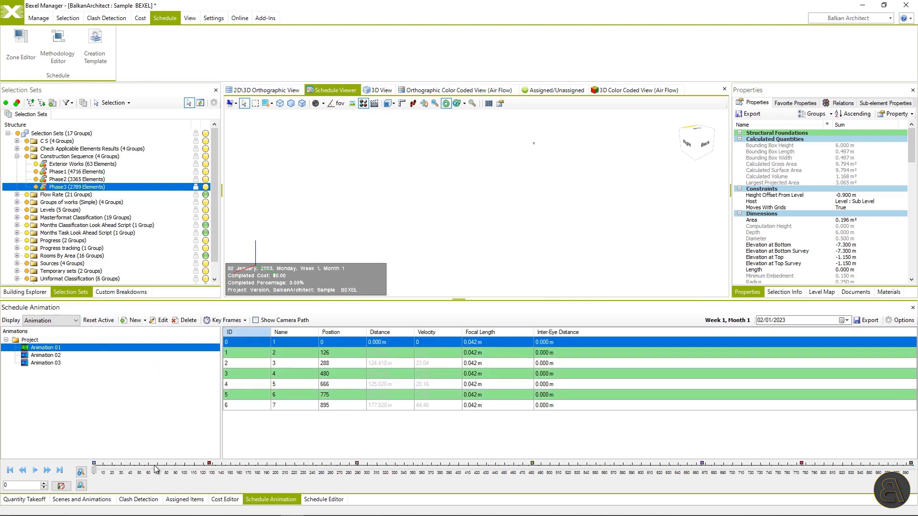
Play the 5D simulation, pausing and resuming, until it passes February 2024
left_click(35, 471)
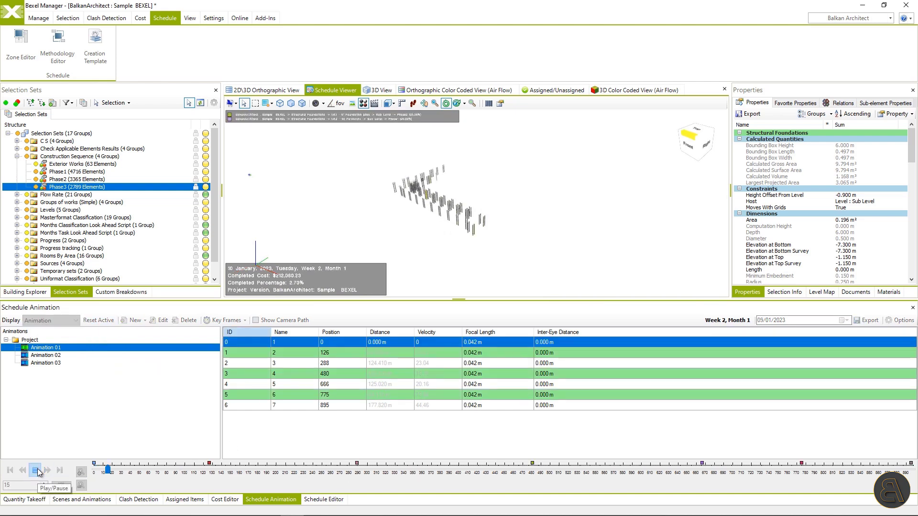
left_click(36, 470)
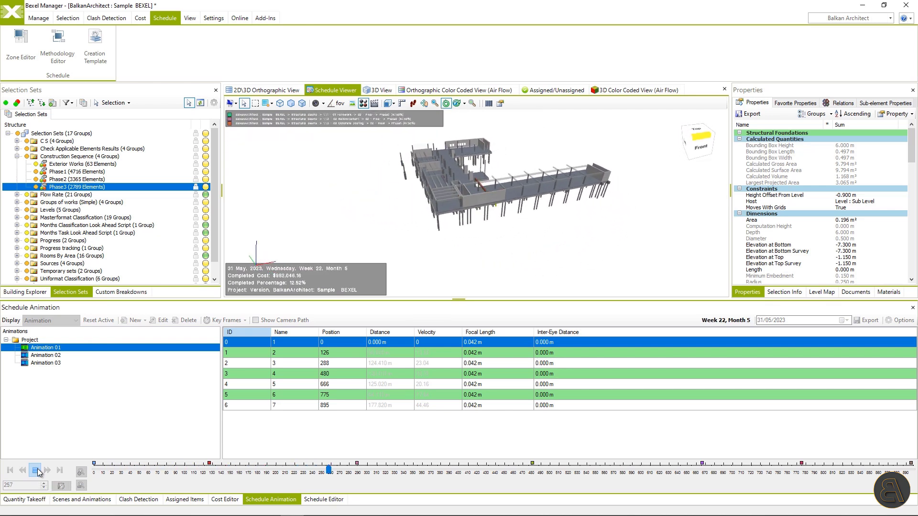
left_click(37, 470)
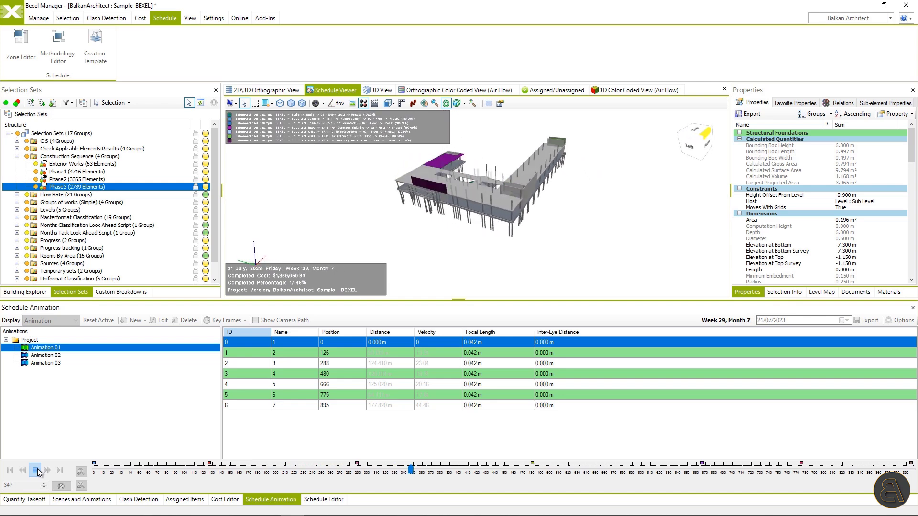
left_click(35, 470)
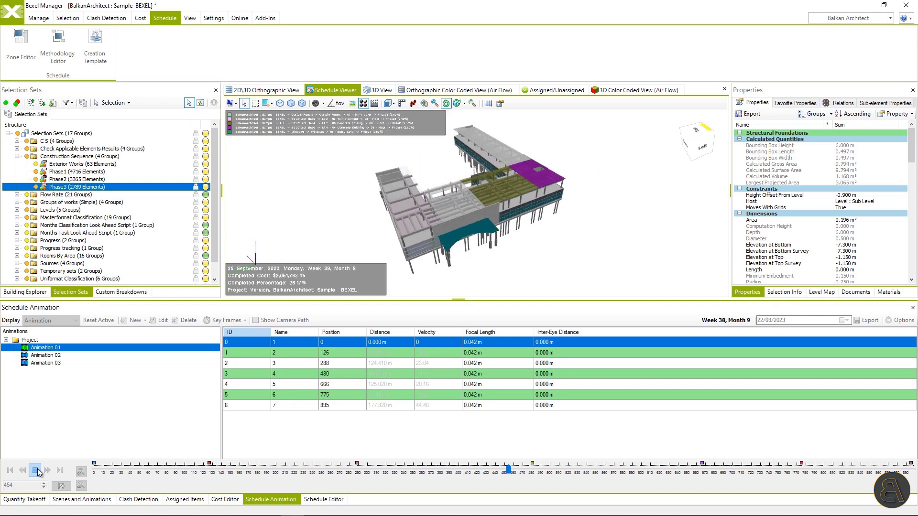
left_click(36, 470)
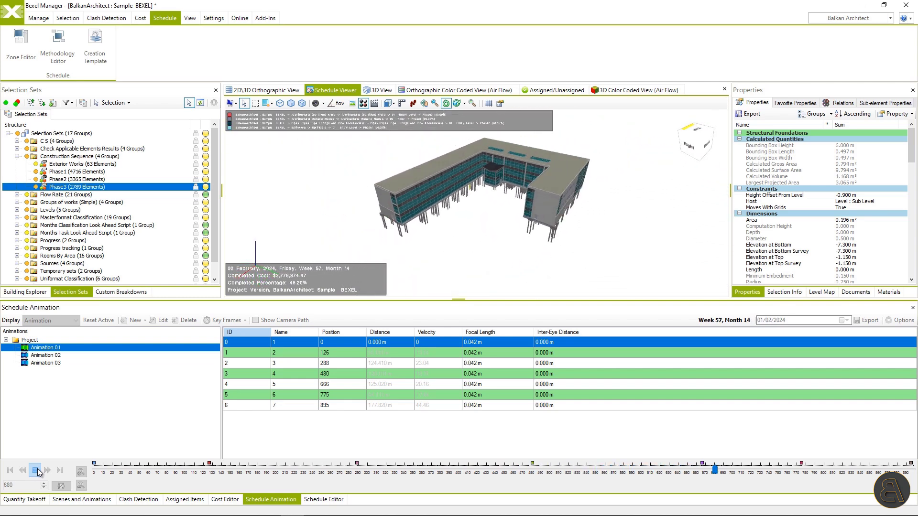
left_click(34, 470)
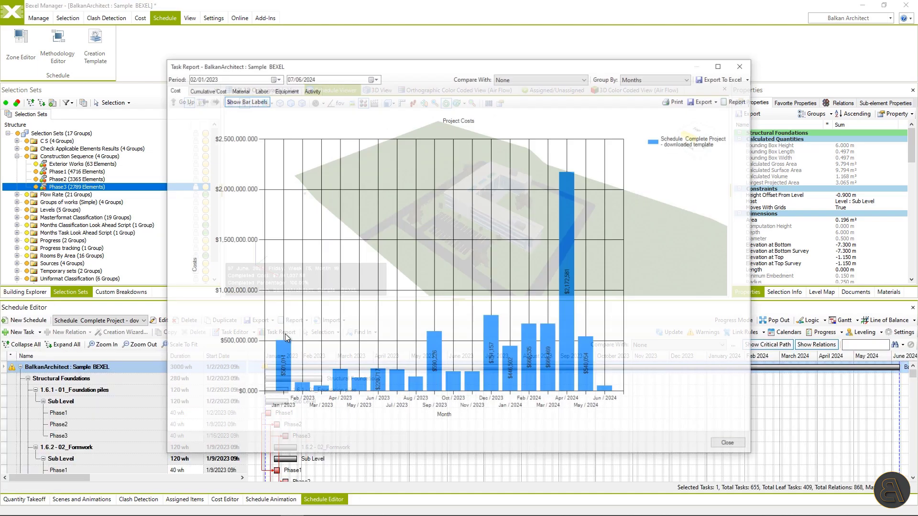
Switch to QTO Based_2 Levels Schedule_Optimized and label the daily cost report bars
left_click(726, 443)
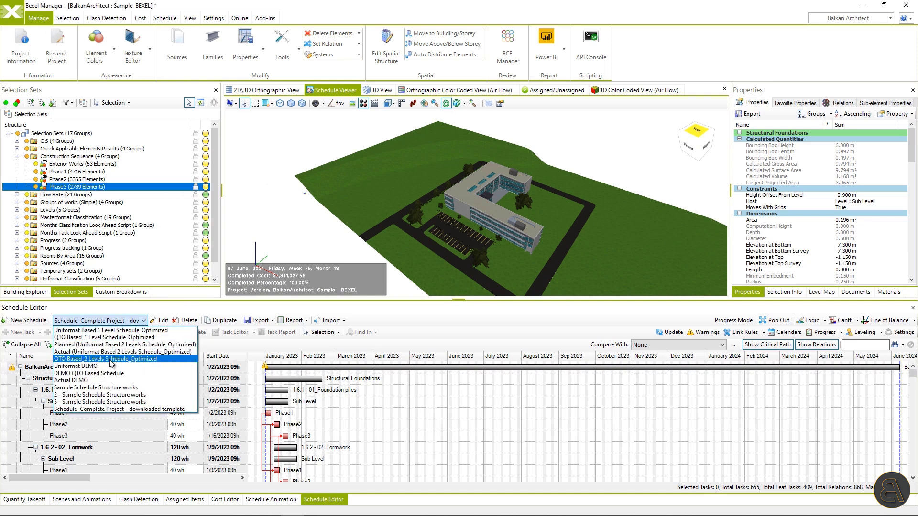
left_click(105, 359)
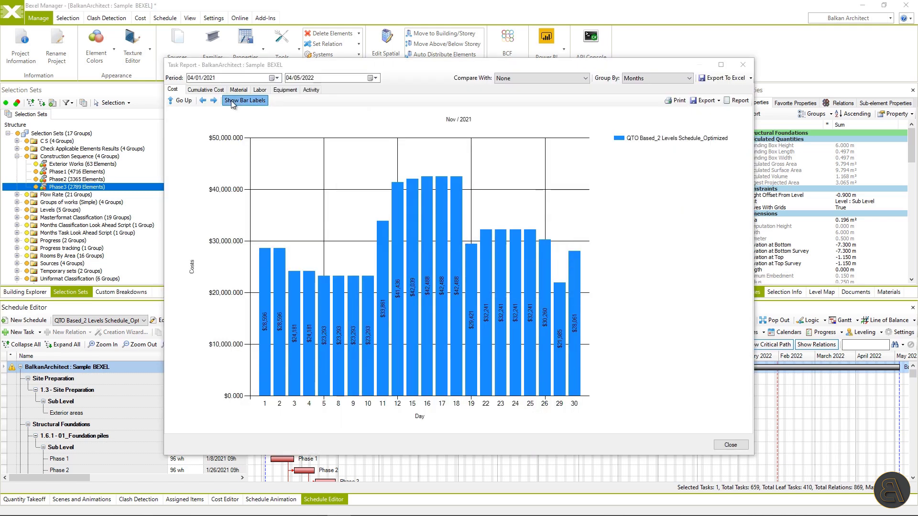
left_click(206, 89)
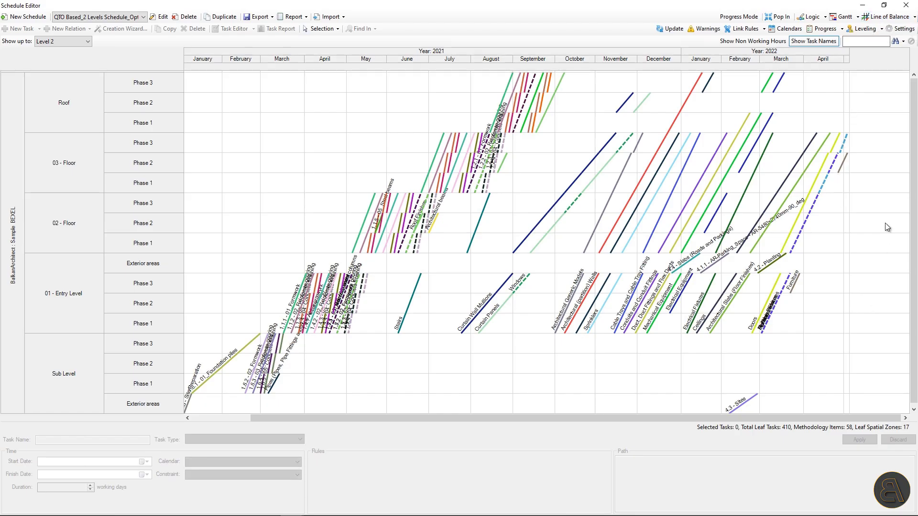
Show the QTO schedule as a line of balance, then return to the Gantt view
left_click(844, 17)
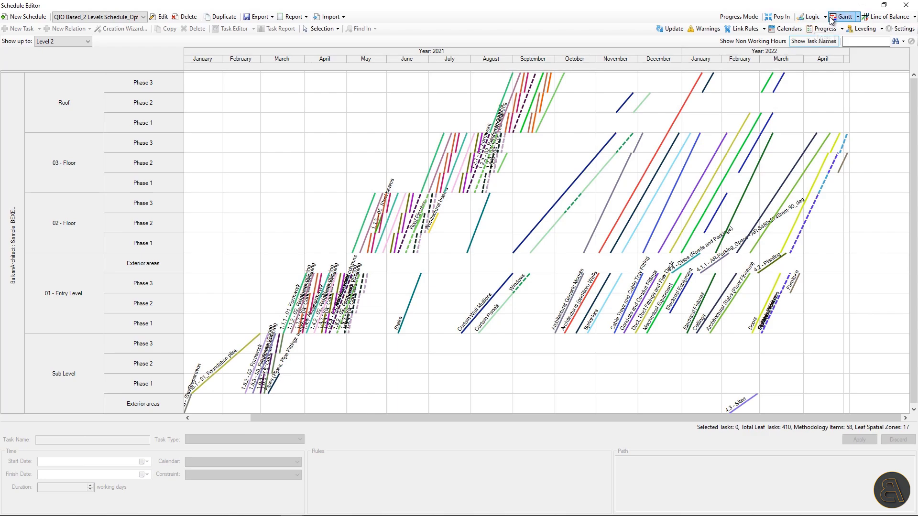
left_click(843, 16)
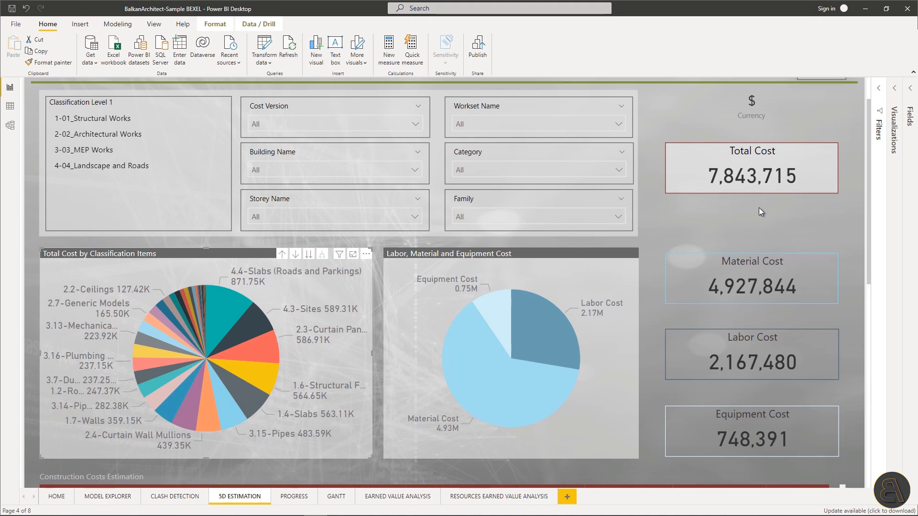
Open the Power BI Progress page comparing planned and actual monthly and cumulative costs
left_click(293, 496)
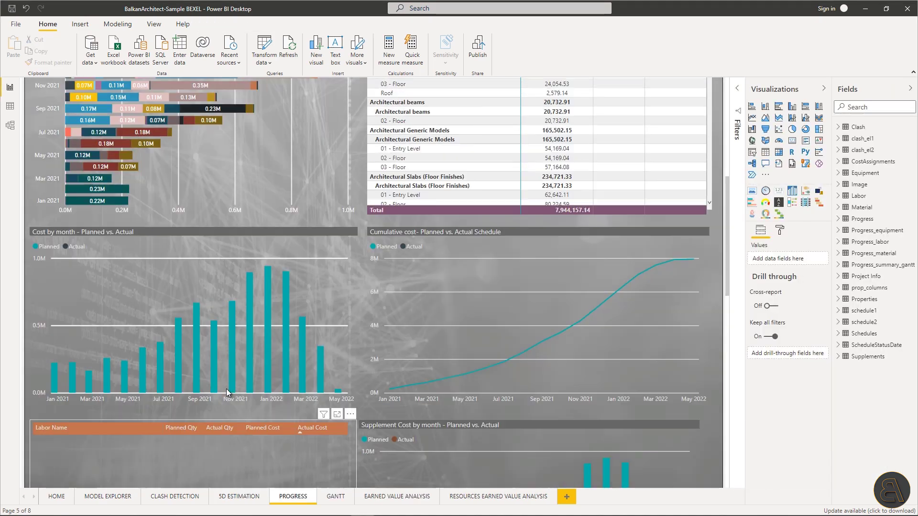